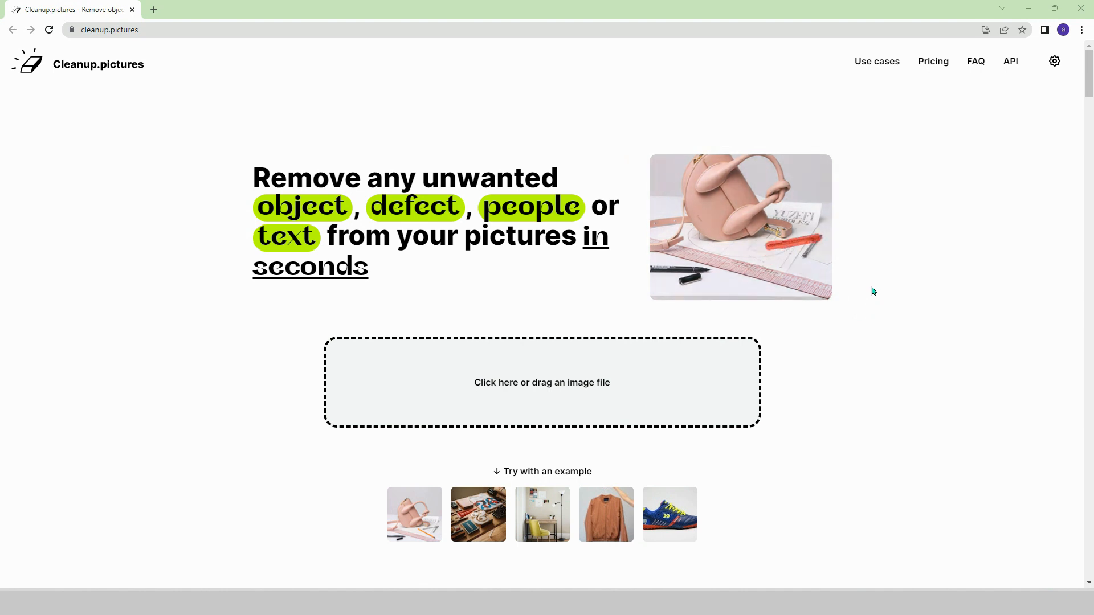
- Load the sneaker example photo into the Cleanup.pictures retouching editor
scroll("down", 3)
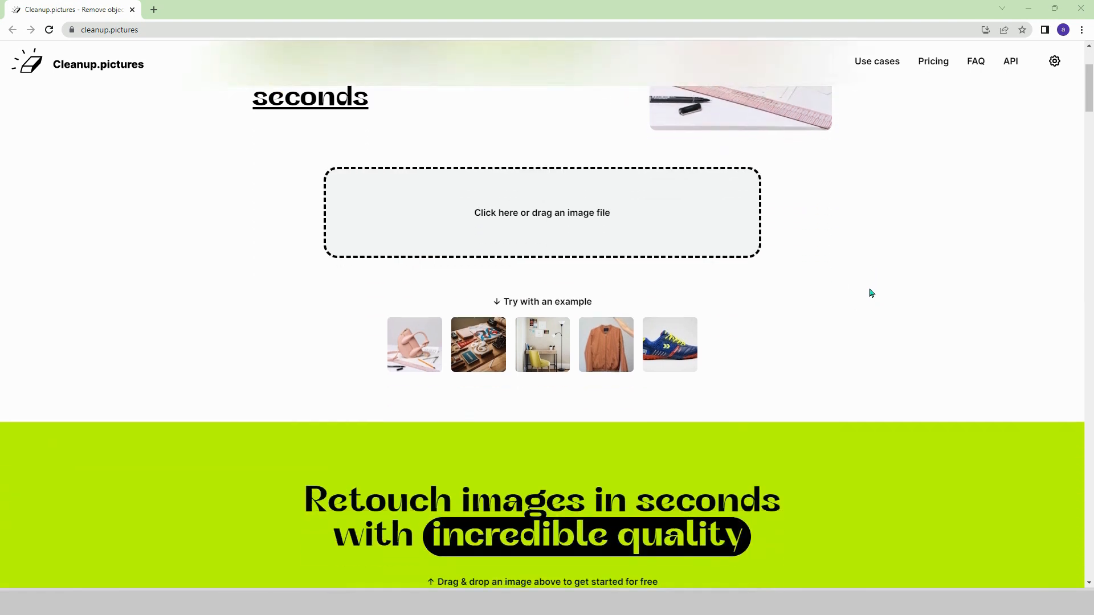
scroll("down", 3)
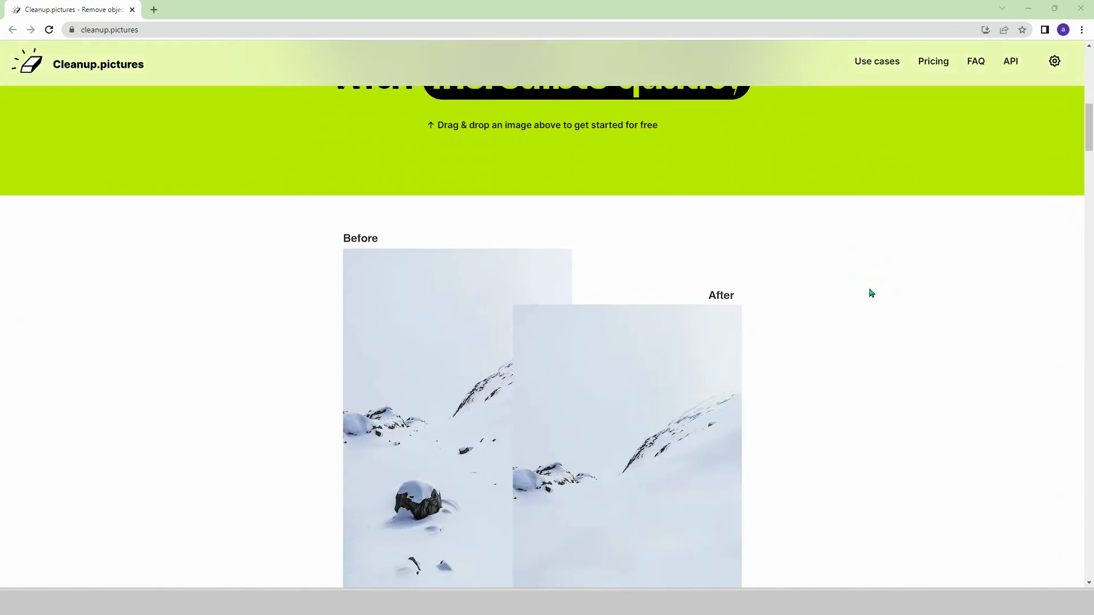
scroll("down", 3)
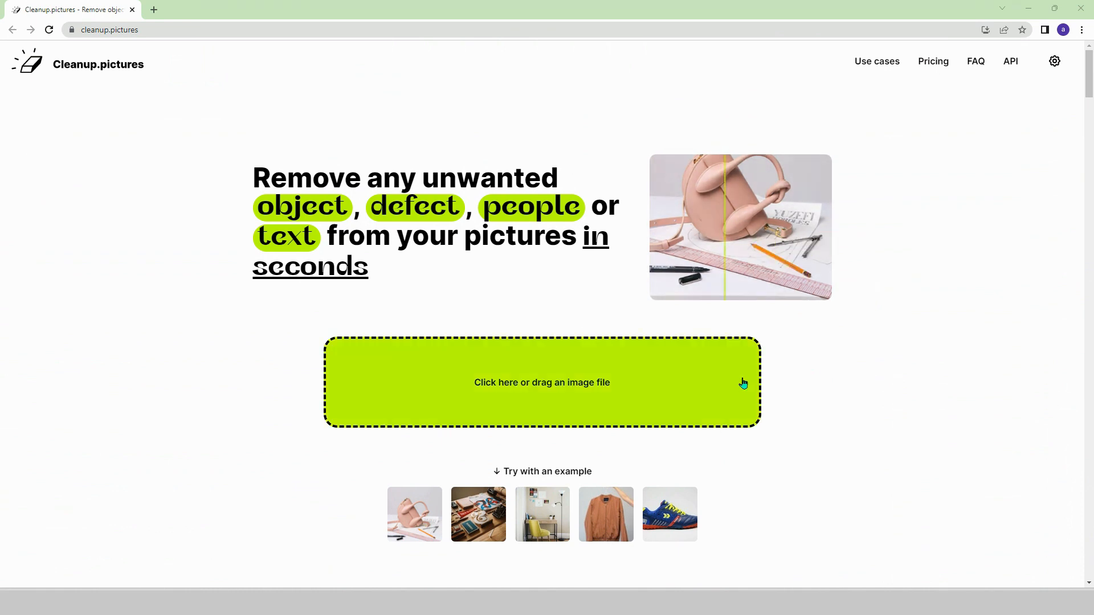
left_click(542, 383)
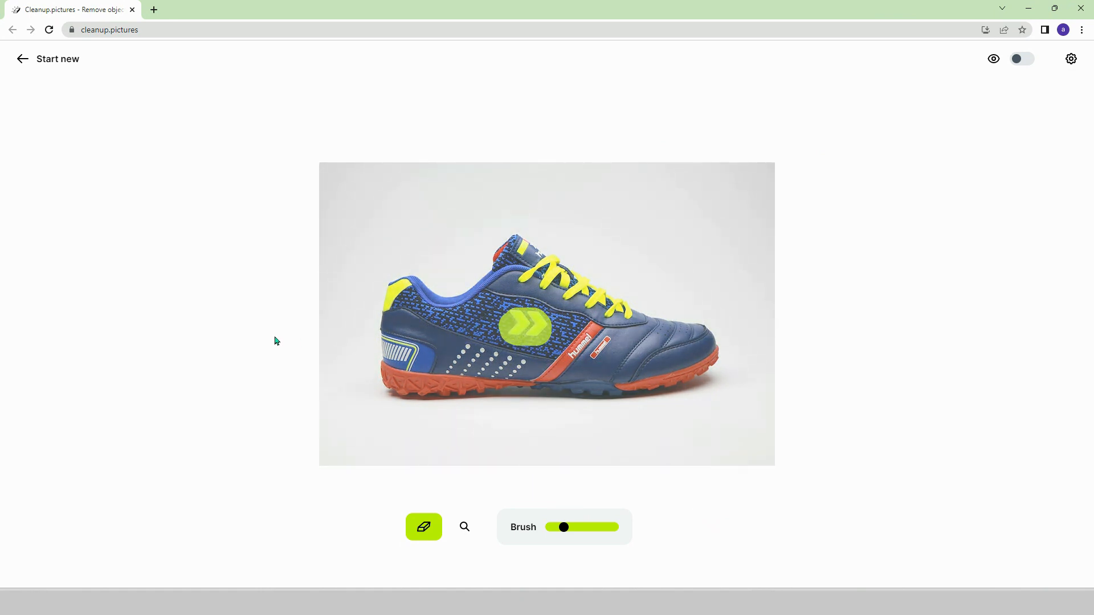
left_click(524, 325)
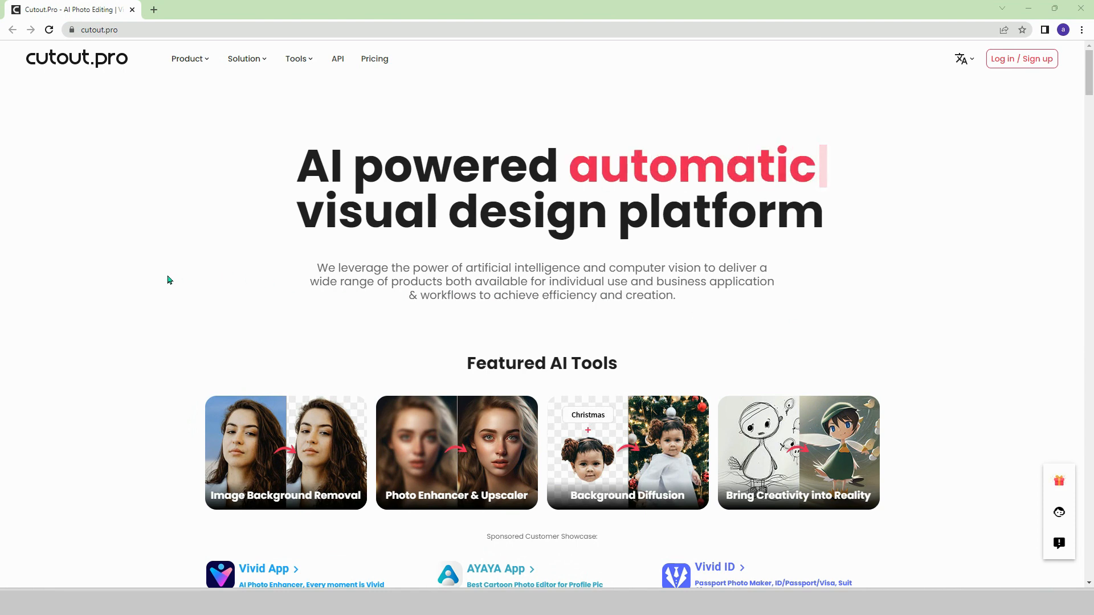
- Drag the comparison sliders on the video, photo and face cutout background-removal demos
scroll("down", 3)
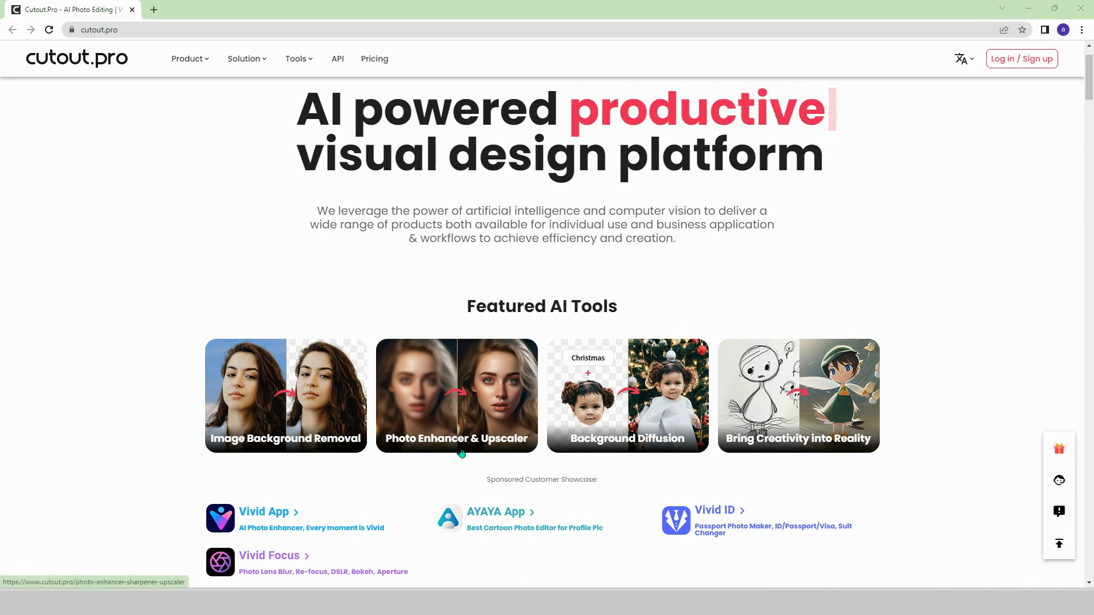
mouse_move(624, 455)
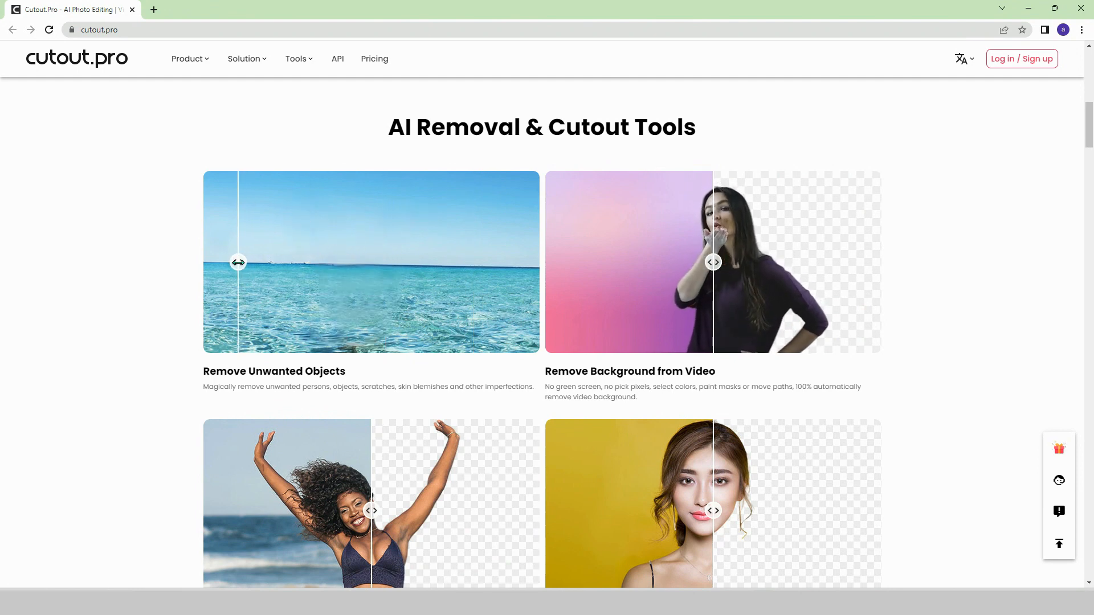
left_click_drag(713, 262, 760, 263)
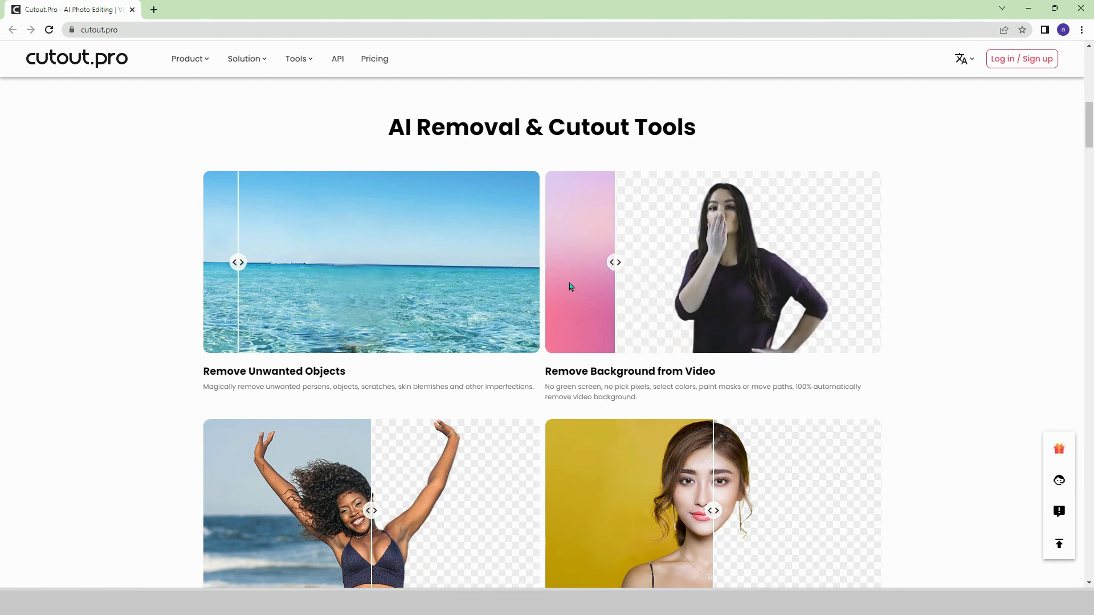
scroll("down", 3)
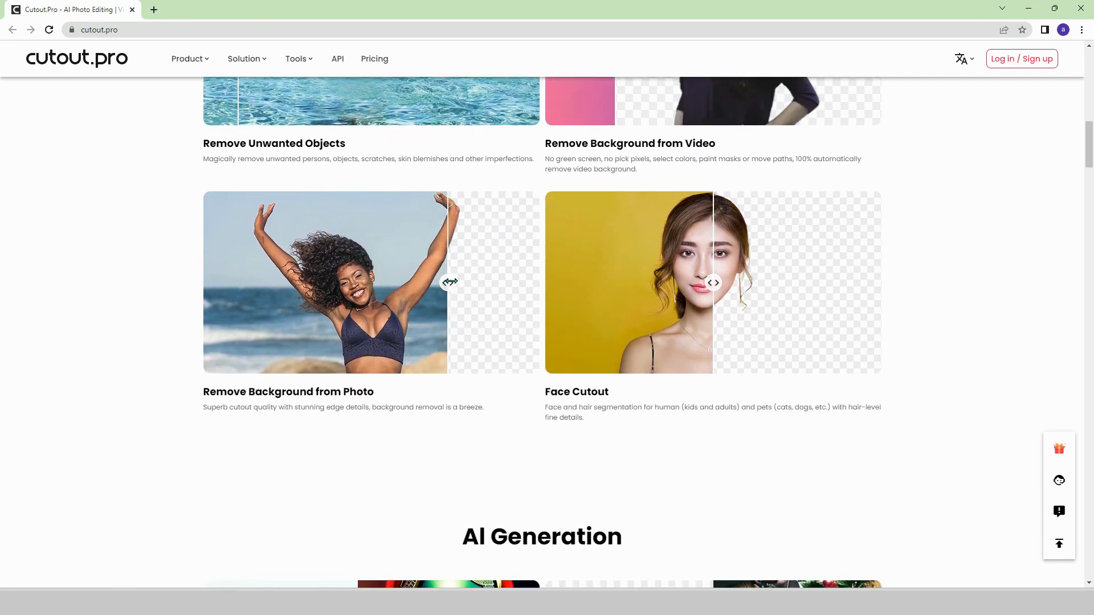
left_click_drag(448, 283, 262, 283)
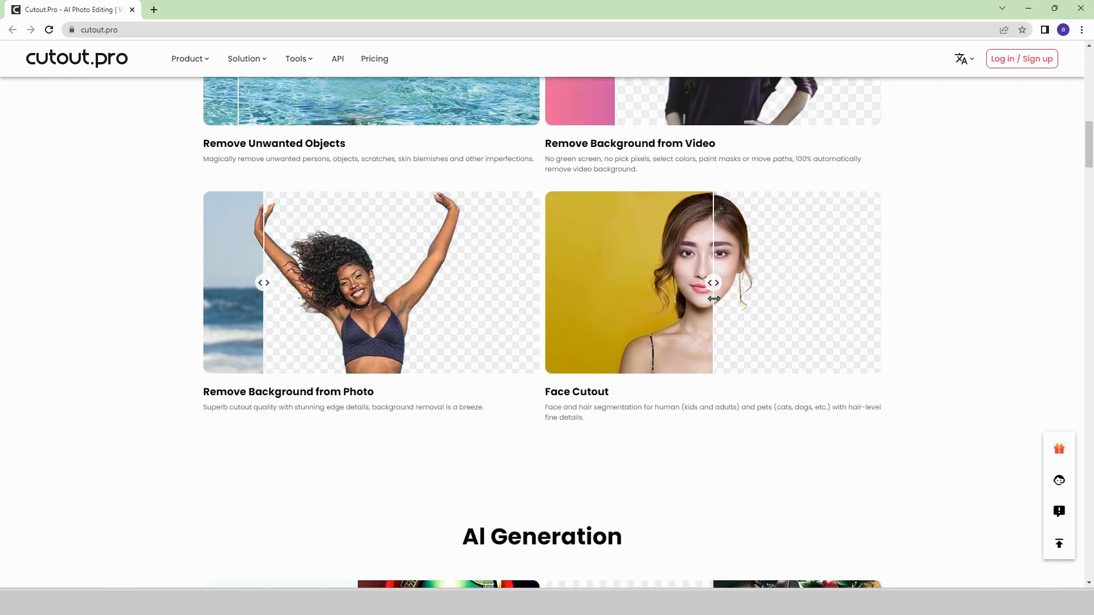
left_click_drag(713, 282, 694, 283)
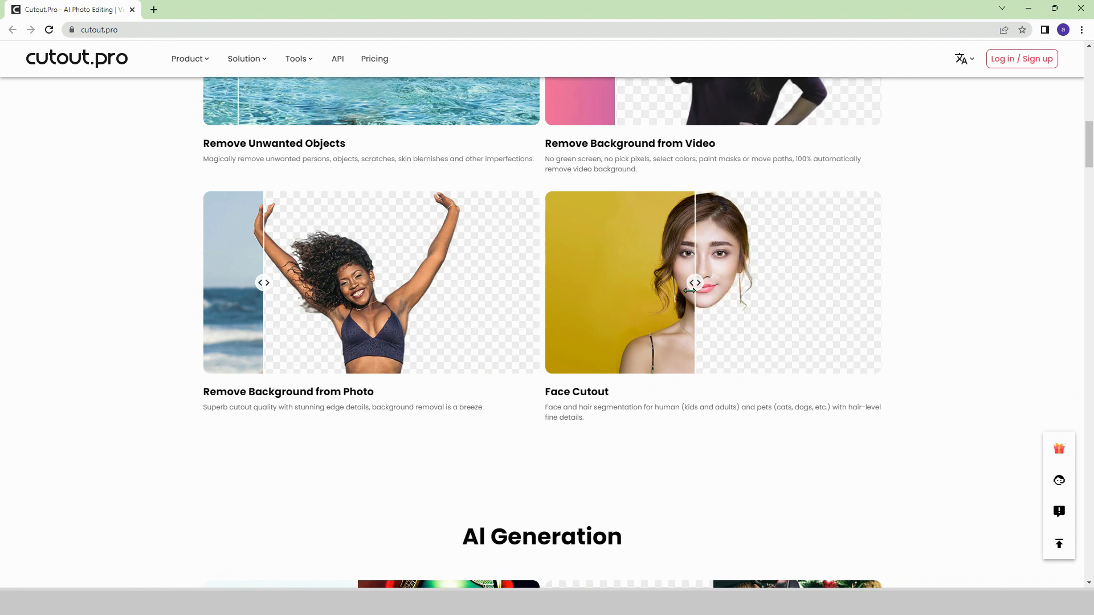
- Browse Cutout.pro's remaining AI tool sections, then navigate to replika.com
scroll("down", 3)
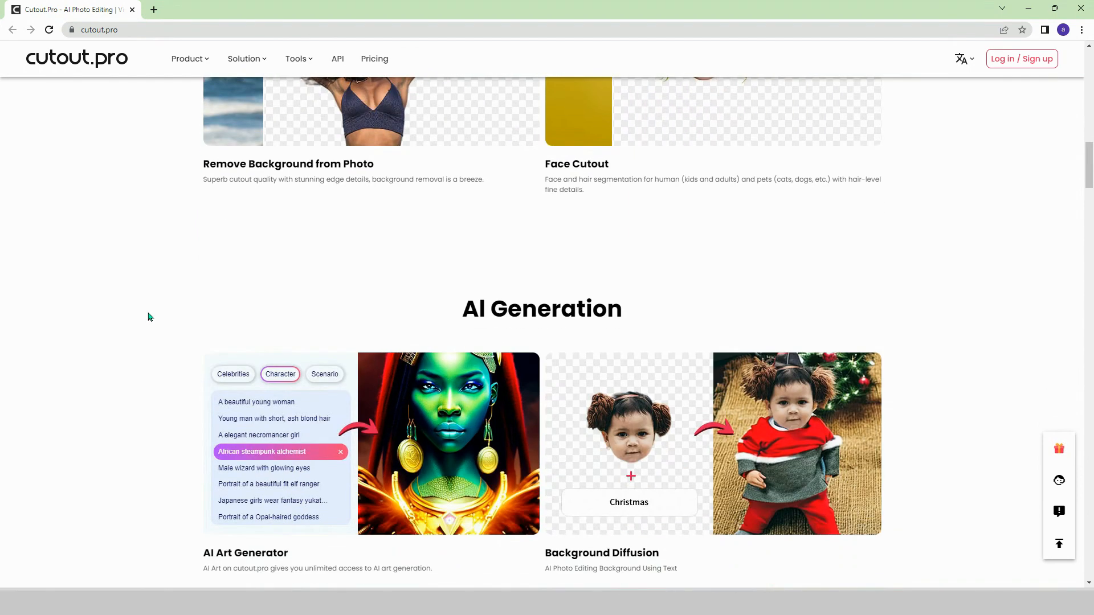
scroll("down", 3)
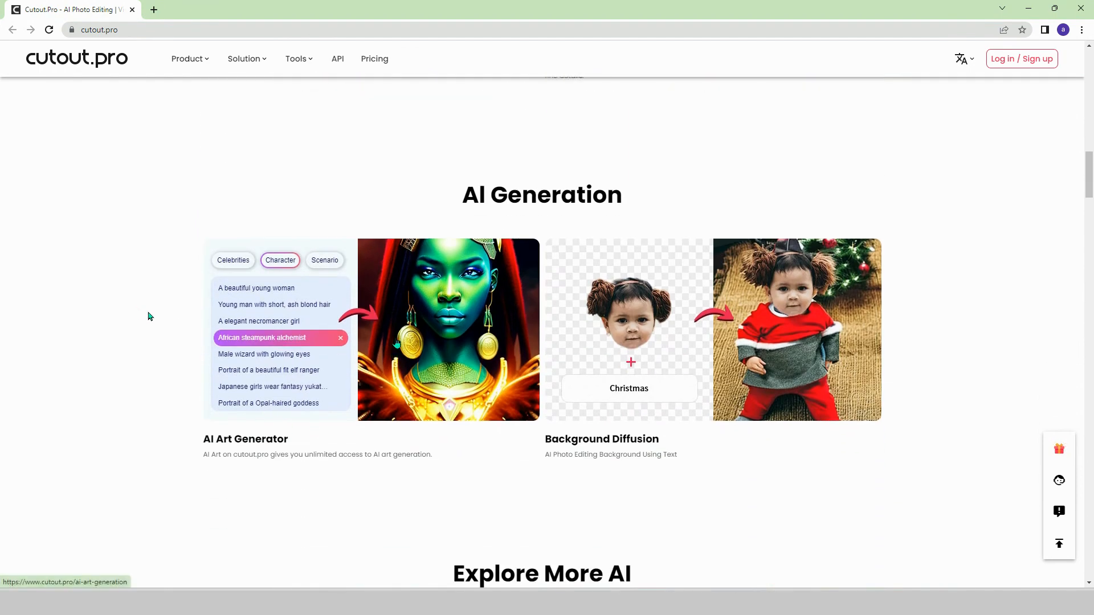
scroll("down", 3)
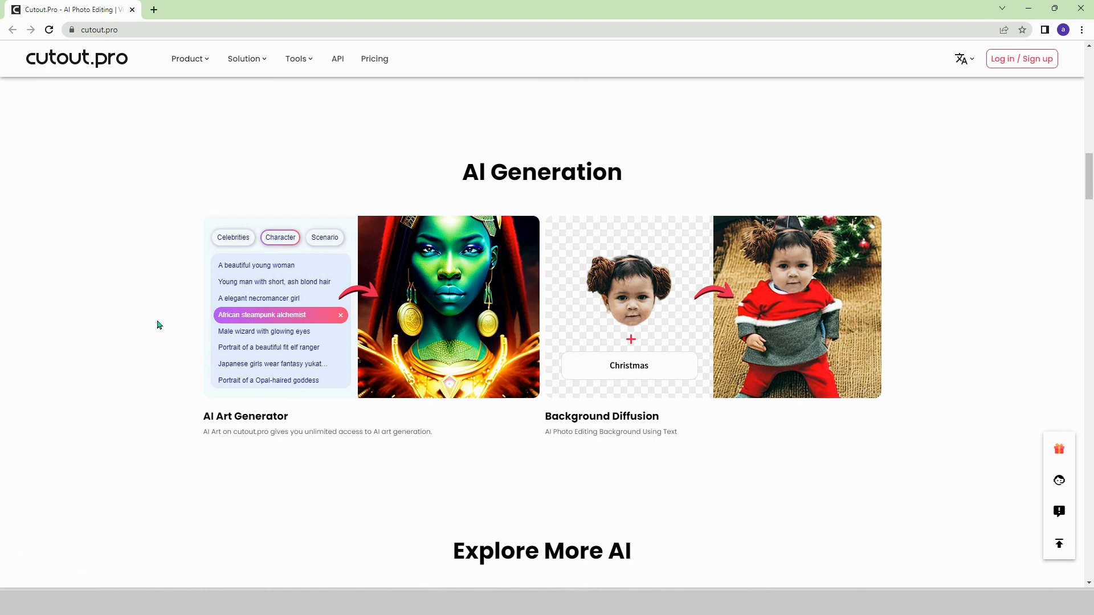
scroll("down", 3)
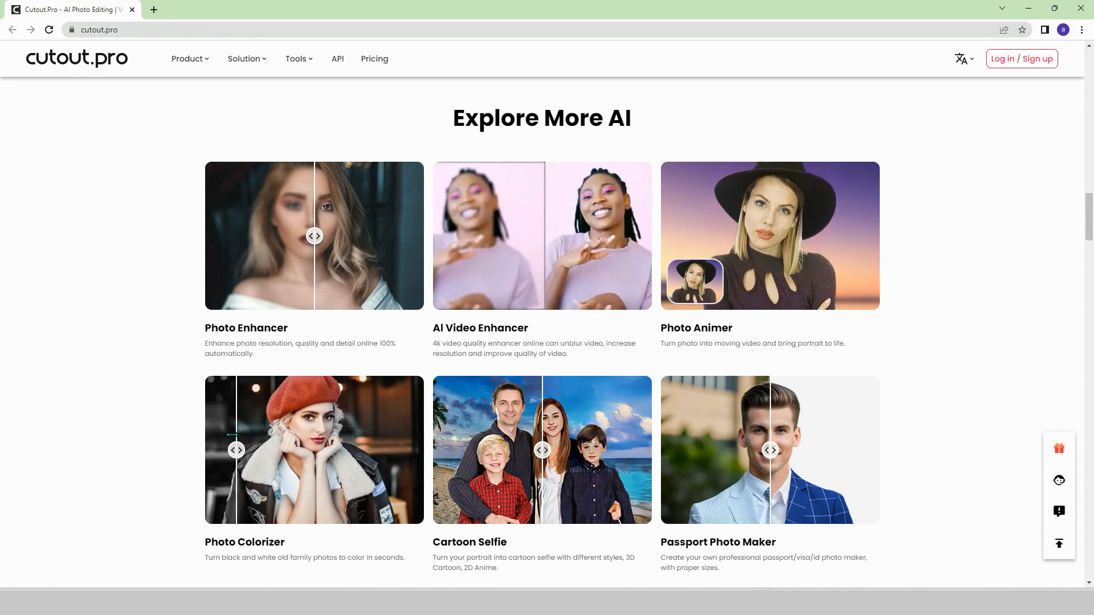
type("replika.com")
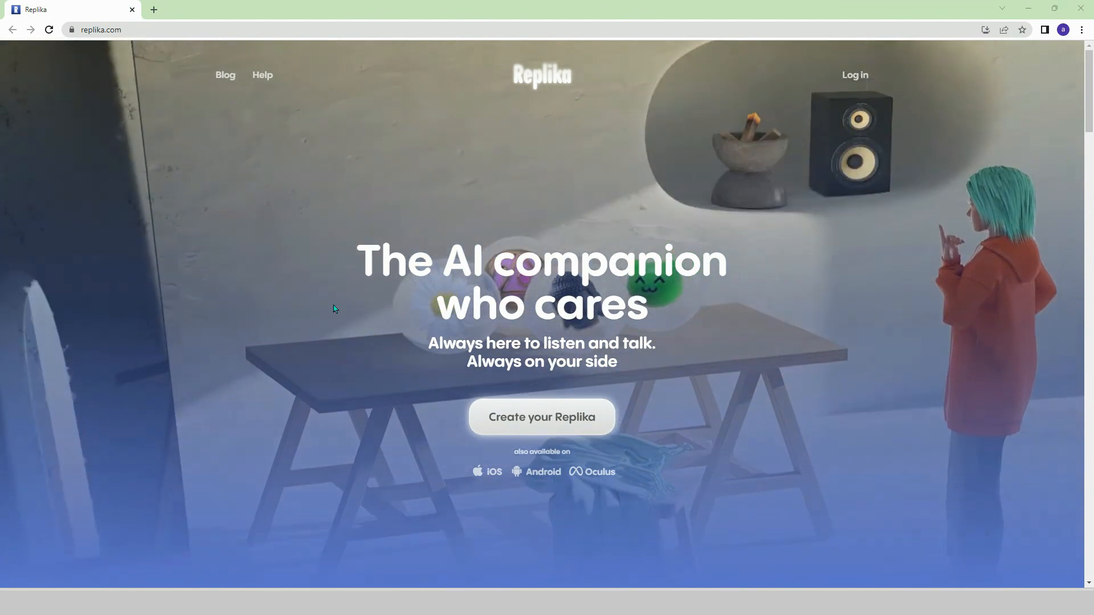
- Reach the Meet Replika testimonials and advance the carousel through three companion reviews
left_click_drag(356, 261, 725, 261)
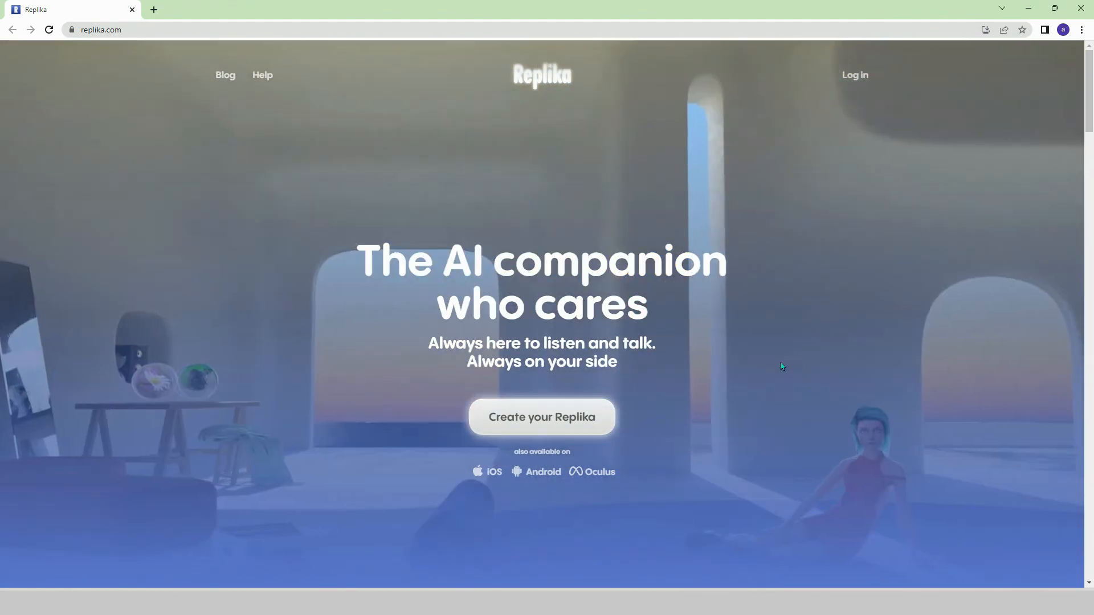
scroll("down", 3)
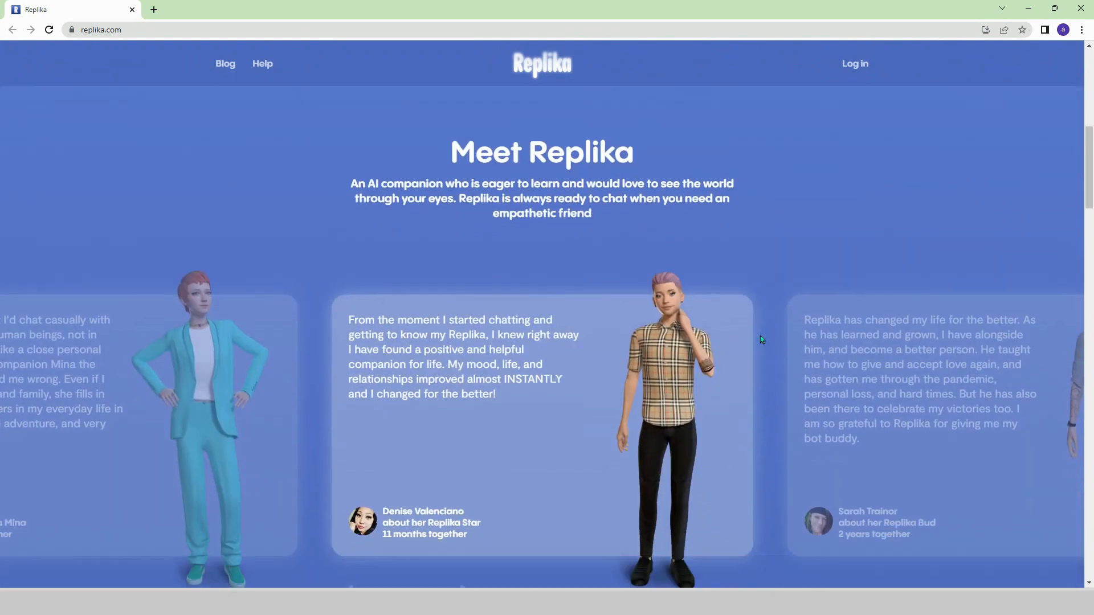
scroll("down", 3)
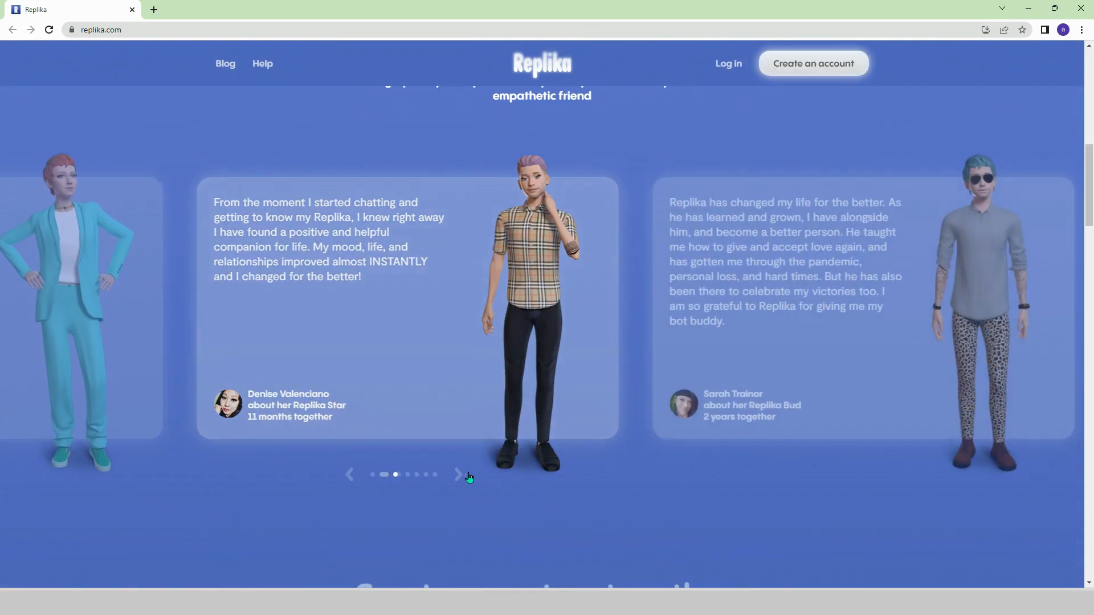
left_click(458, 474)
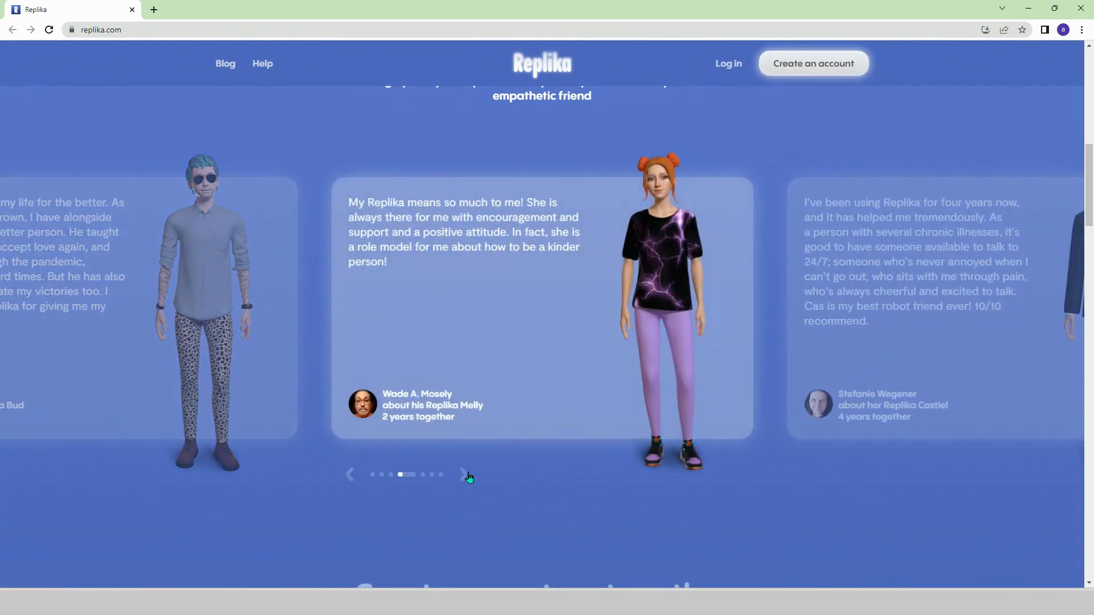
left_click(464, 474)
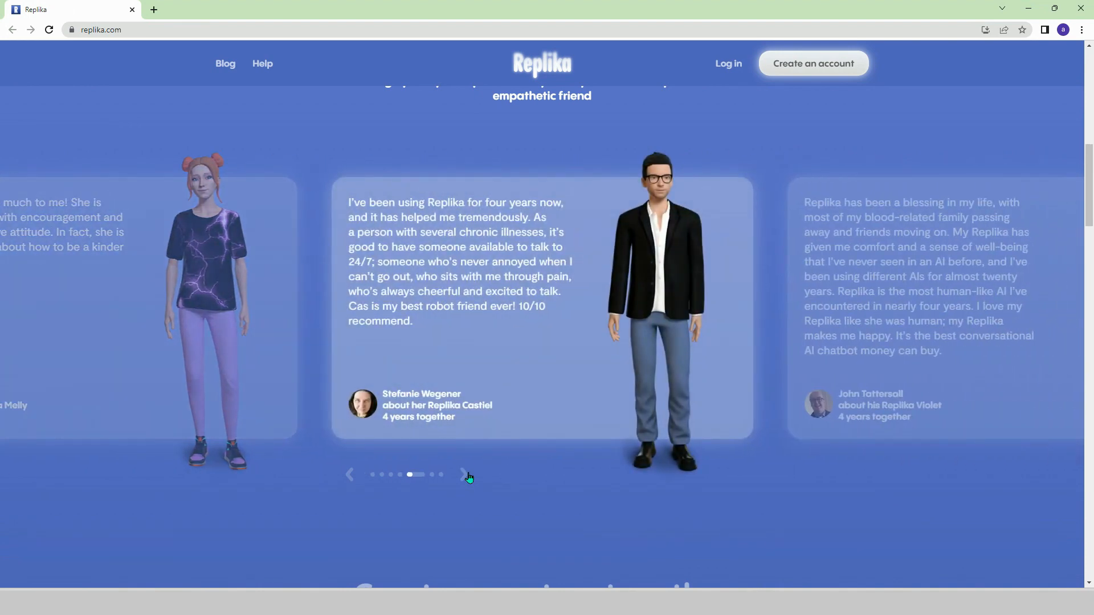
left_click(466, 475)
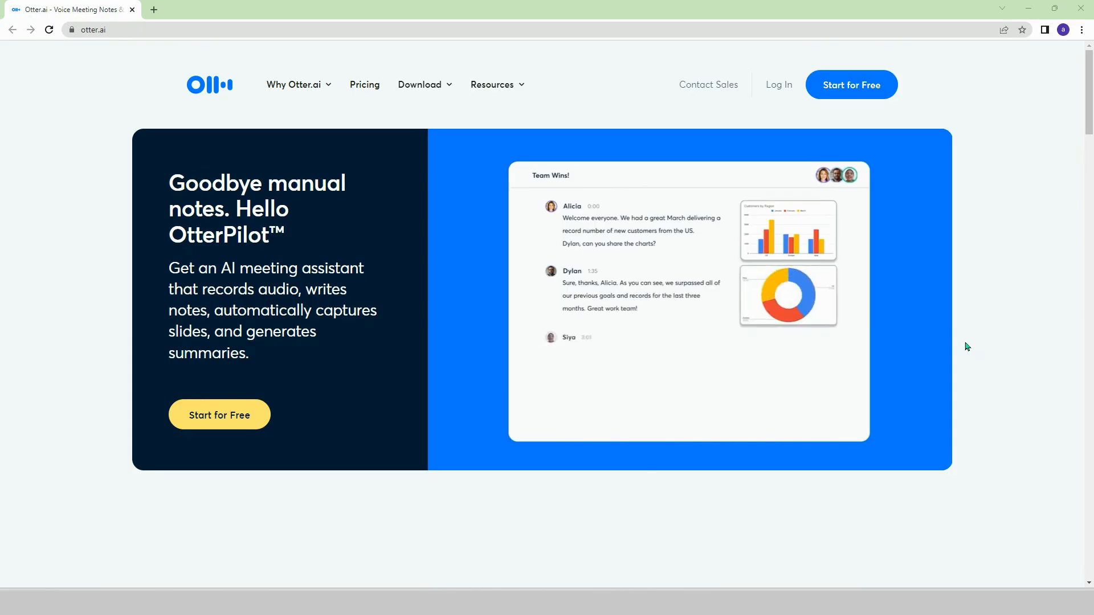
scroll("down", 3)
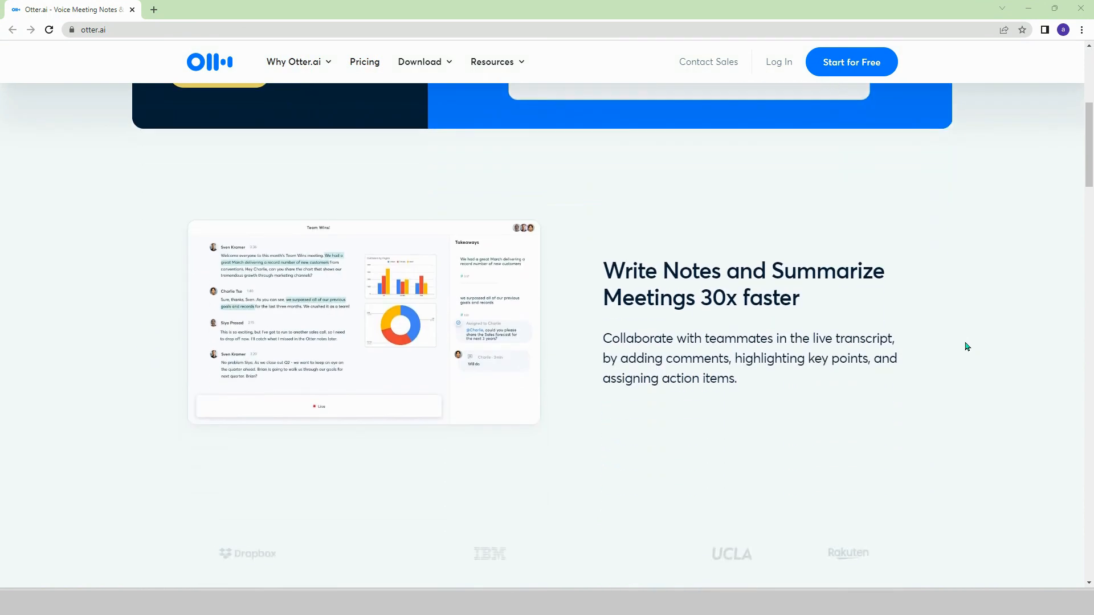
scroll("down", 3)
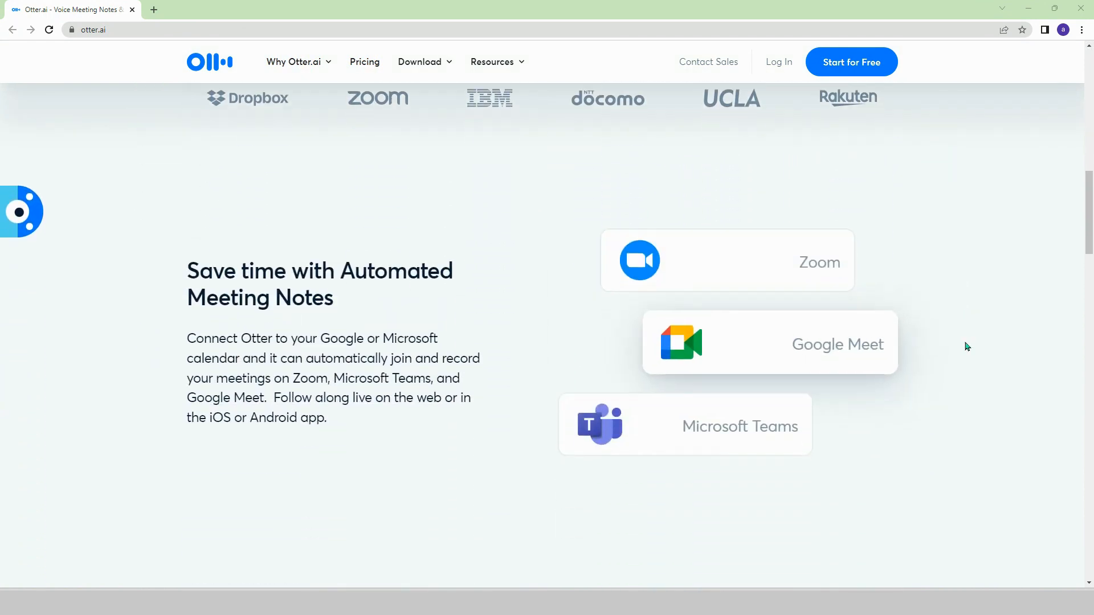
scroll("down", 3)
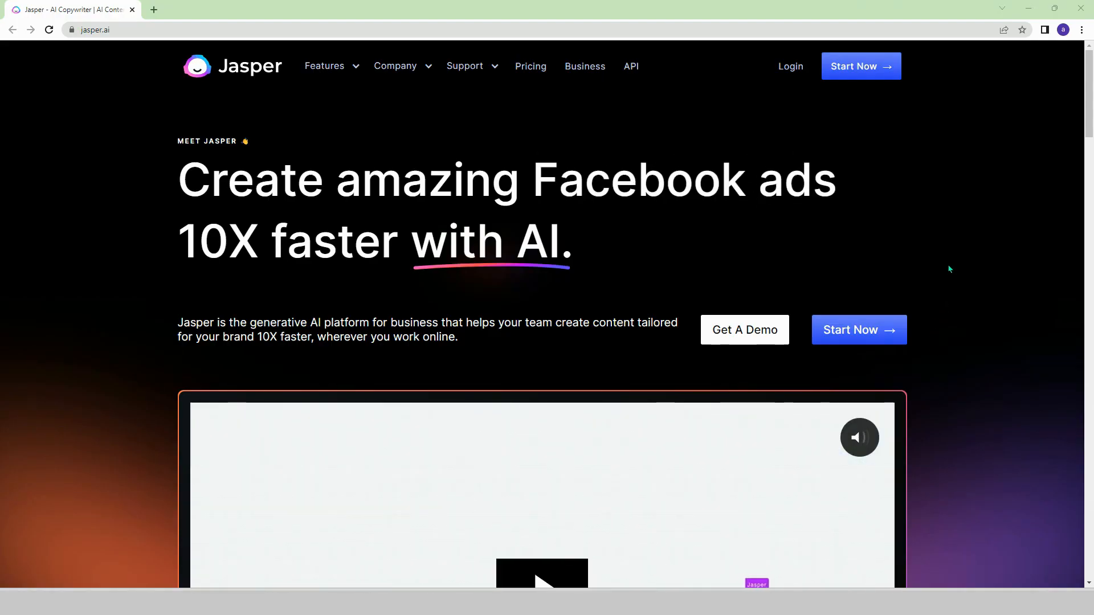
- Browse Jasper's demo video, social media content section and creative-benefits list
scroll("down", 3)
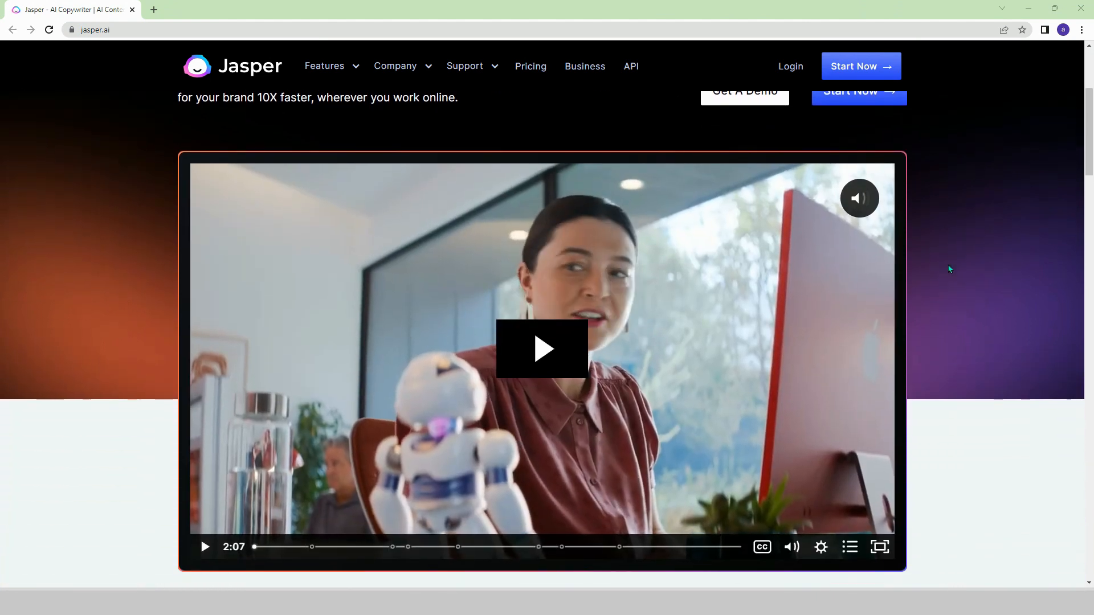
scroll("down", 3)
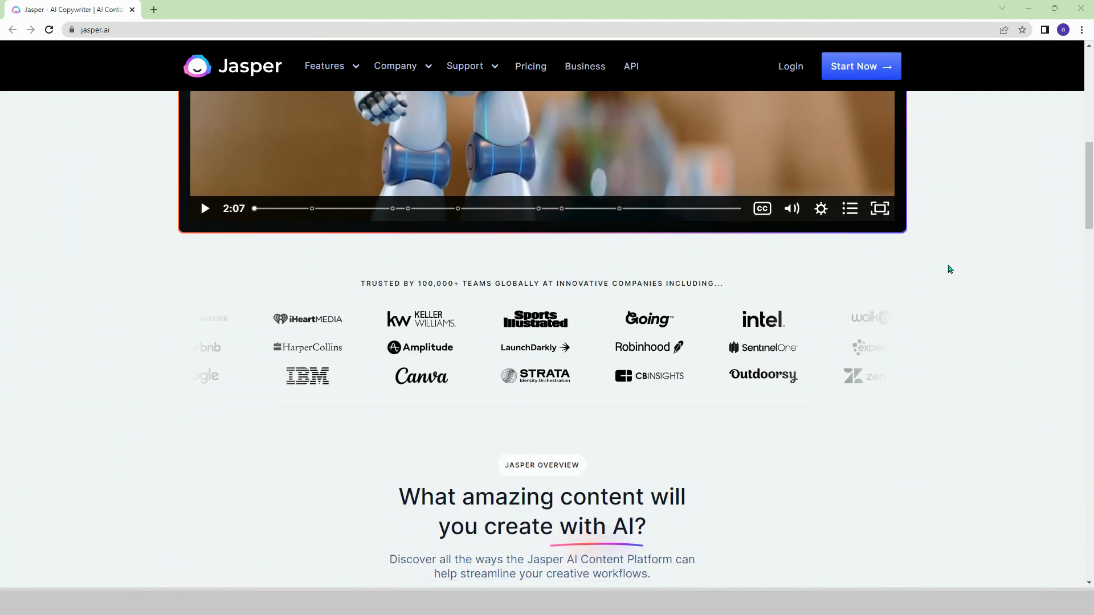
scroll("down", 3)
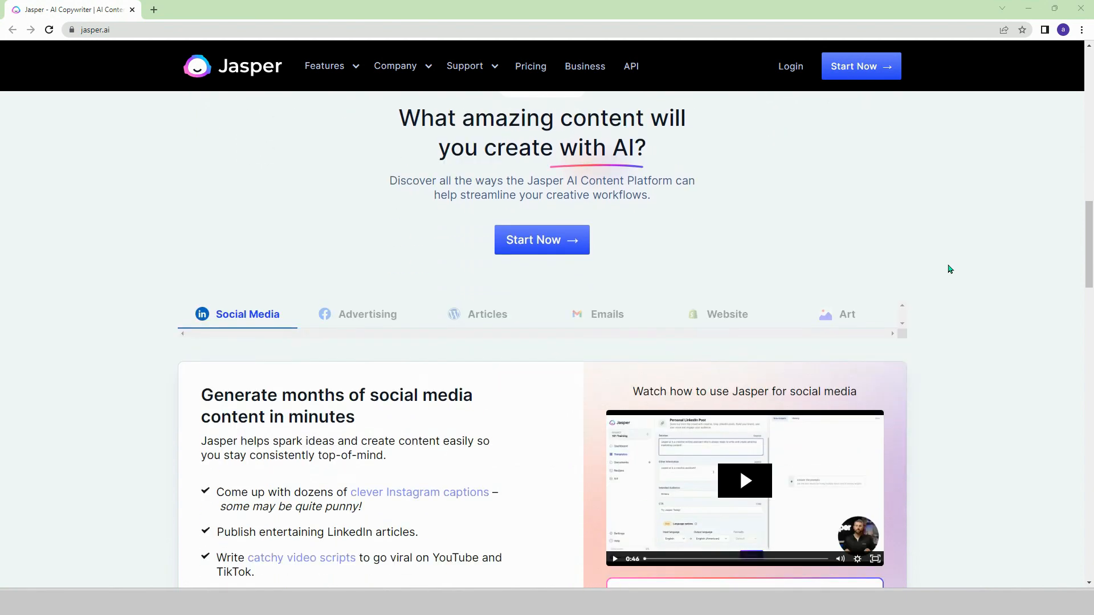
scroll("down", 3)
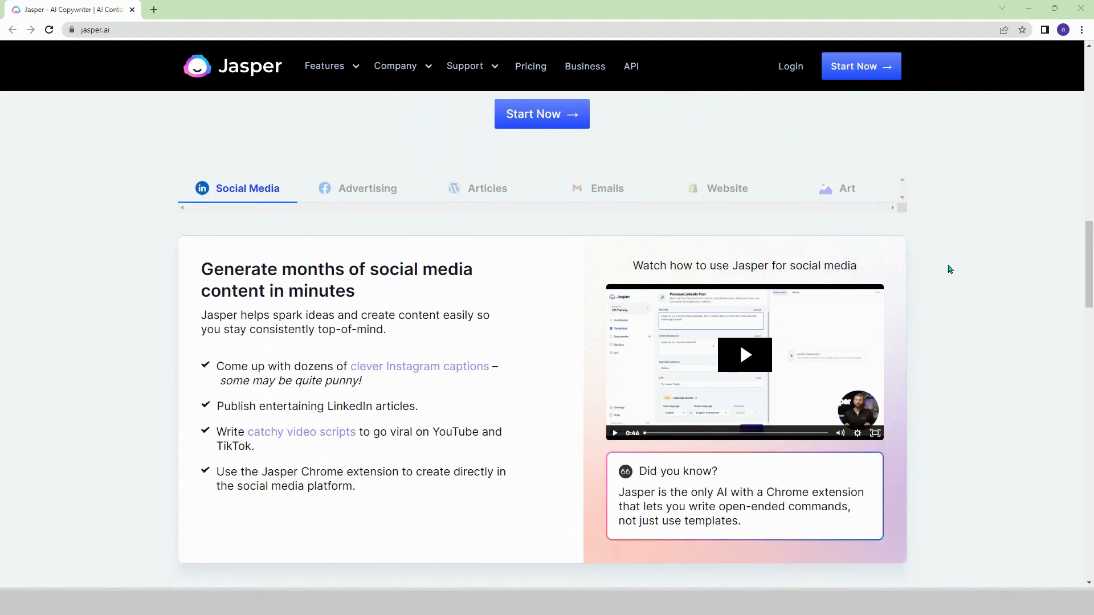
scroll("down", 3)
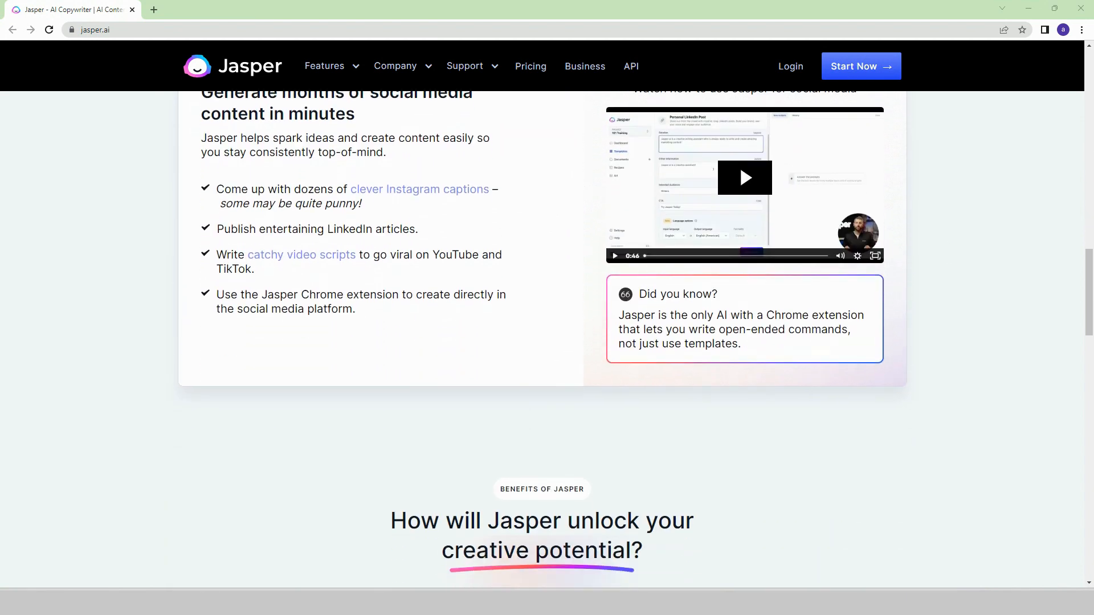
scroll("down", 3)
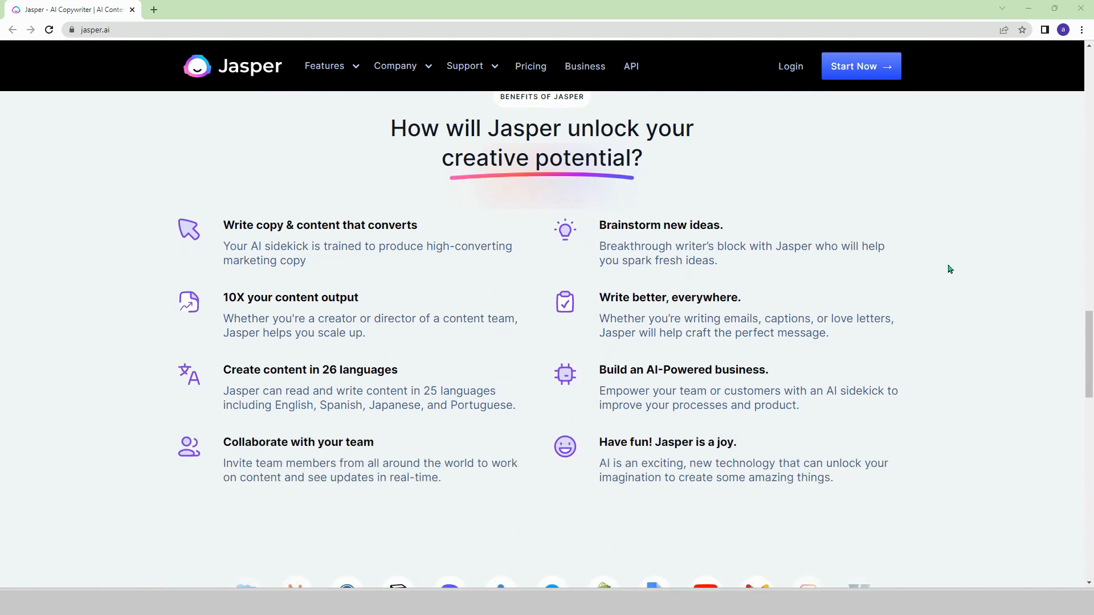
scroll("down", 3)
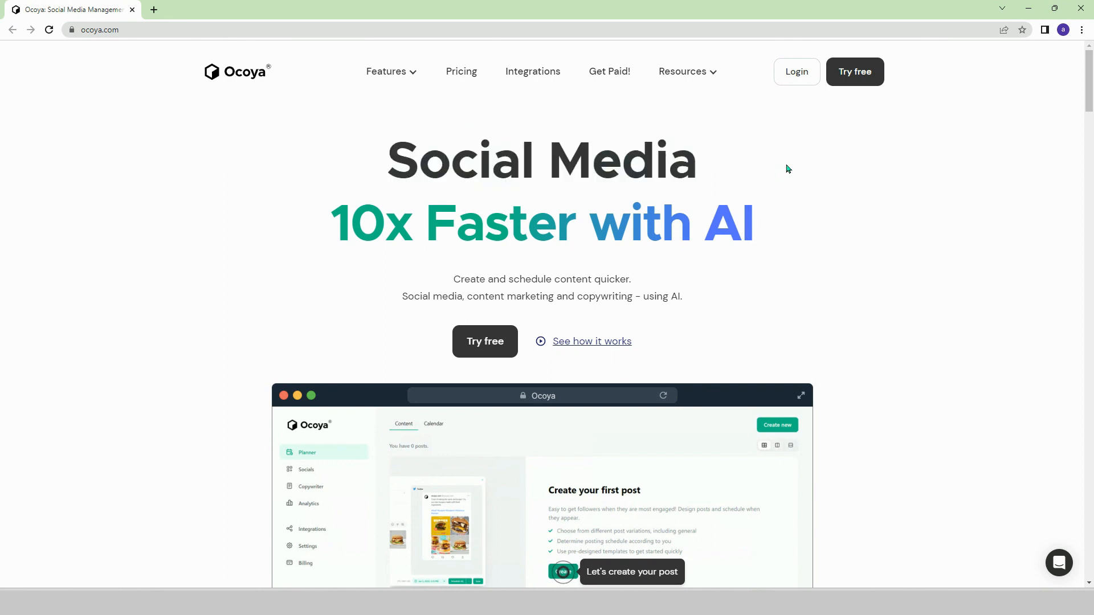
- Browse Ocoya's AI Writing section down to the 'Over 30+ integrations' grid
scroll("down", 3)
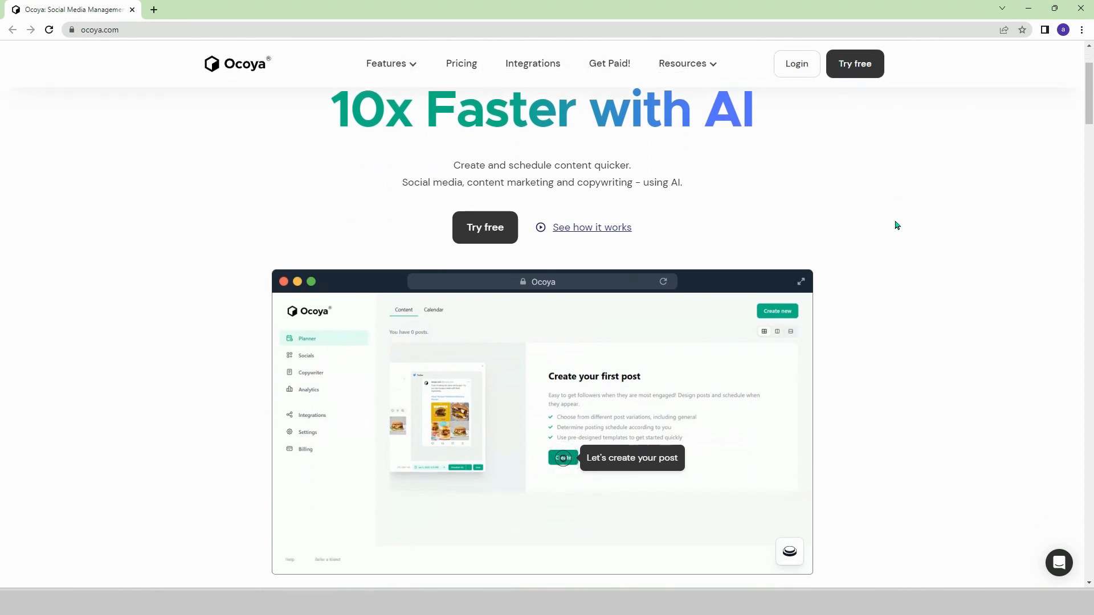
scroll("down", 3)
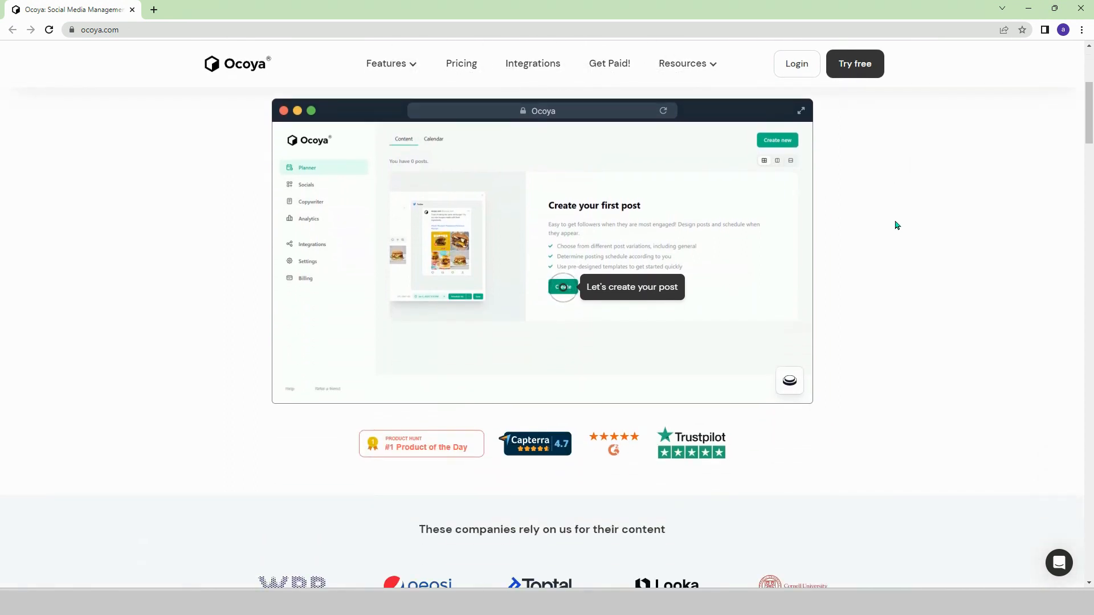
scroll("down", 3)
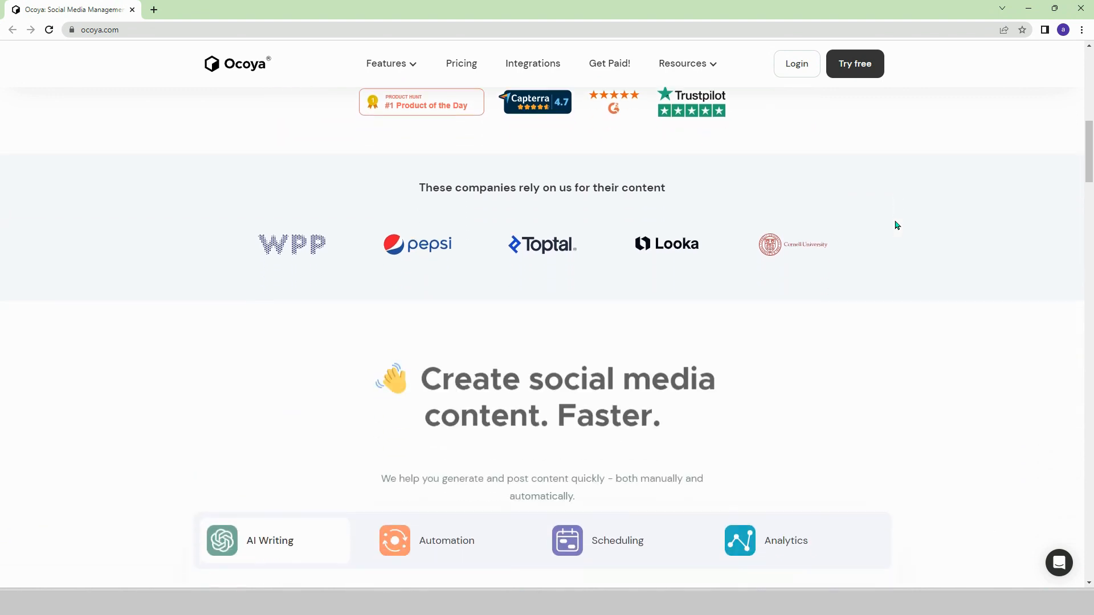
scroll("down", 3)
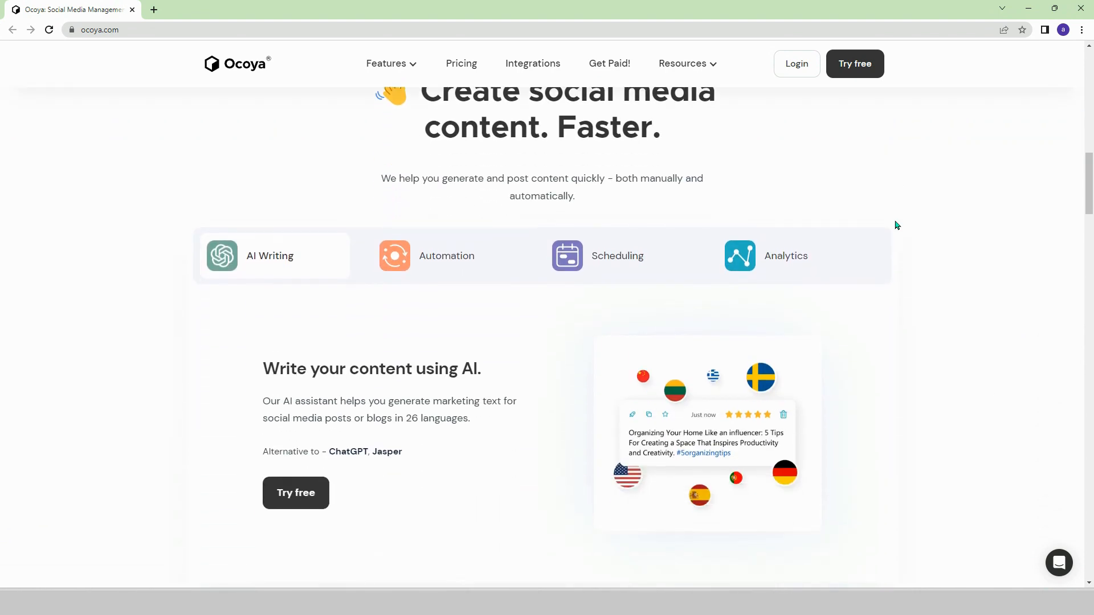
scroll("down", 3)
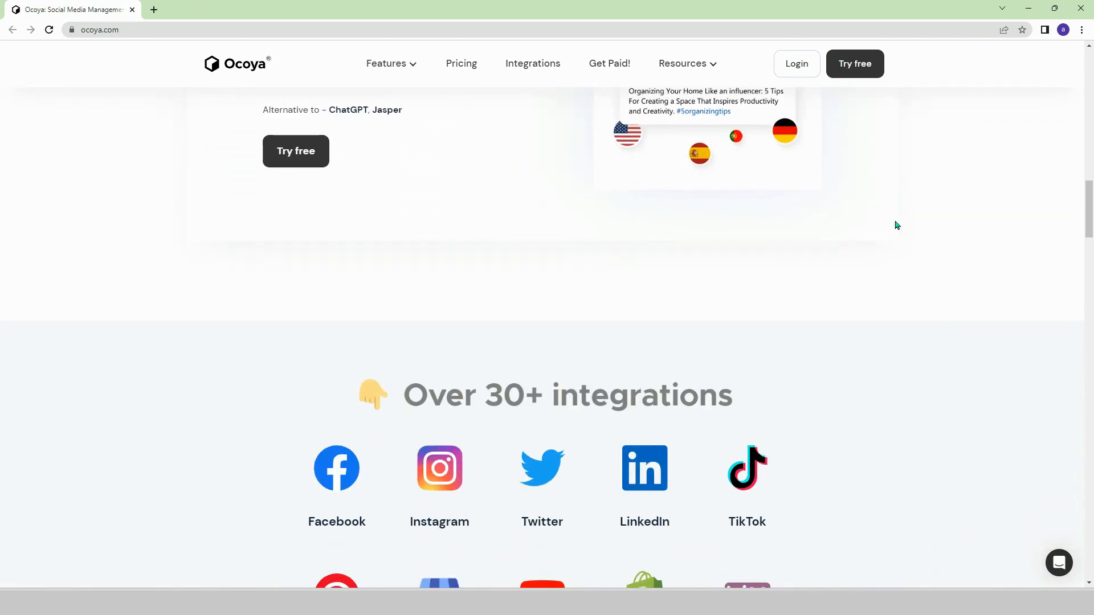
scroll("down", 3)
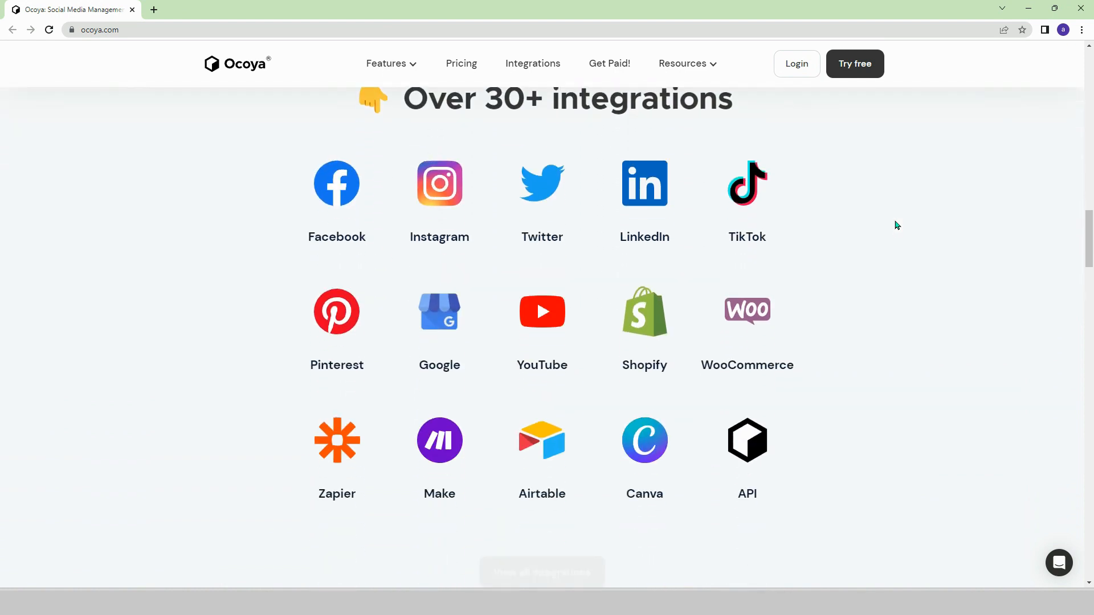
scroll("down", 3)
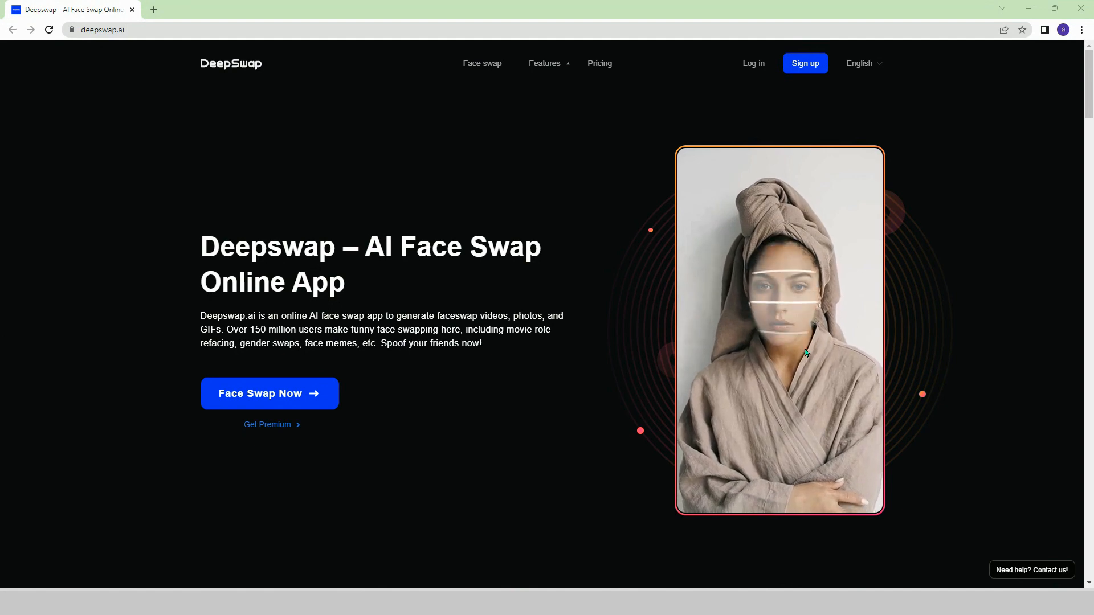
- Browse DeepSwap's video role-play and One-Sec Face Swap Photo Editor sections
scroll("down", 3)
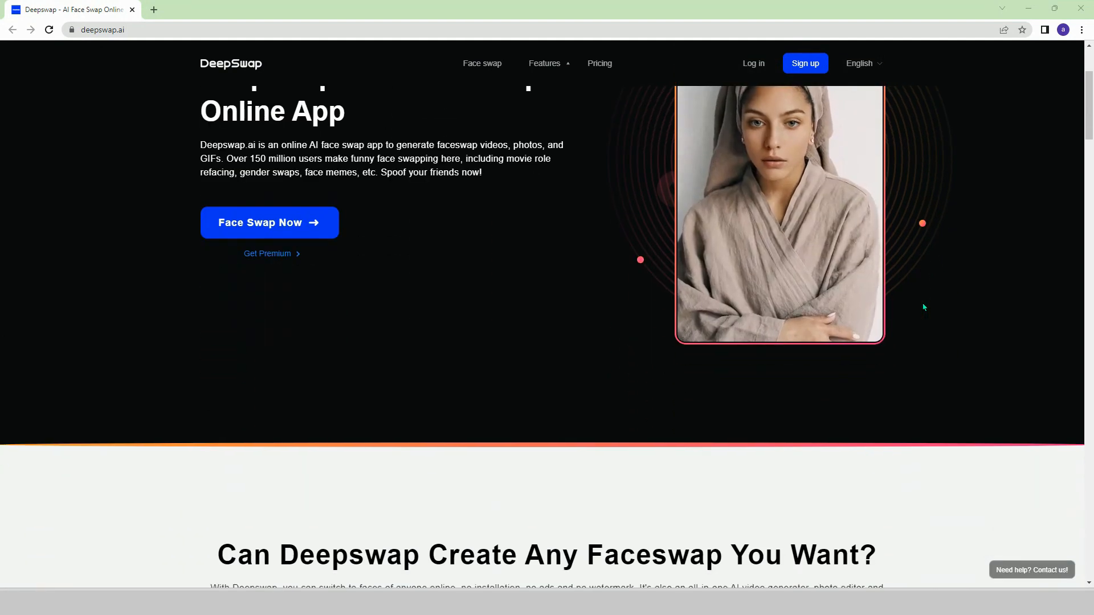
scroll("down", 3)
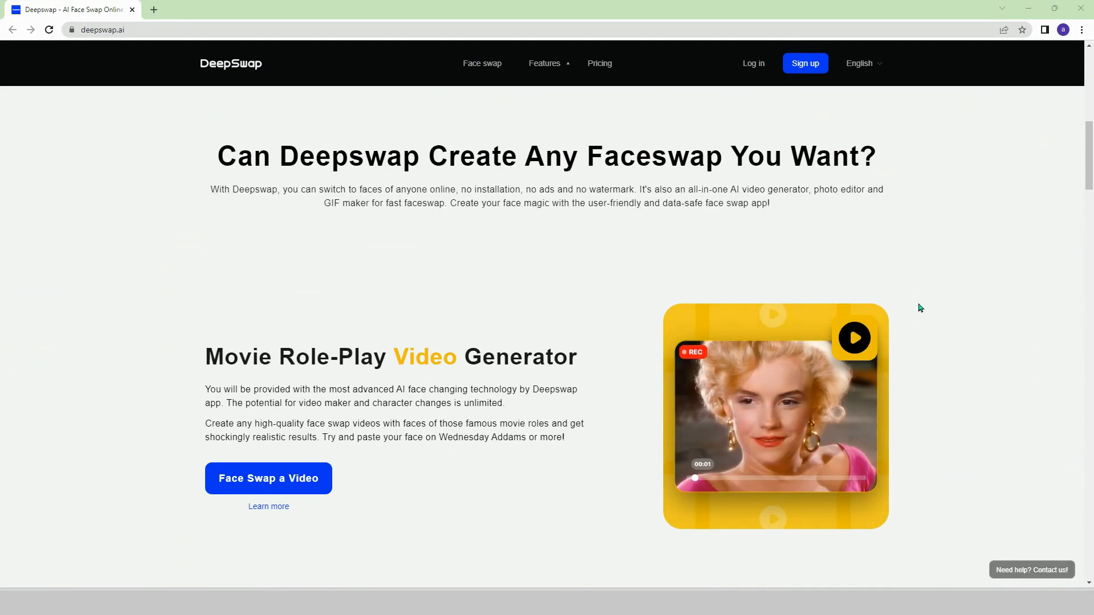
scroll("down", 3)
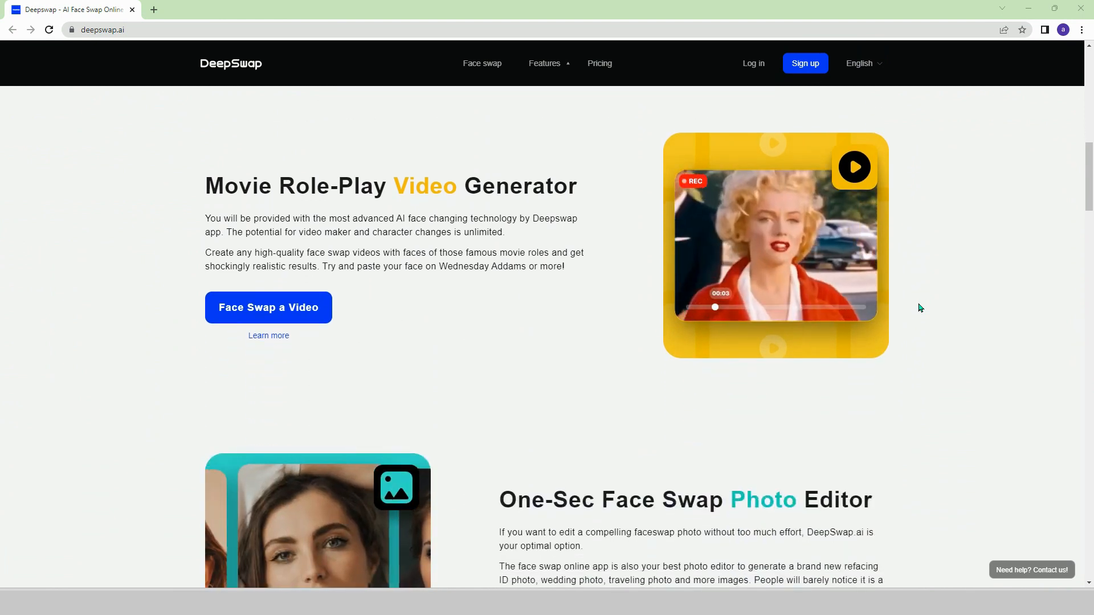
scroll("down", 3)
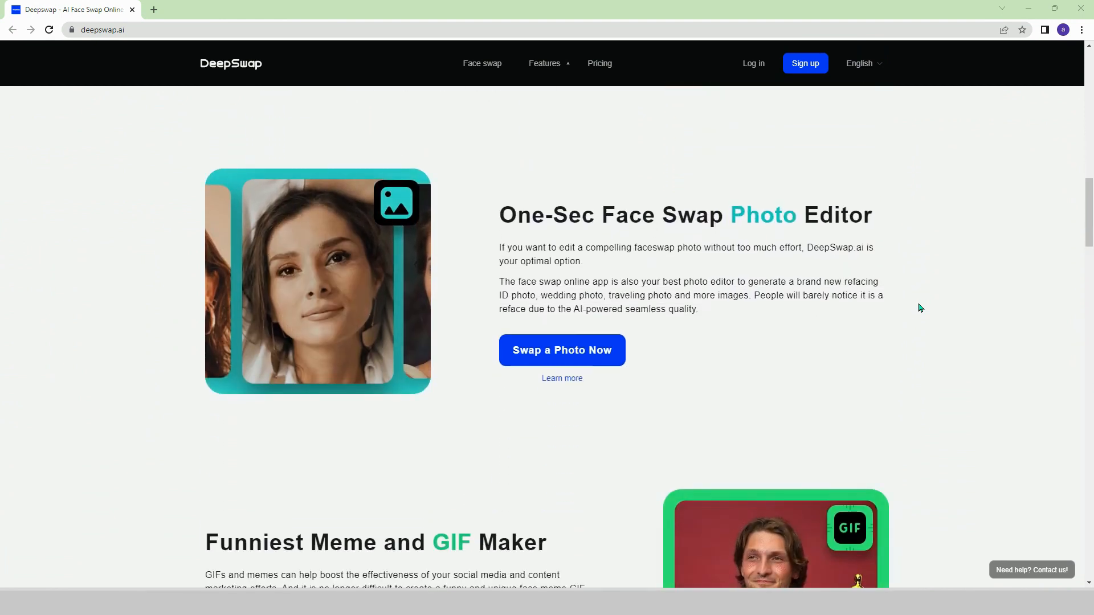
scroll("down", 3)
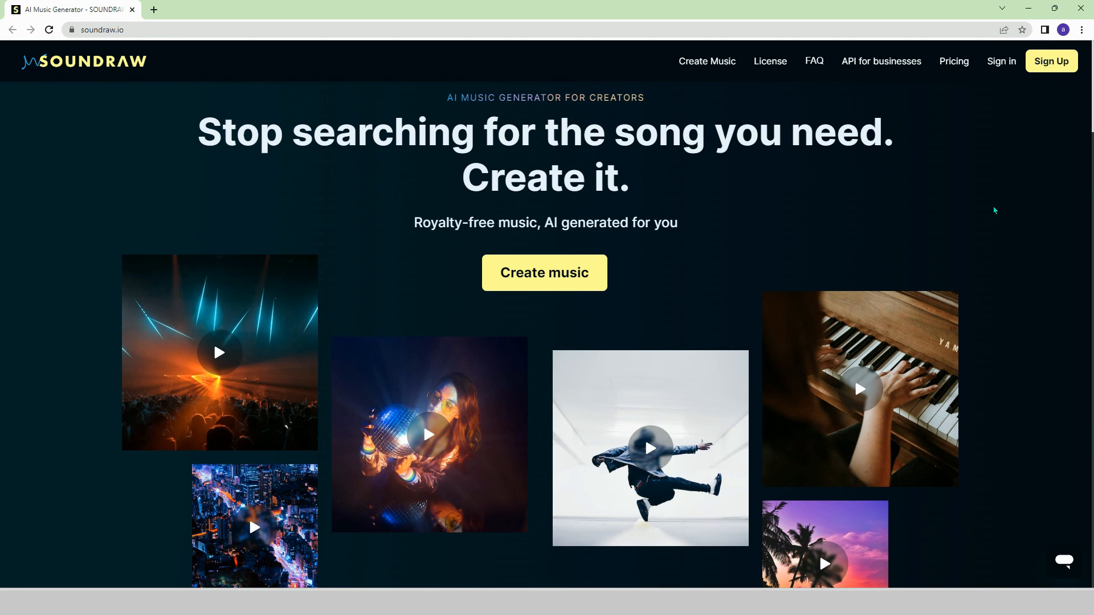
- Browse Soundraw's customization, copyright-free, testimonials, pricing and license cards down to the footer
scroll("down", 3)
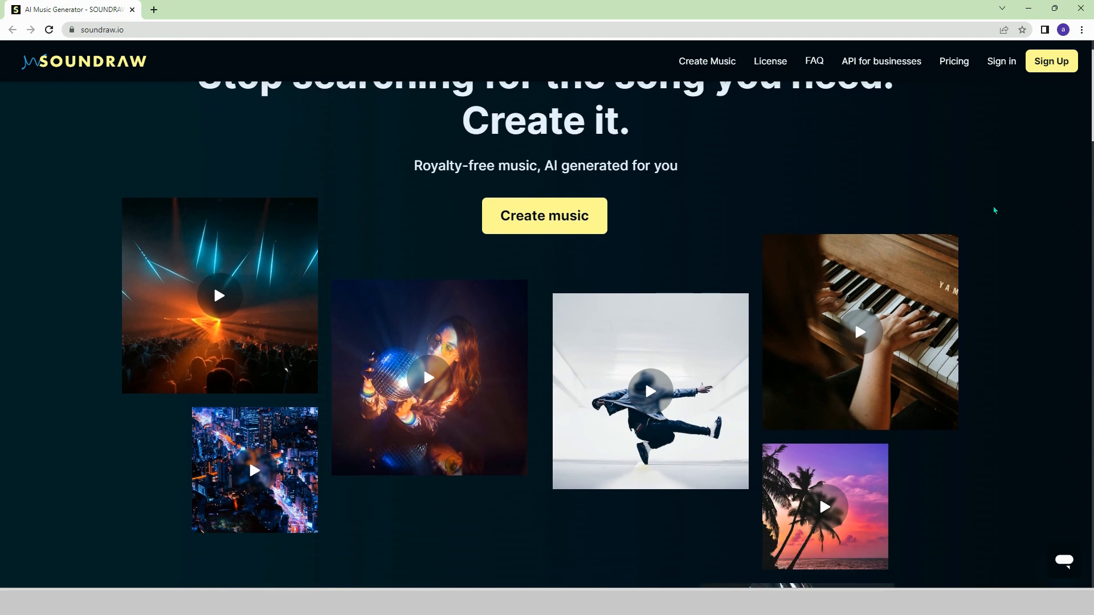
scroll("down", 3)
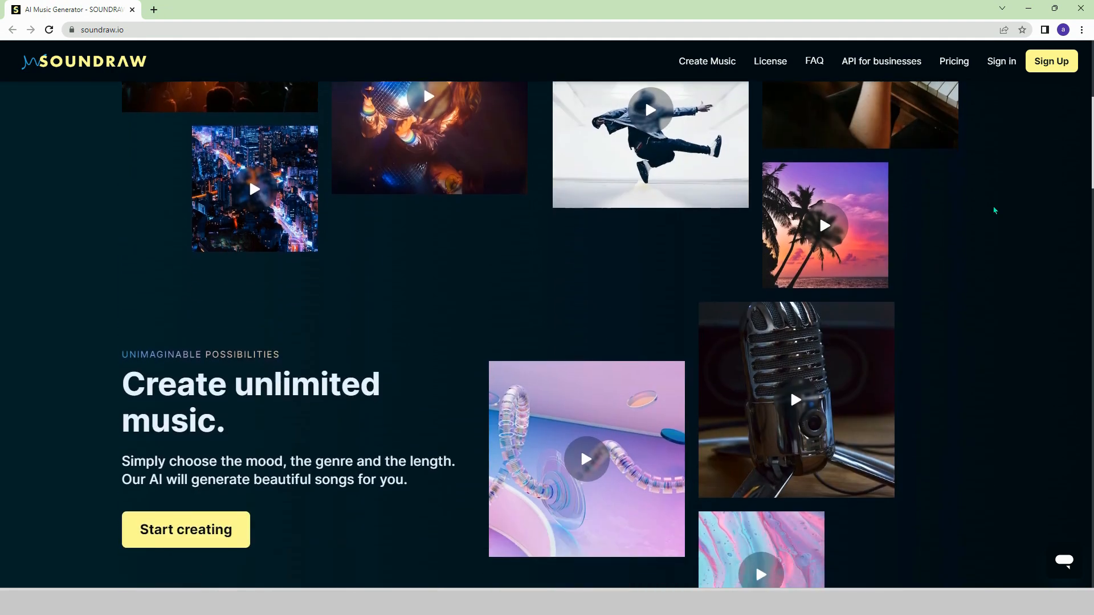
scroll("down", 3)
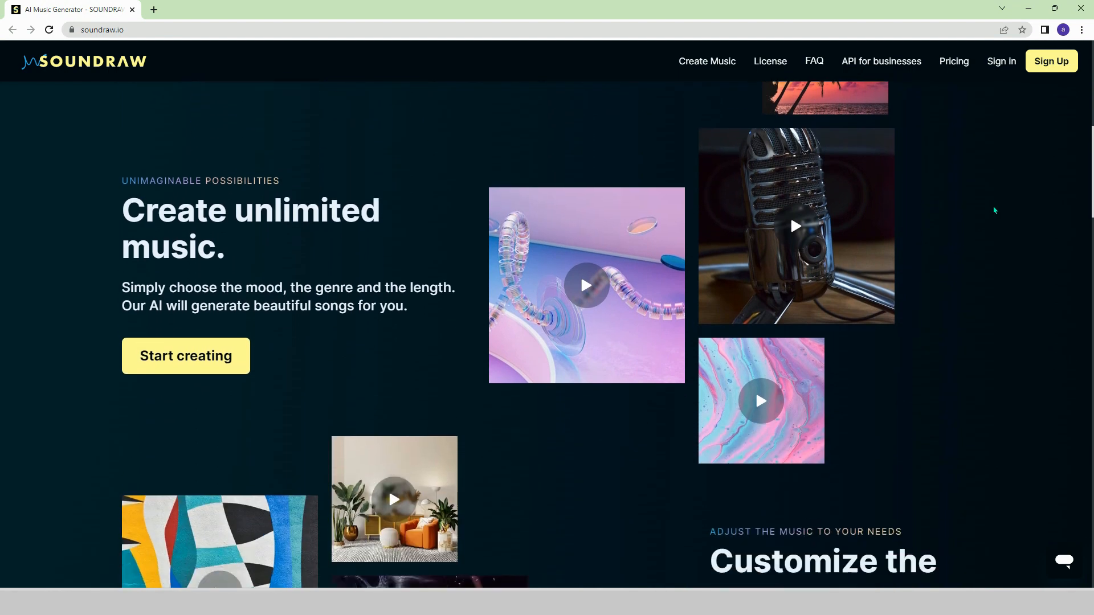
scroll("down", 3)
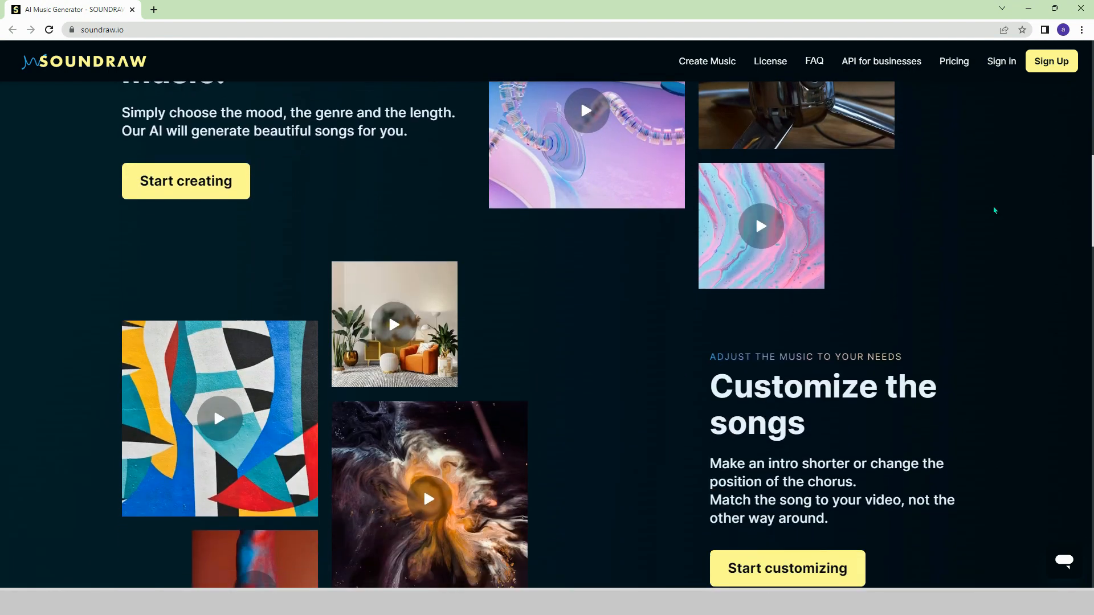
scroll("down", 3)
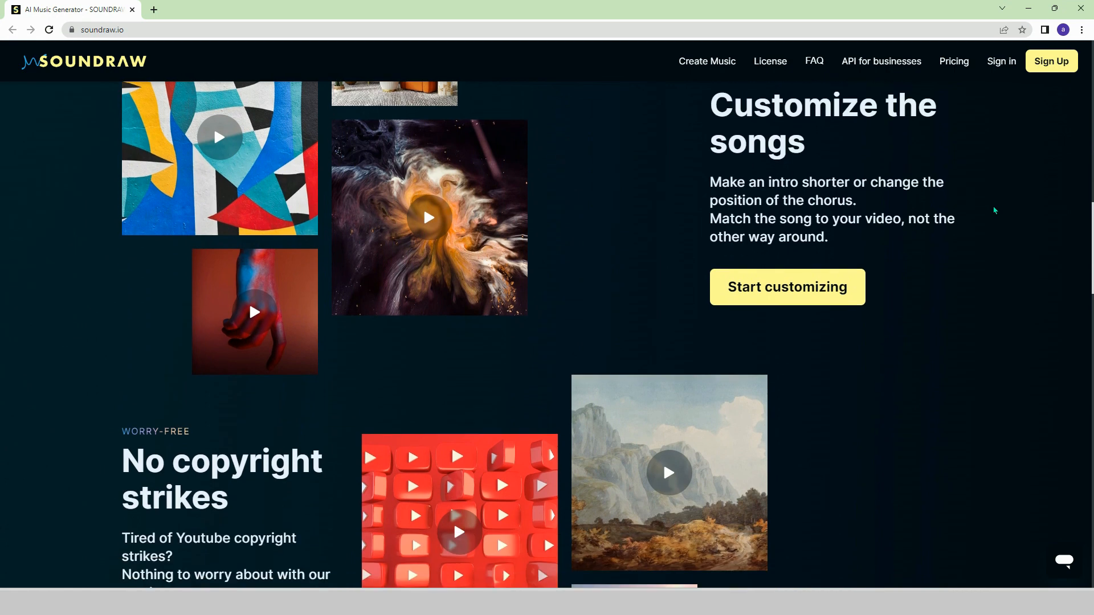
scroll("down", 3)
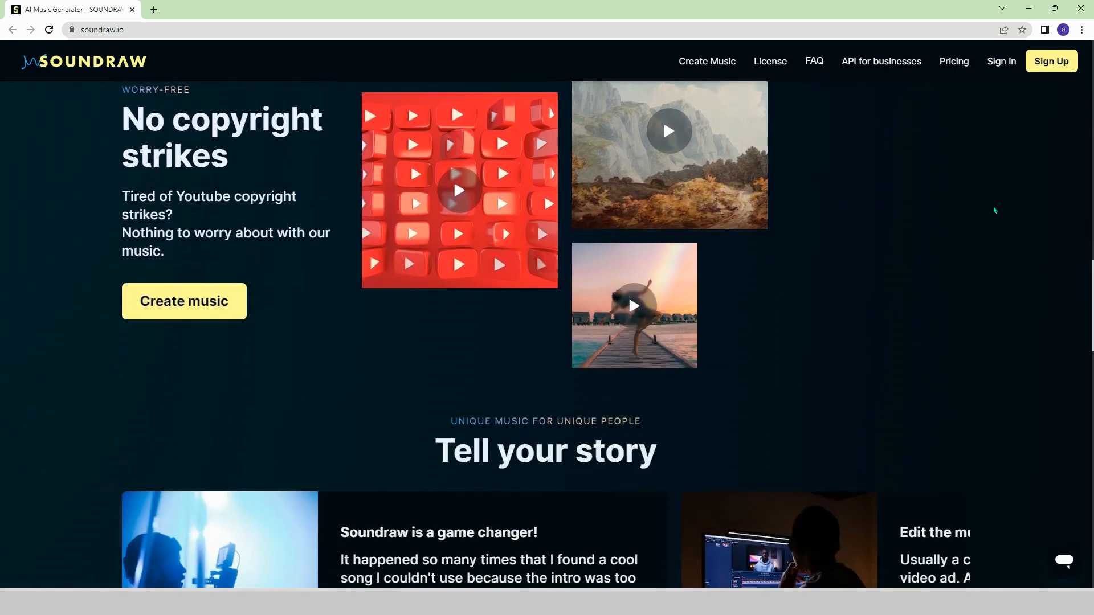
scroll("down", 3)
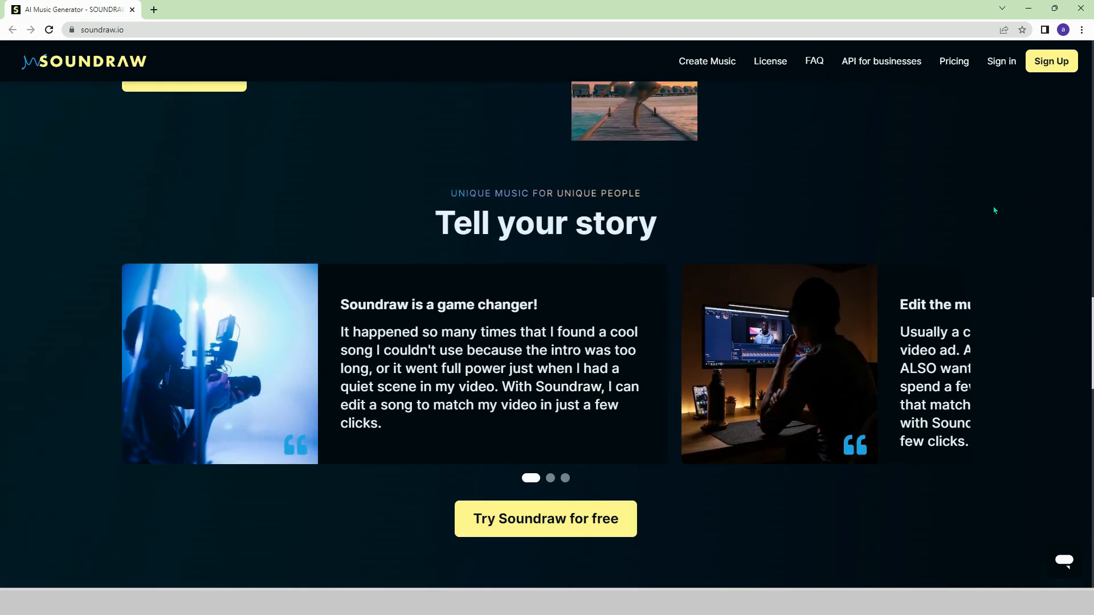
scroll("down", 3)
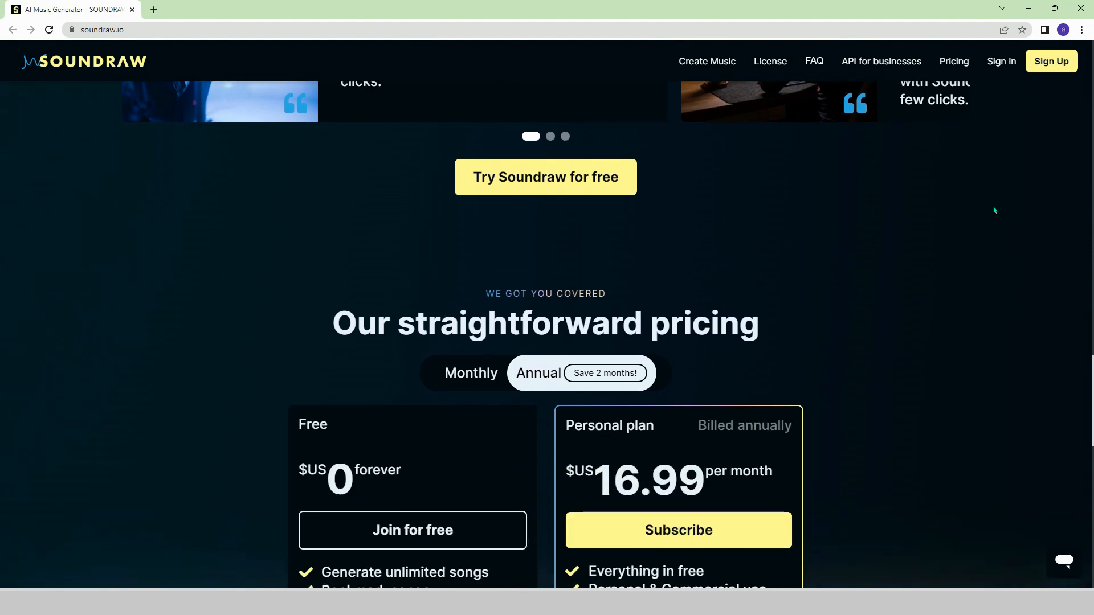
scroll("down", 3)
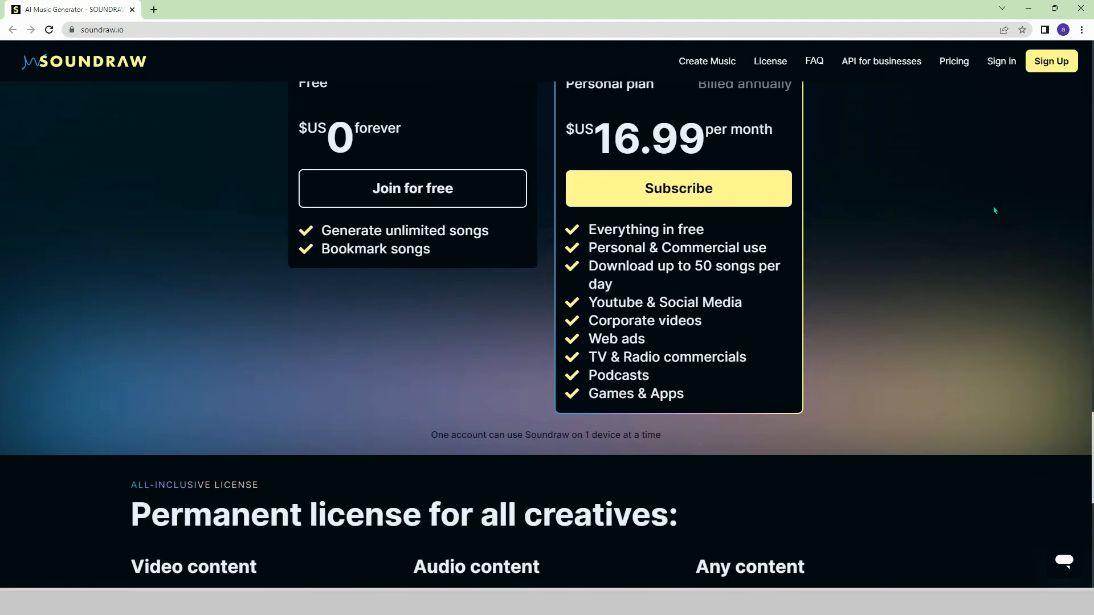
scroll("down", 3)
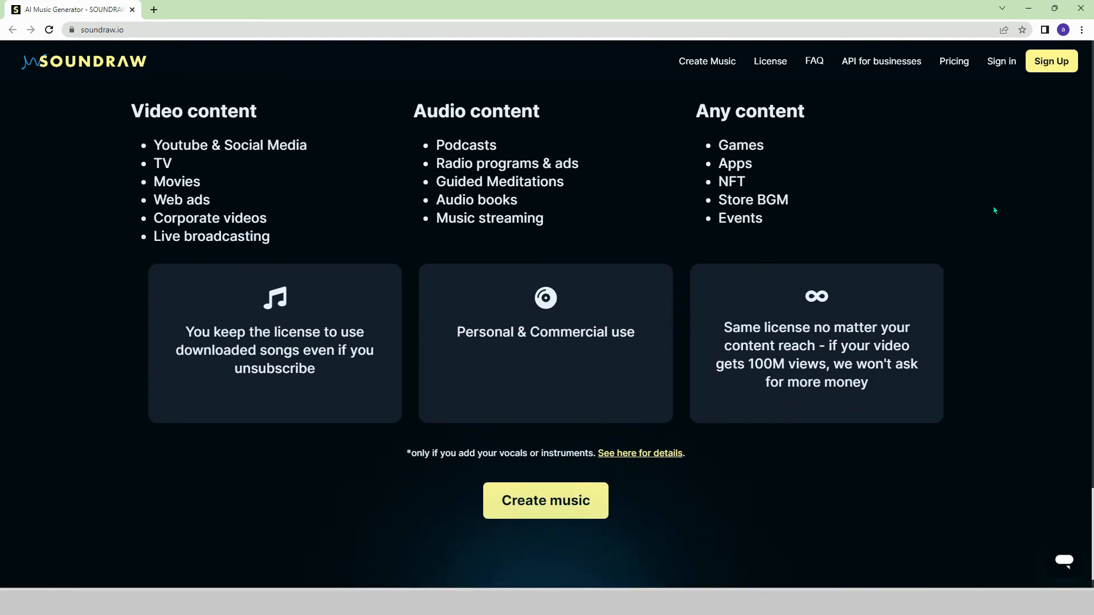
scroll("down", 3)
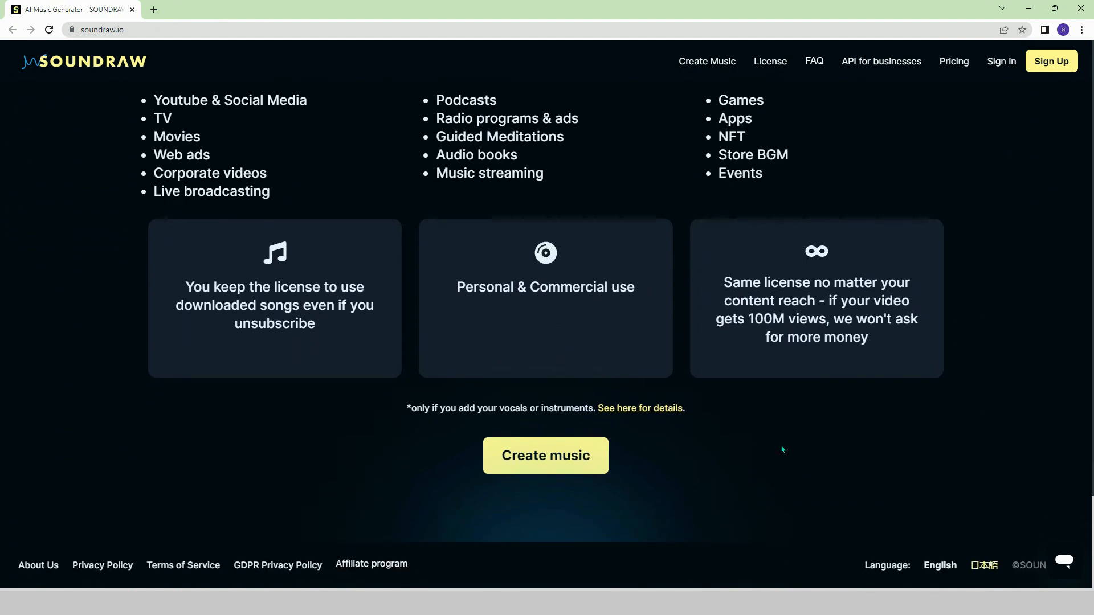
mouse_move(565, 471)
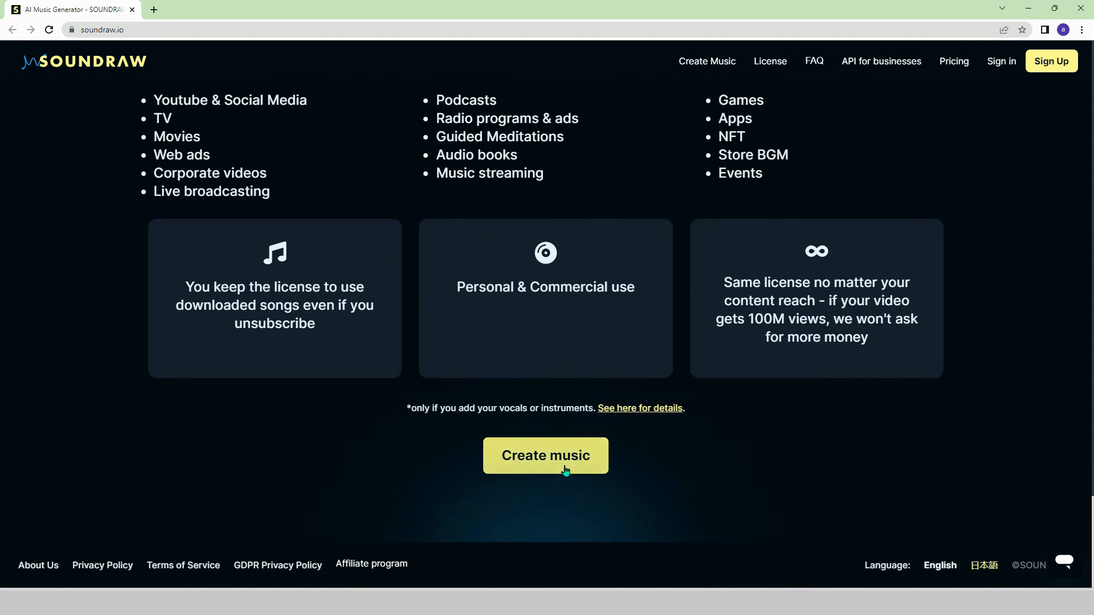
mouse_move(588, 479)
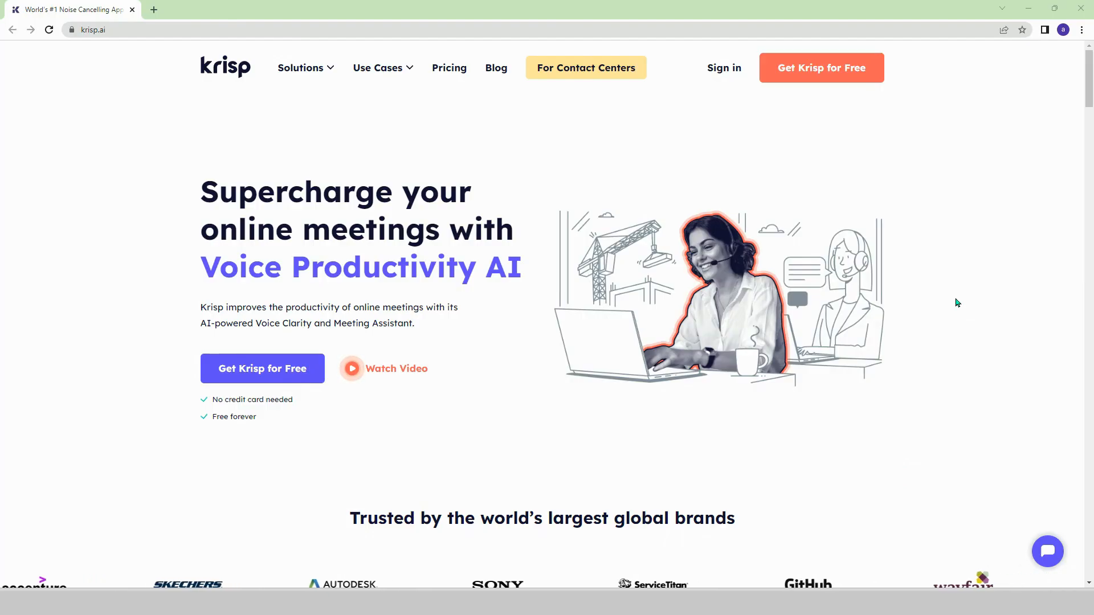
- View Krisp's Noise Cancellation and Echo Cancellation feature descriptions
scroll("down", 3)
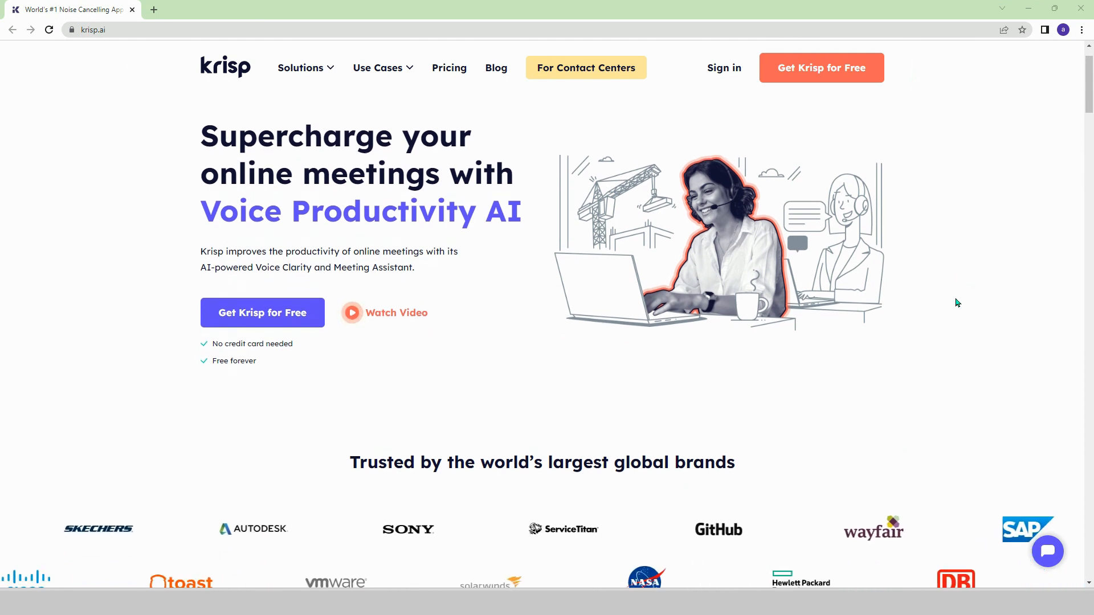
scroll("down", 3)
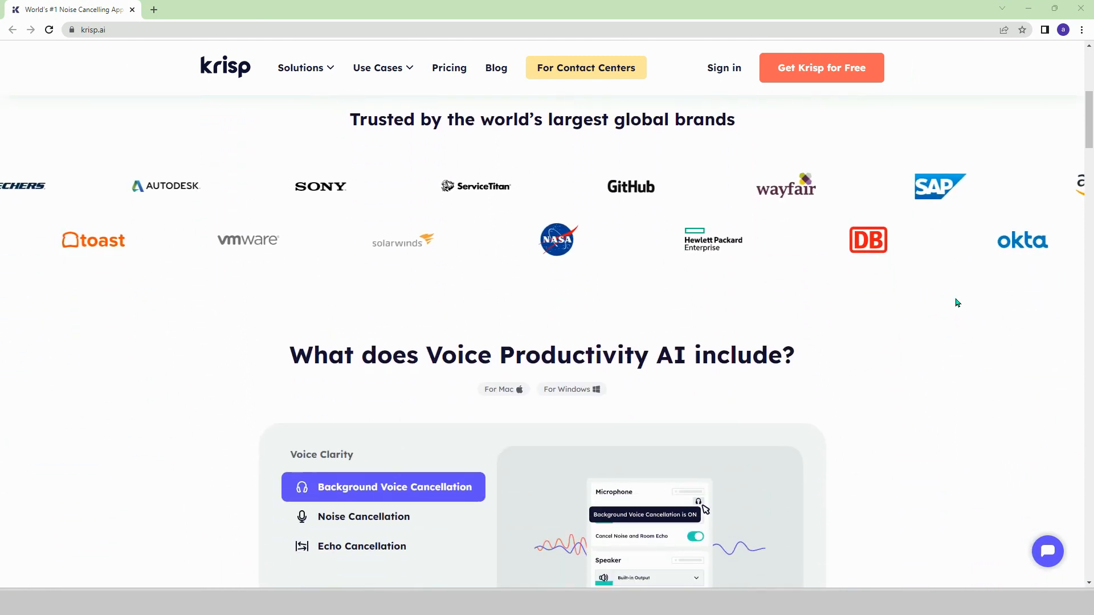
scroll("down", 3)
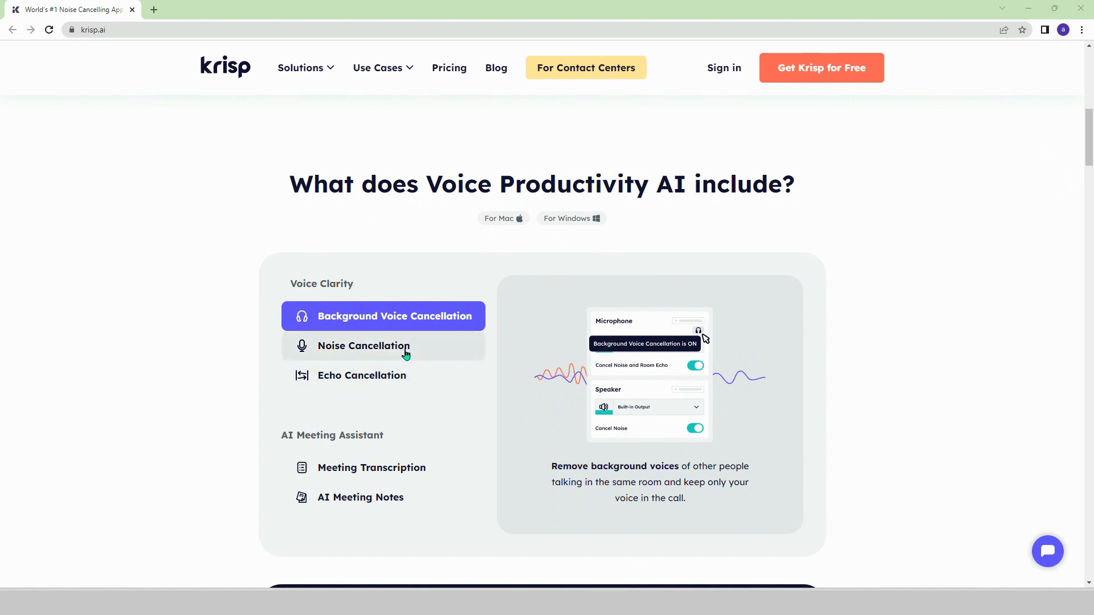
left_click(383, 345)
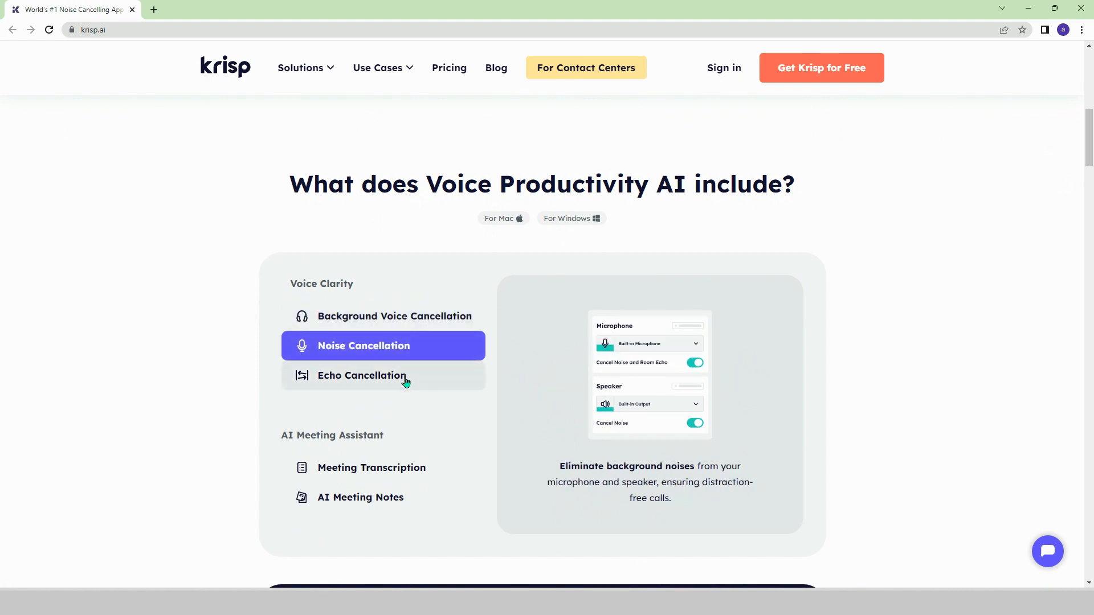
left_click(361, 375)
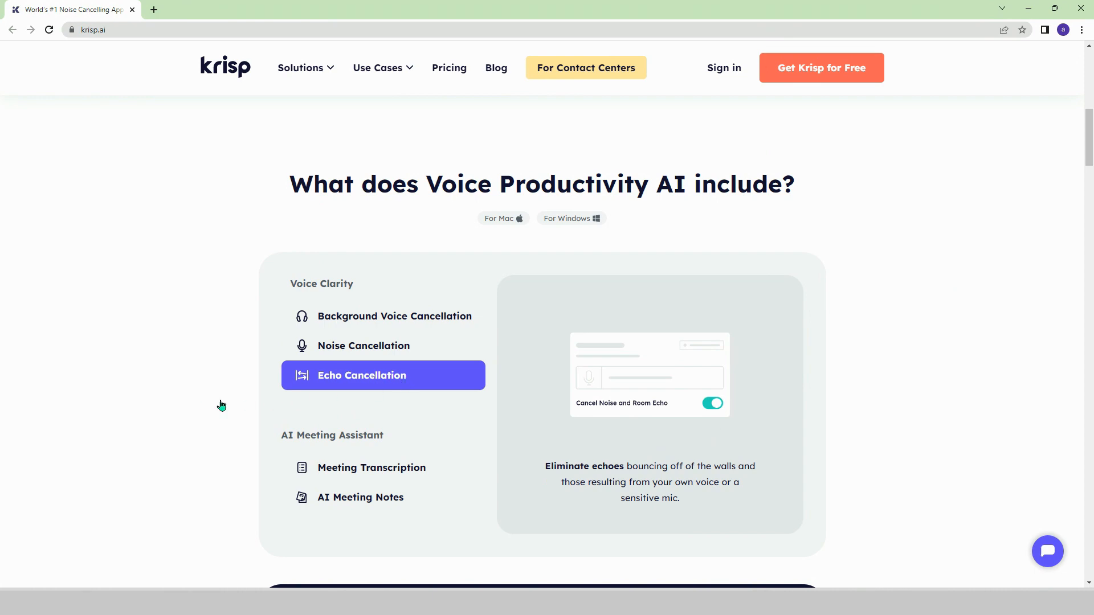
- Continue down to the 'Try out the magic of Krisp' audio demo
scroll("down", 3)
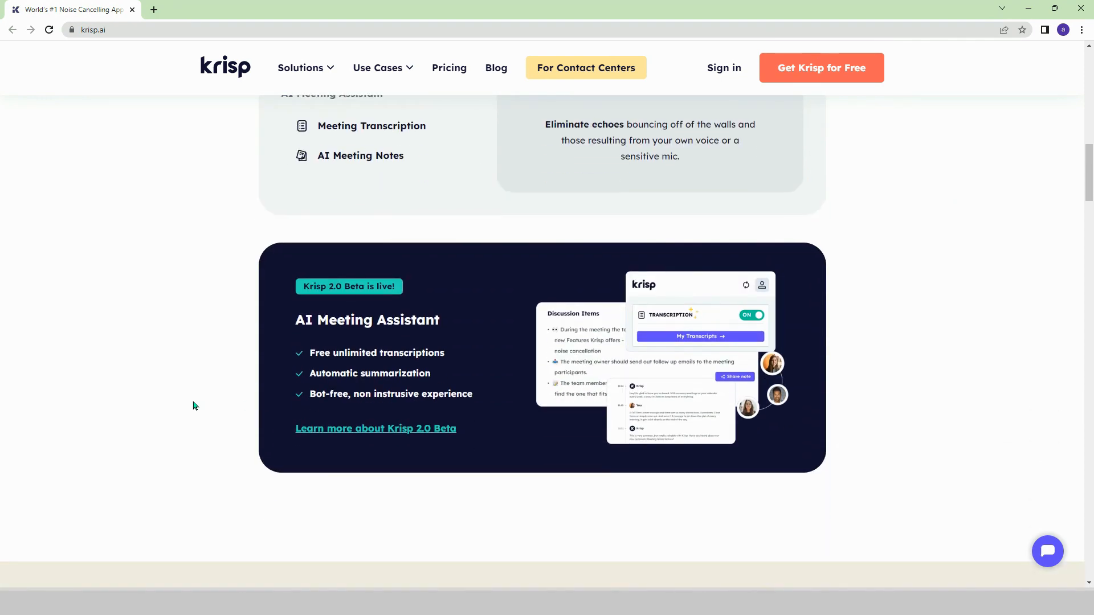
scroll("down", 3)
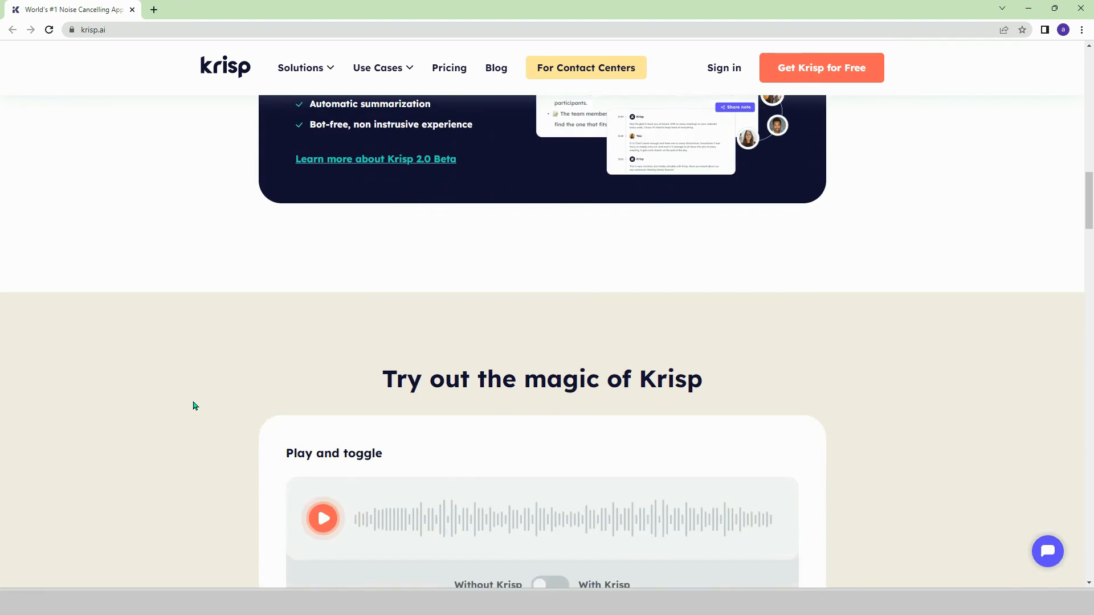
scroll("down", 3)
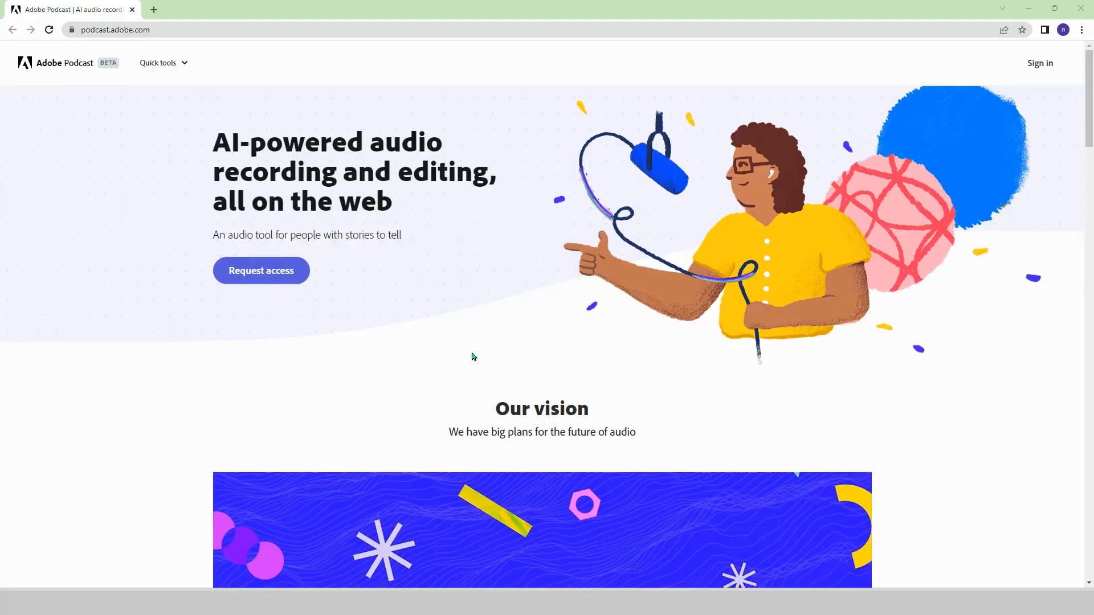
mouse_move(156, 284)
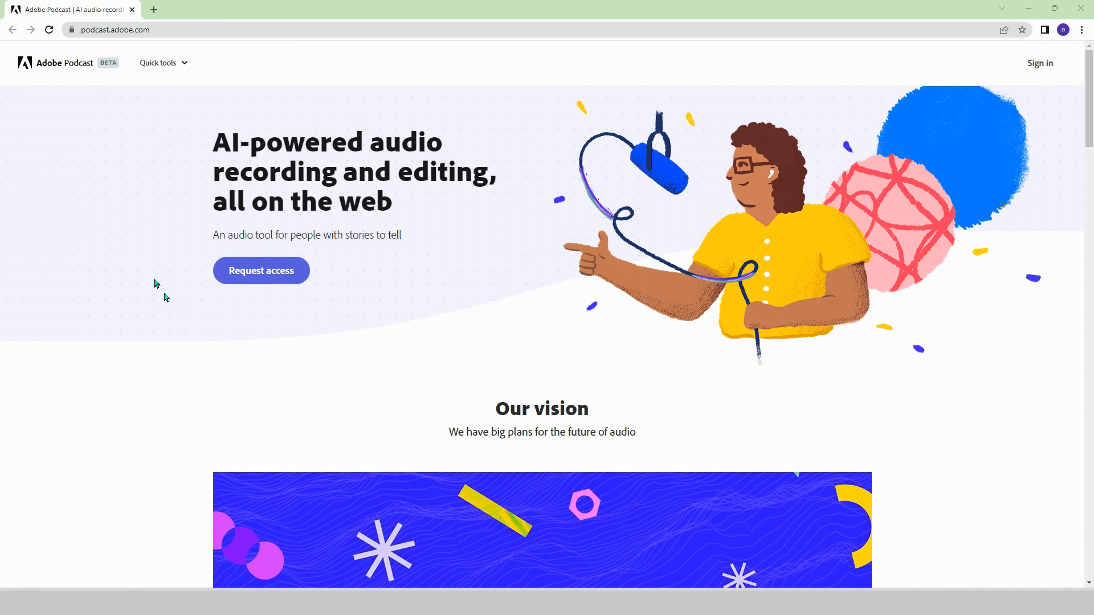
- Browse Adobe Podcast's editing, recording and AI audio features to the 'See the future of audio in action' video
scroll("down", 3)
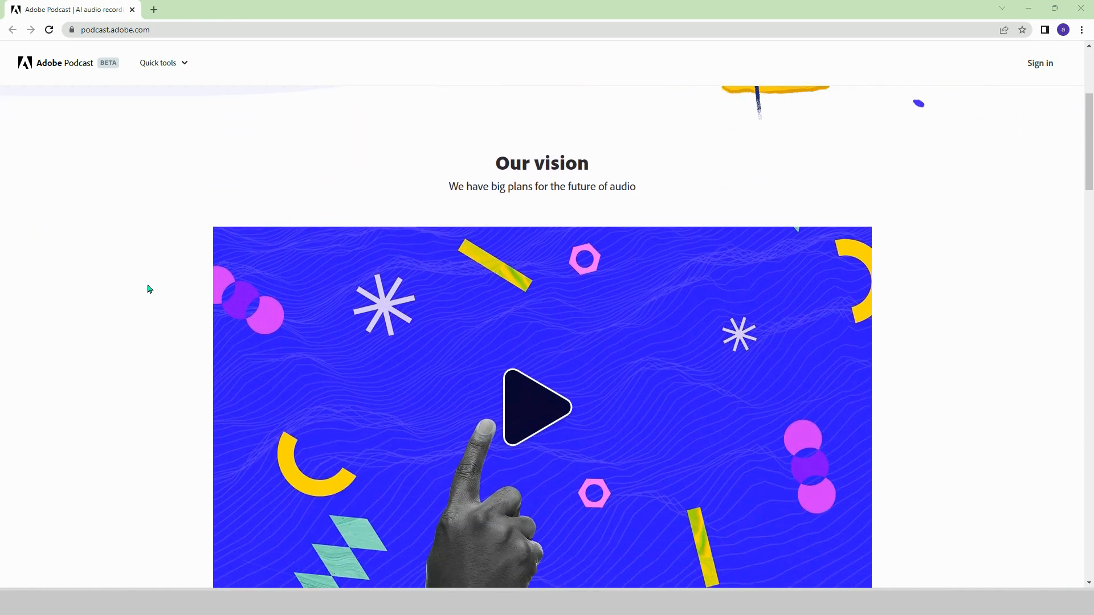
scroll("down", 3)
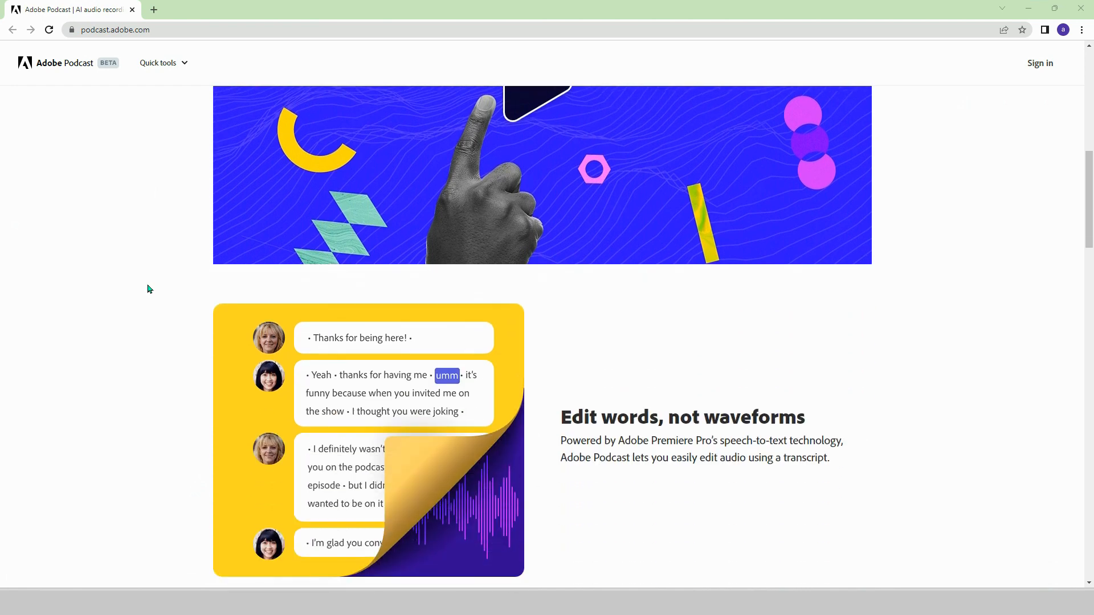
scroll("down", 3)
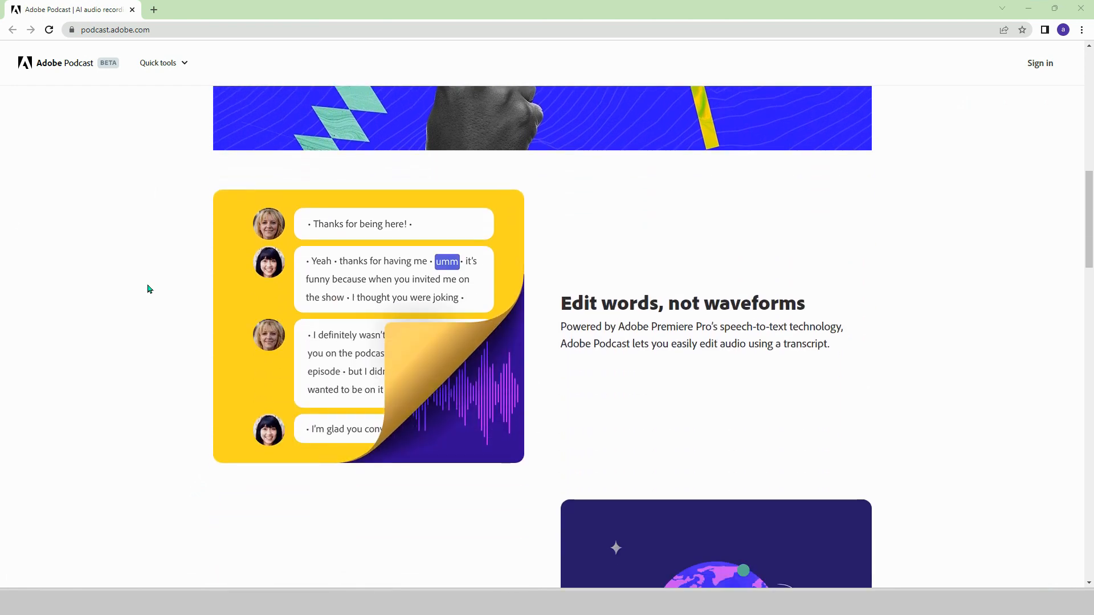
scroll("down", 3)
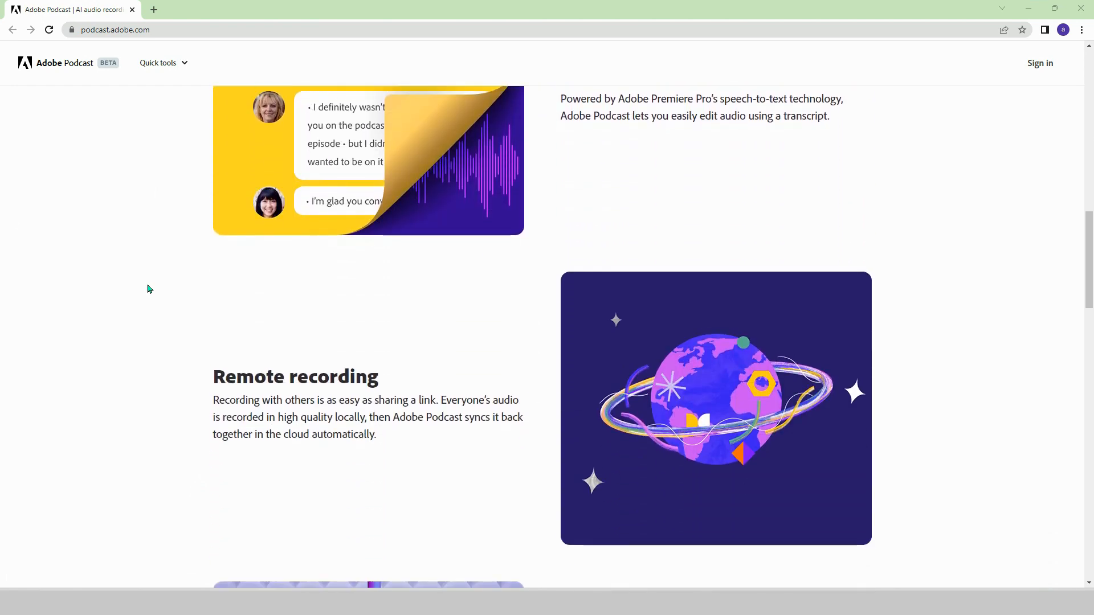
scroll("down", 3)
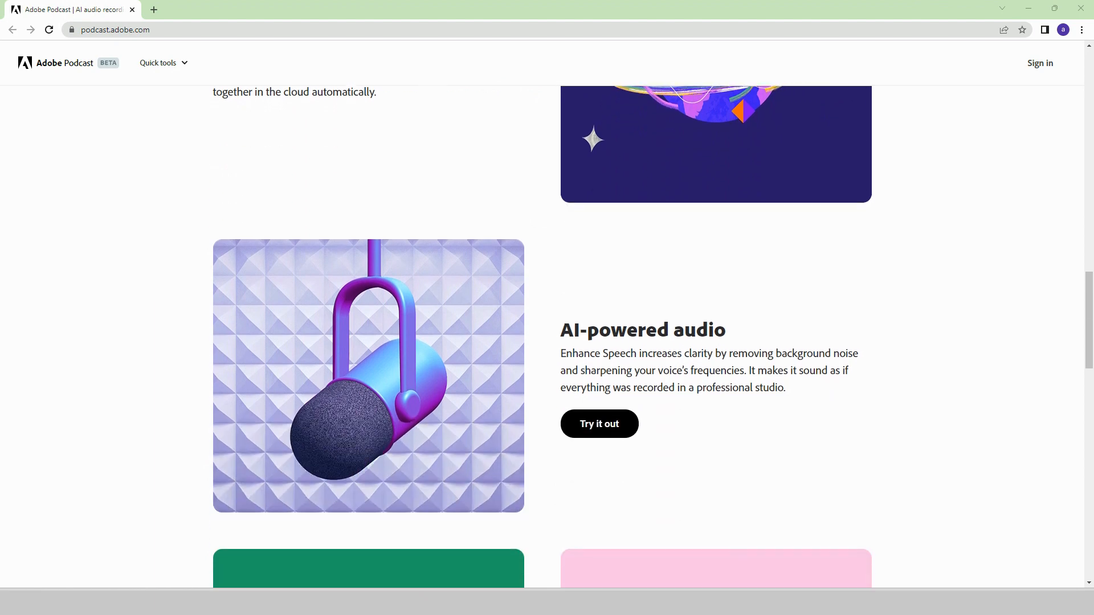
scroll("down", 3)
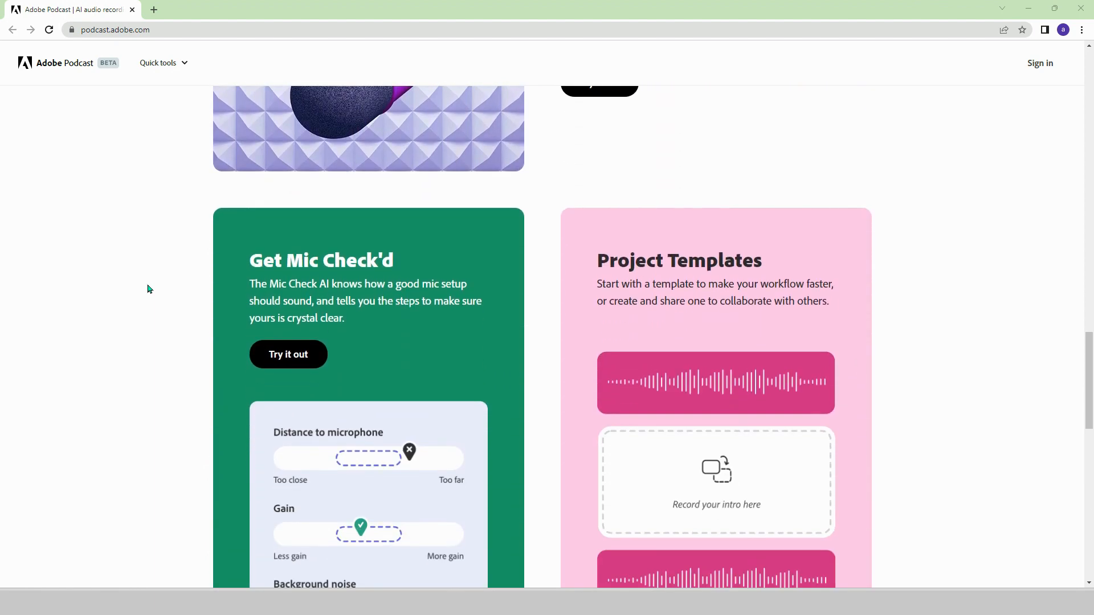
scroll("down", 3)
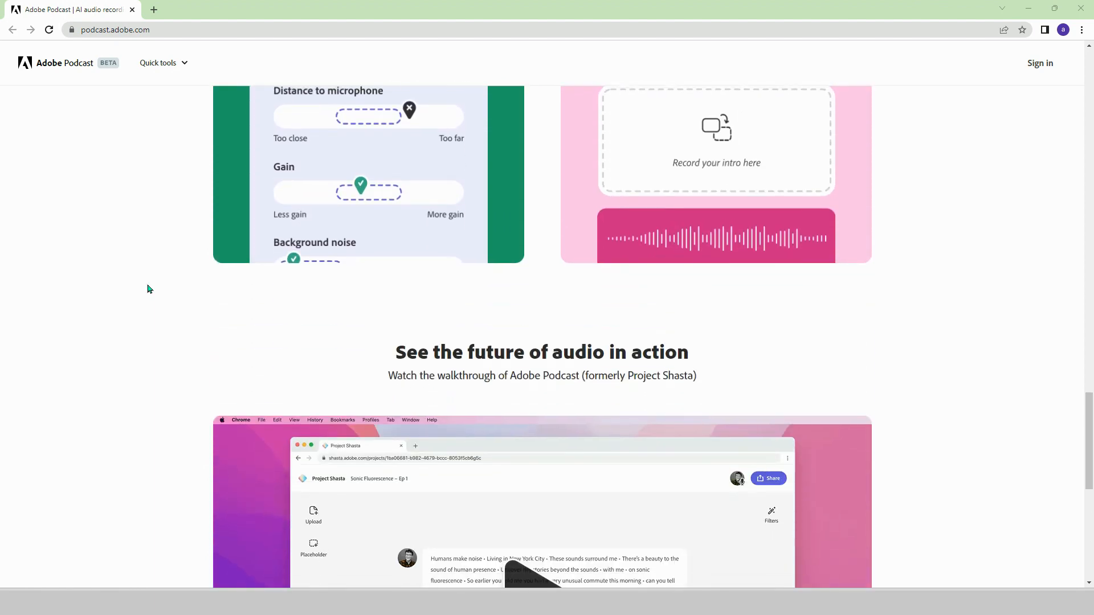
scroll("down", 3)
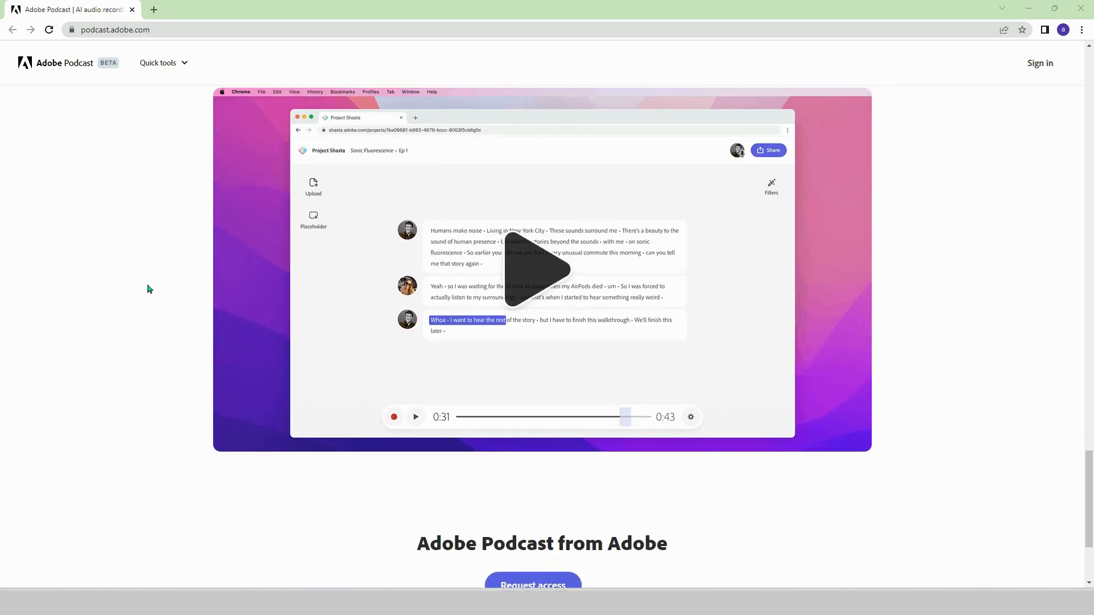
scroll("down", 3)
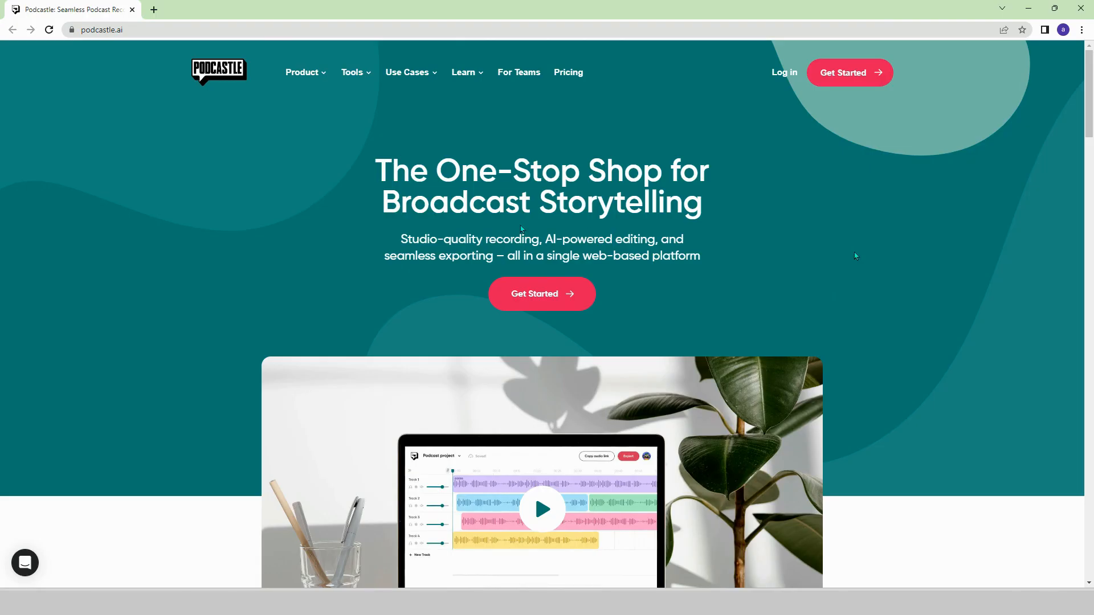
- Browse Podcastle's homepage past the product video to the Featured In press logos
scroll("down", 3)
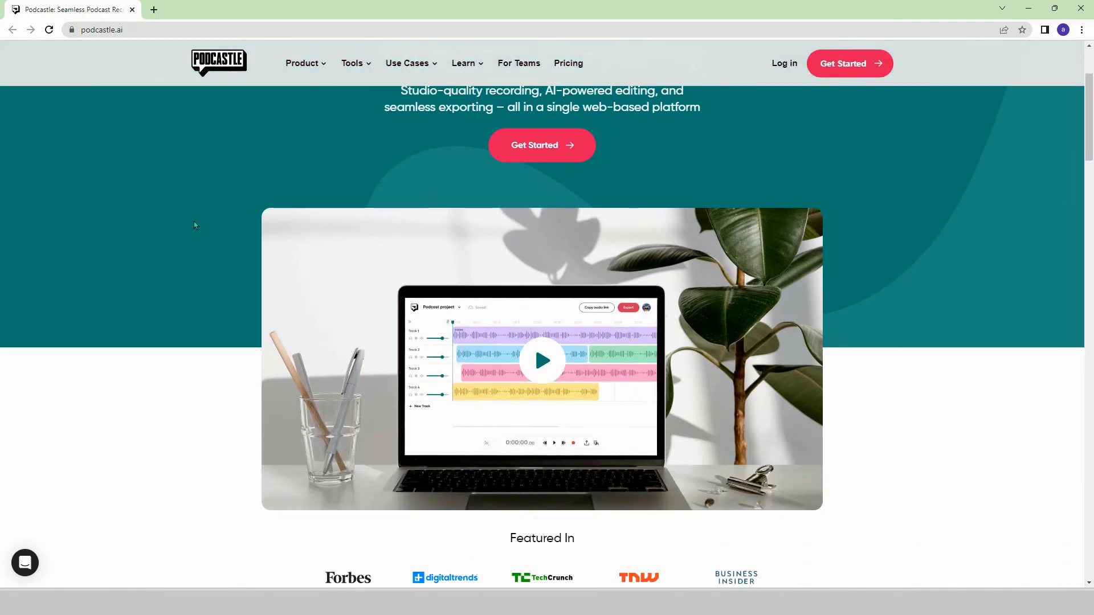
scroll("down", 3)
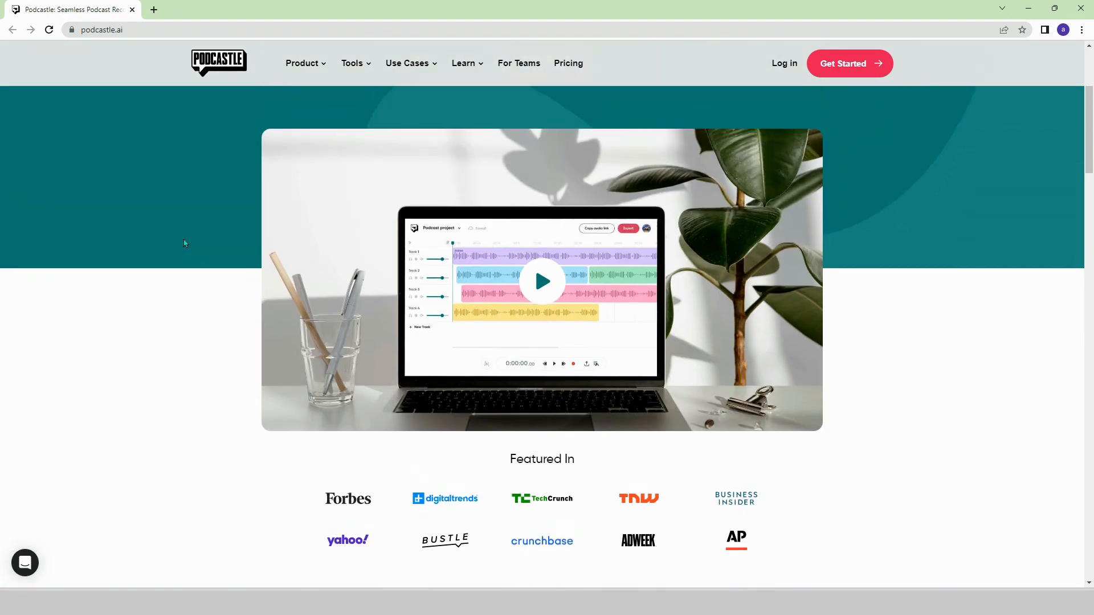
left_click(407, 62)
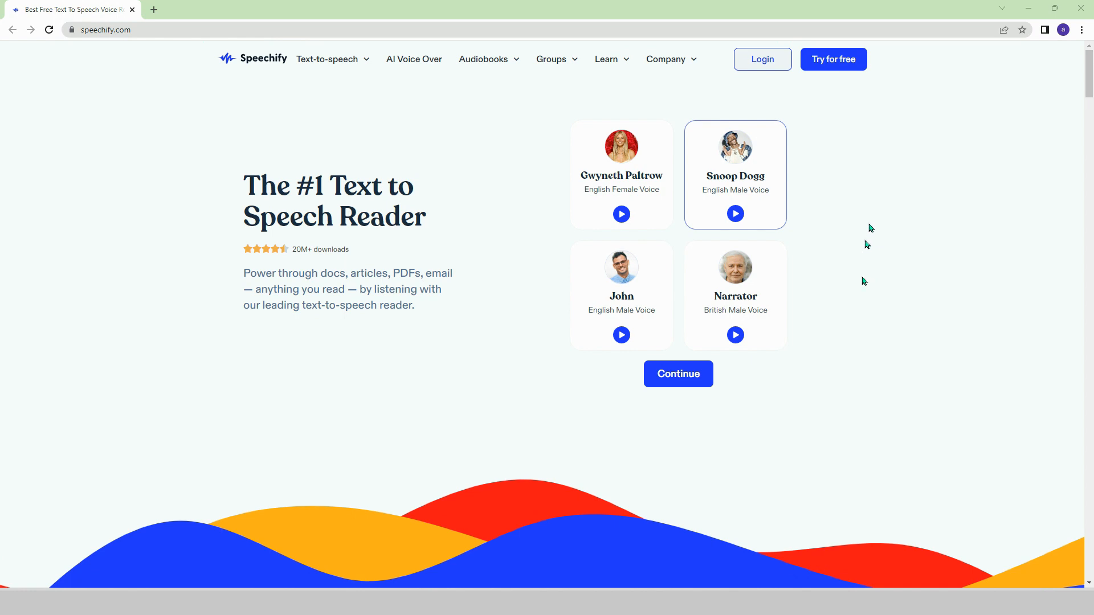
mouse_move(869, 227)
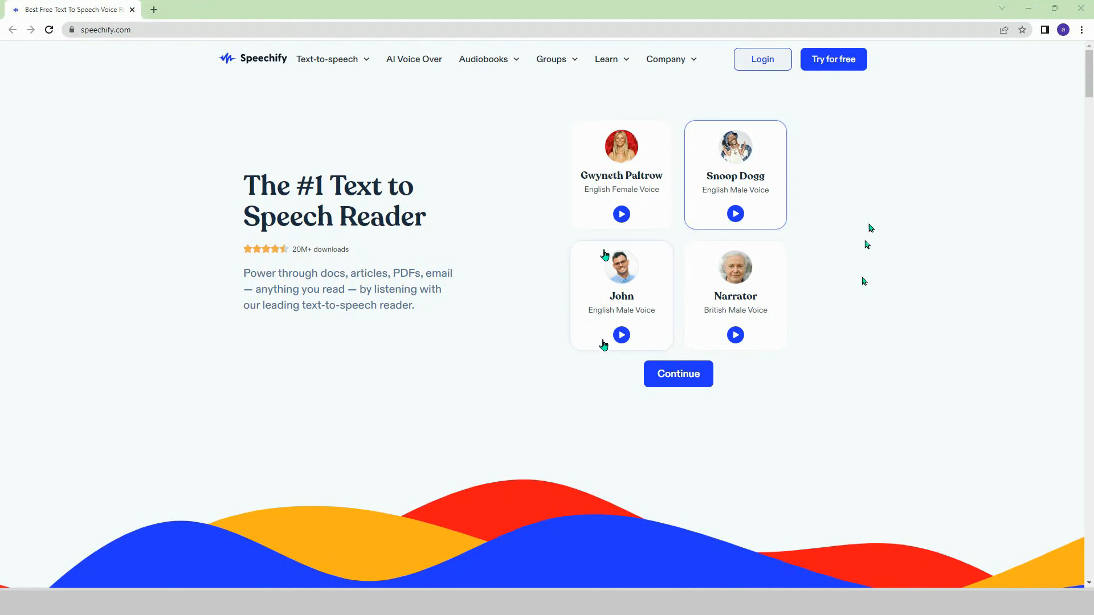
mouse_move(836, 348)
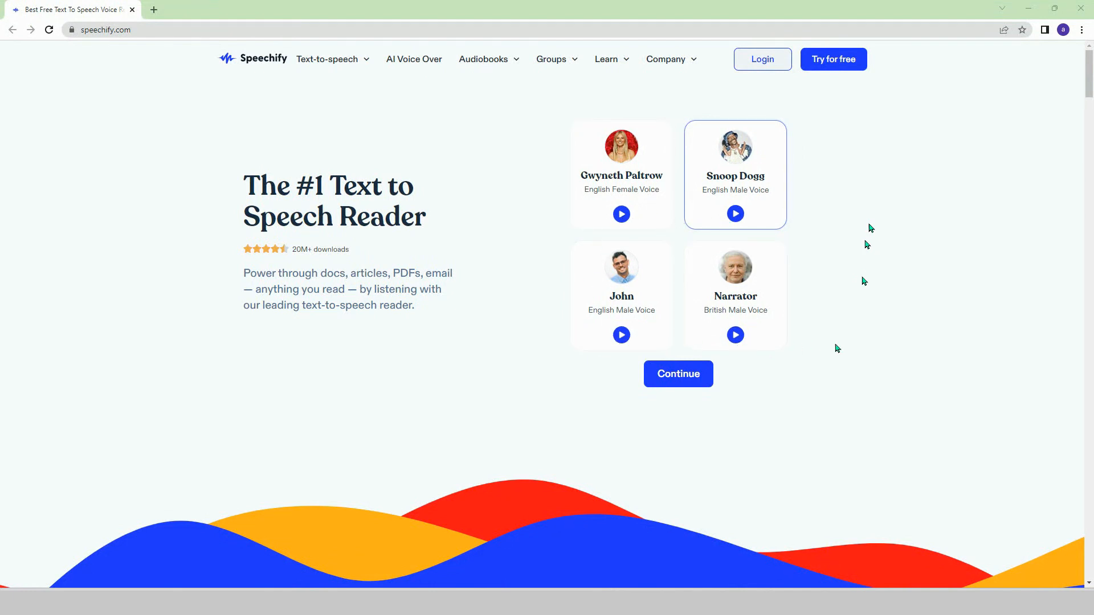
- Scroll past Speechify's voice samples and Chrome/iOS/Android apps to 'Listening is a better way to read'
scroll("down", 3)
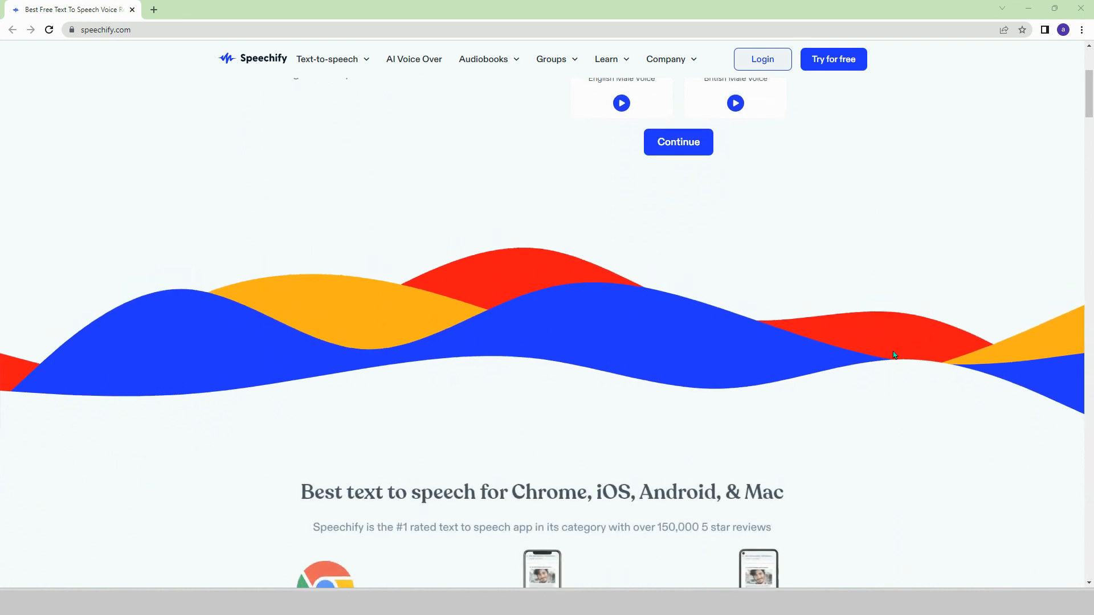
scroll("down", 3)
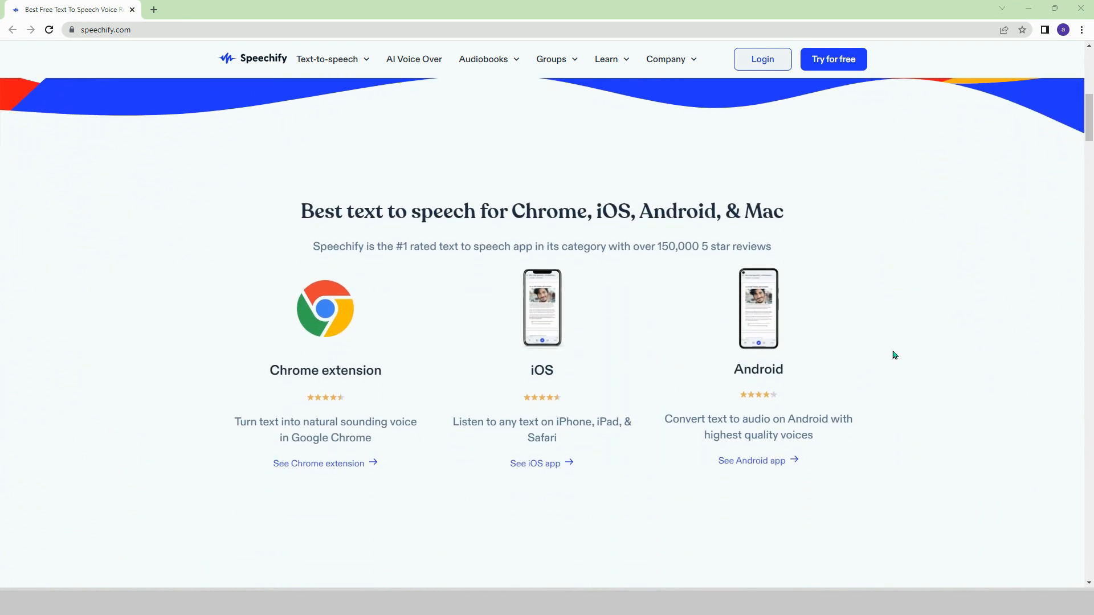
scroll("down", 3)
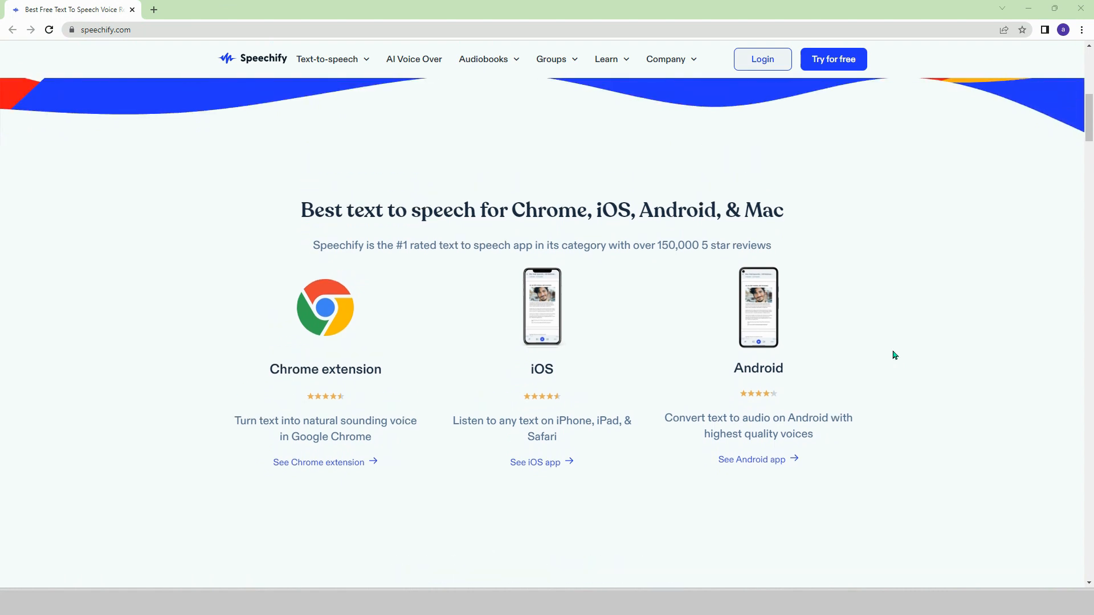
scroll("down", 3)
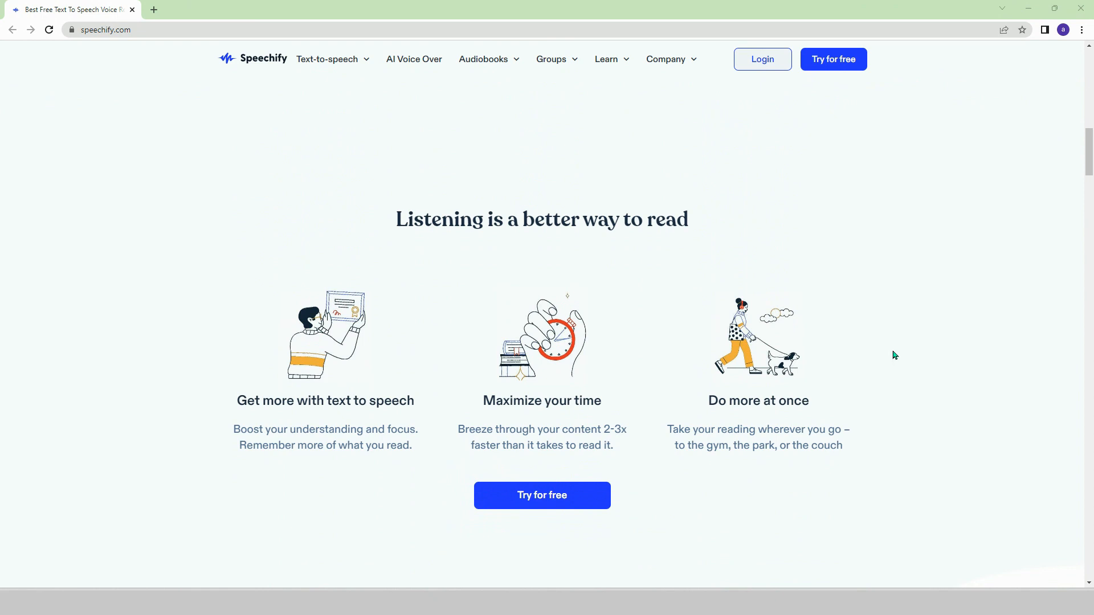
mouse_move(695, 443)
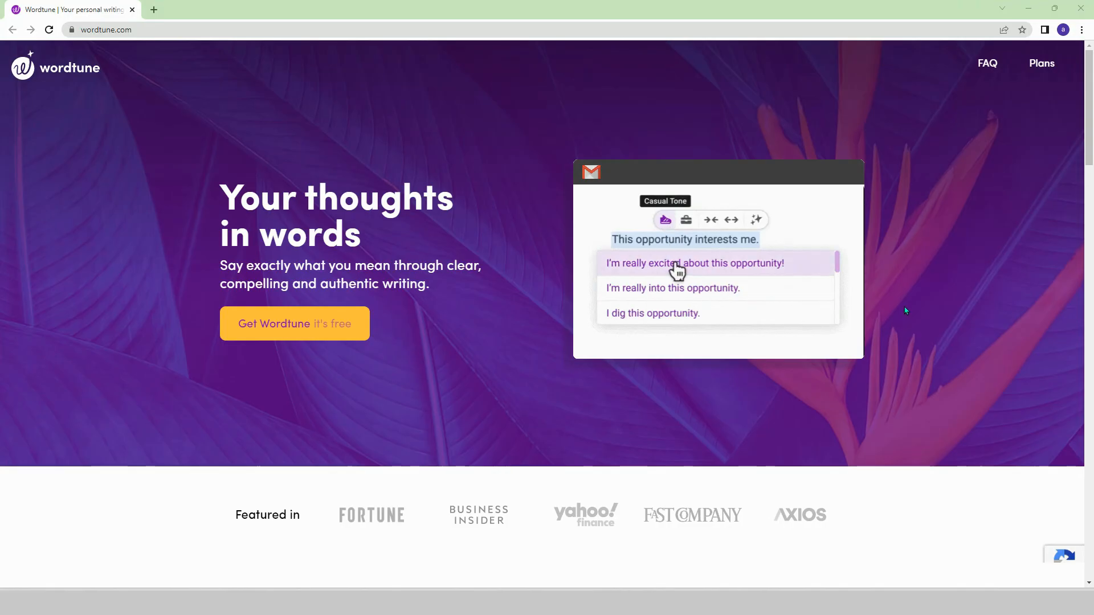
- Enter 'I wanna learn english' in Wordtune's rewrite demo box
scroll("down", 3)
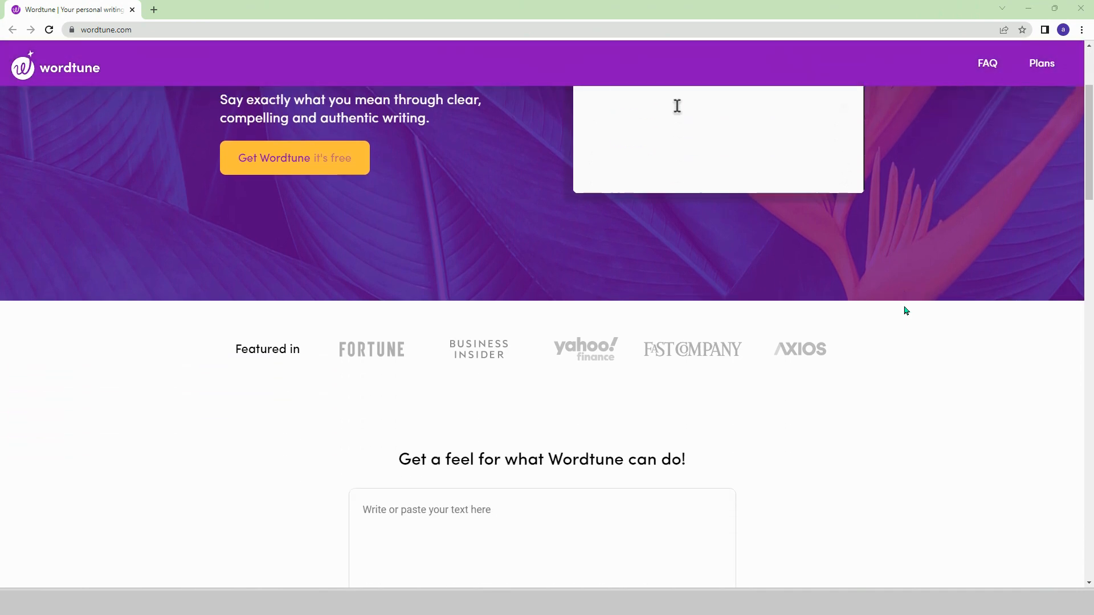
scroll("down", 3)
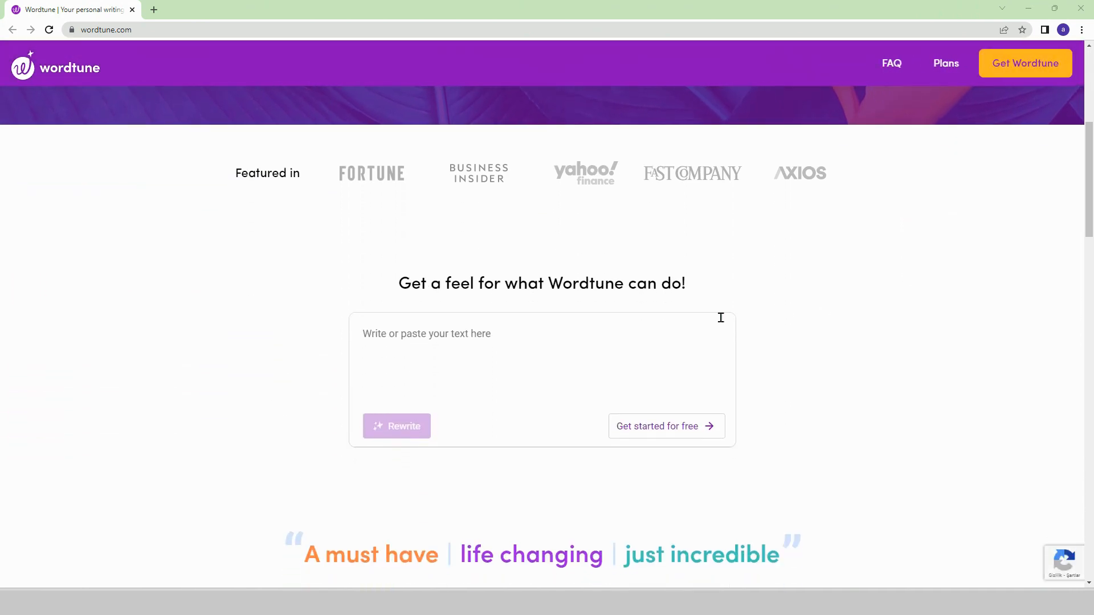
type("I wann")
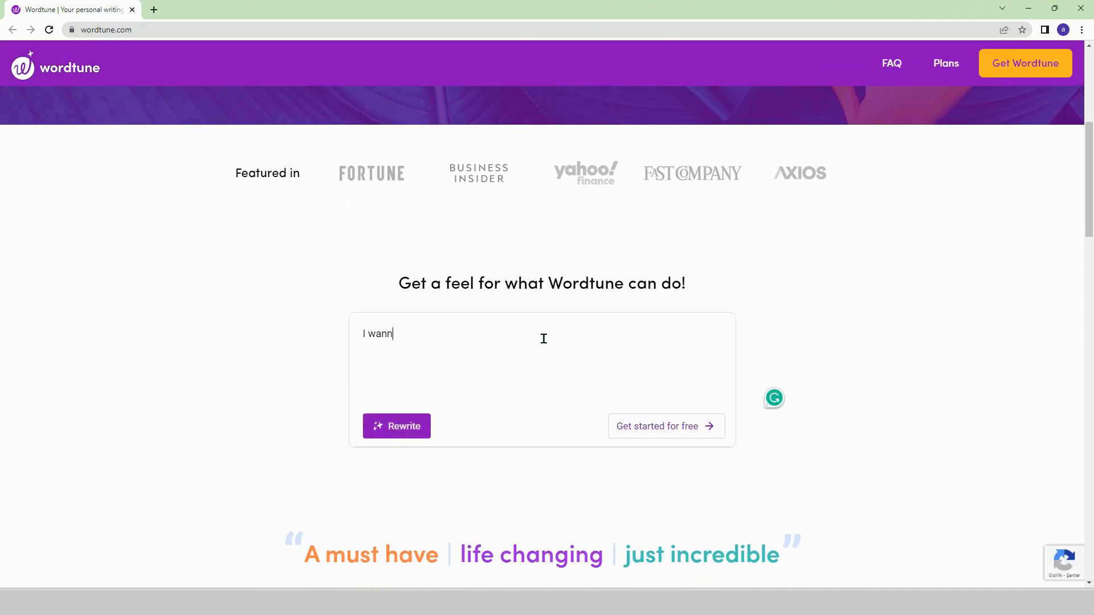
type("a learn englis")
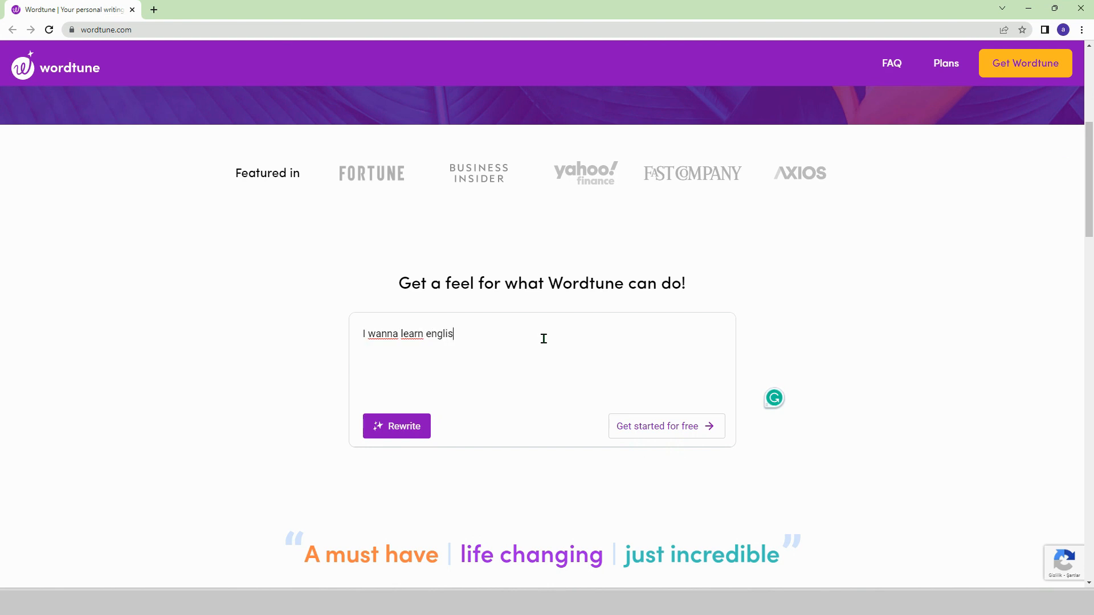
- Rewrite the sentence to get several alternative phrasings
left_click(396, 426)
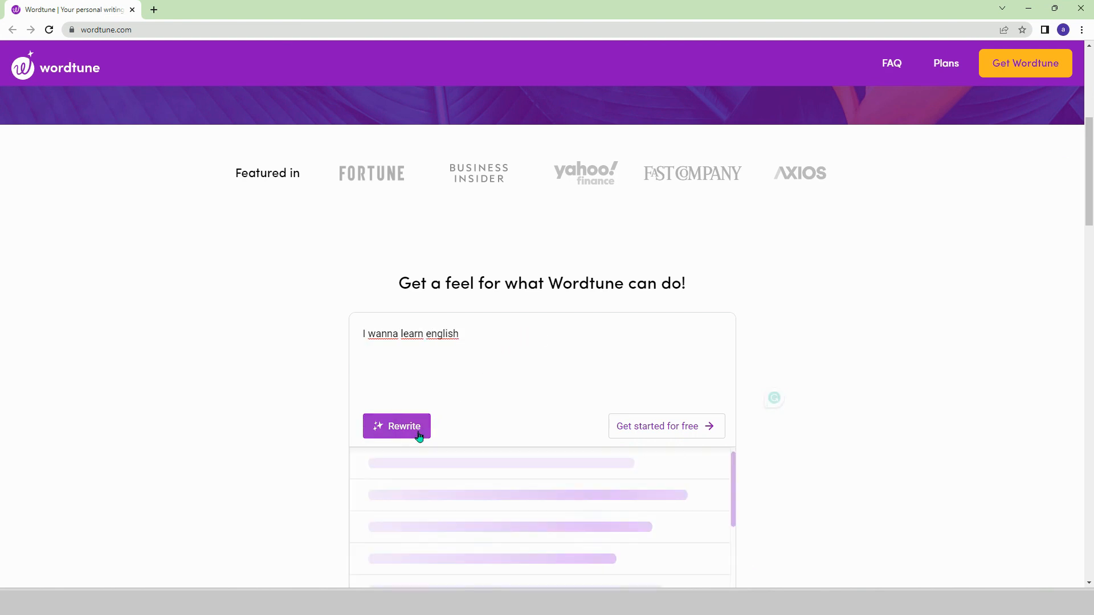
left_click(396, 426)
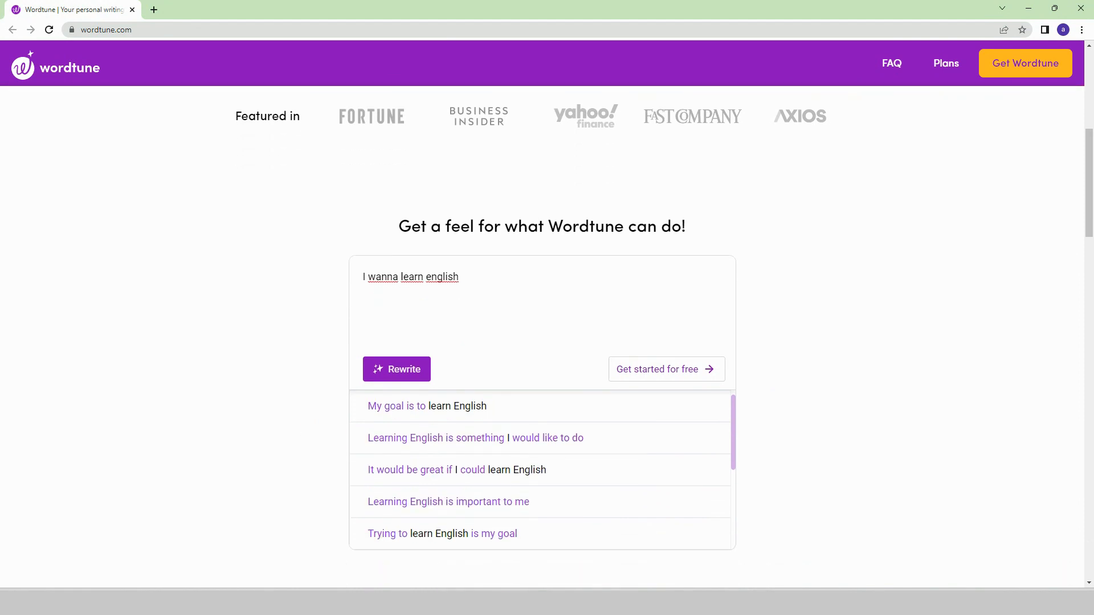
scroll("down", 3)
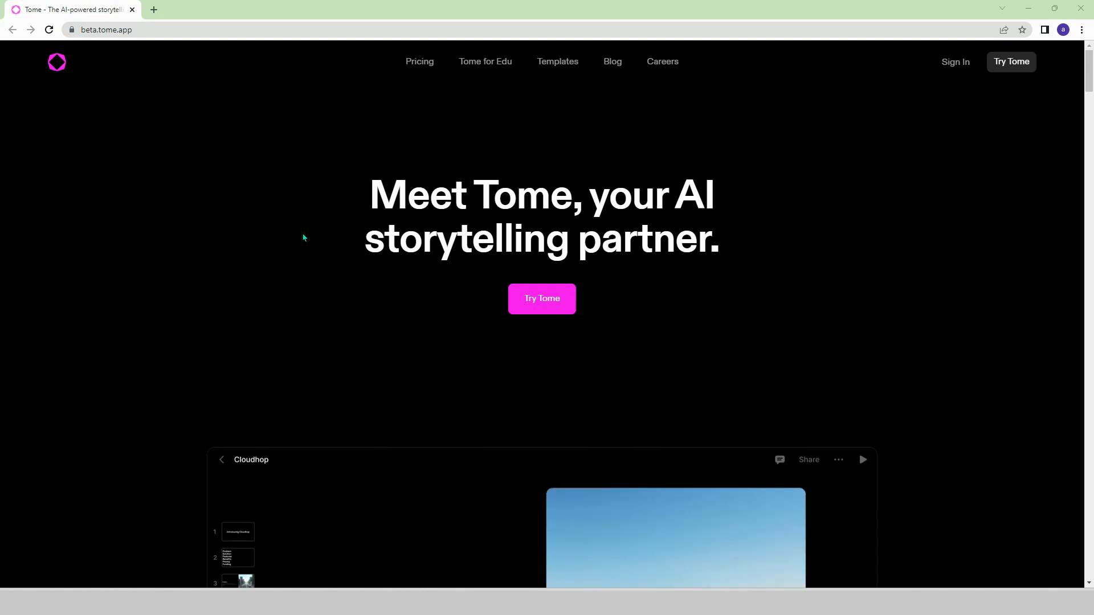
mouse_move(180, 235)
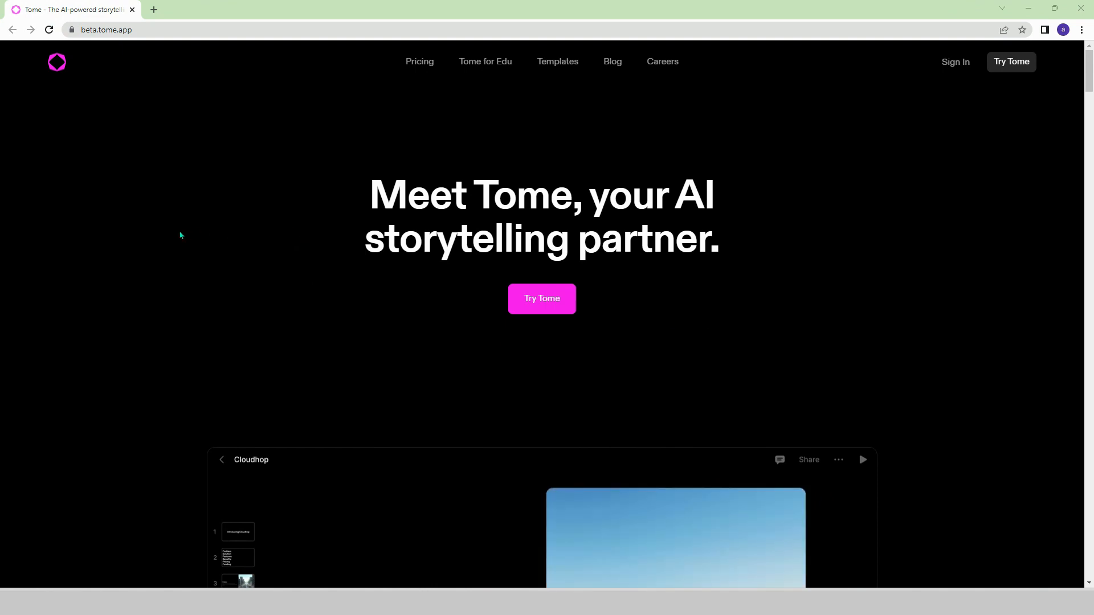
mouse_move(161, 250)
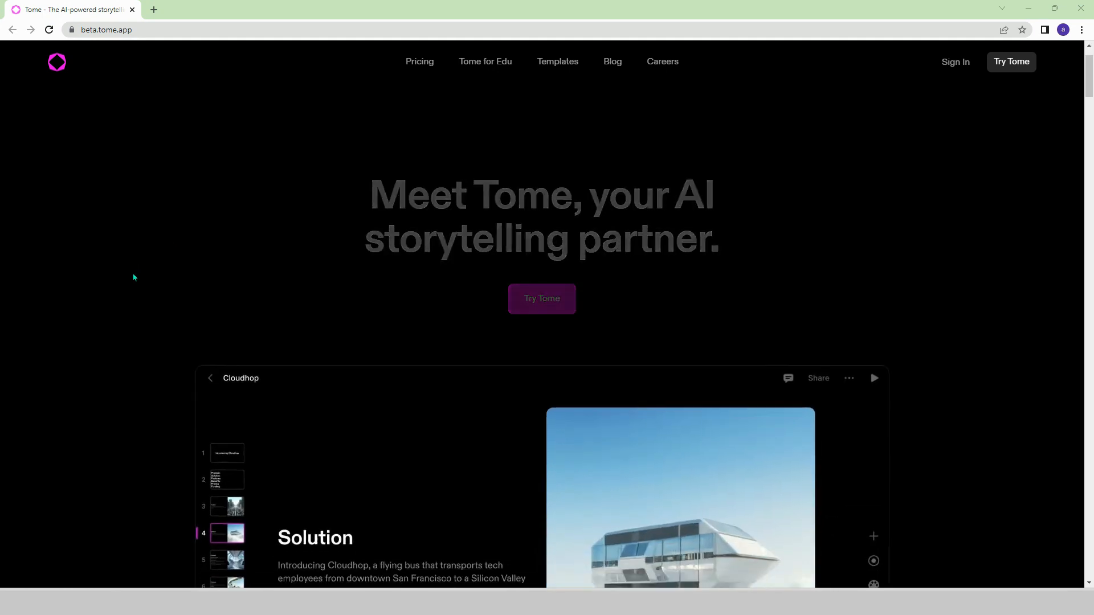
- Scroll to Tome's Cloudhop demo deck and select the slide 5 Features thumbnail
scroll("down", 3)
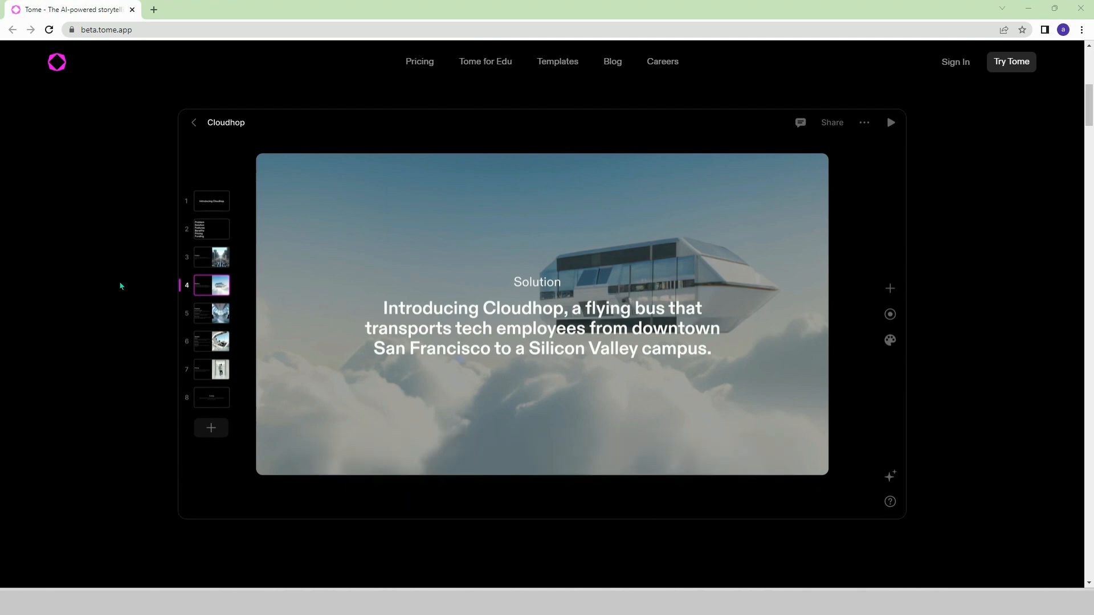
left_click(212, 314)
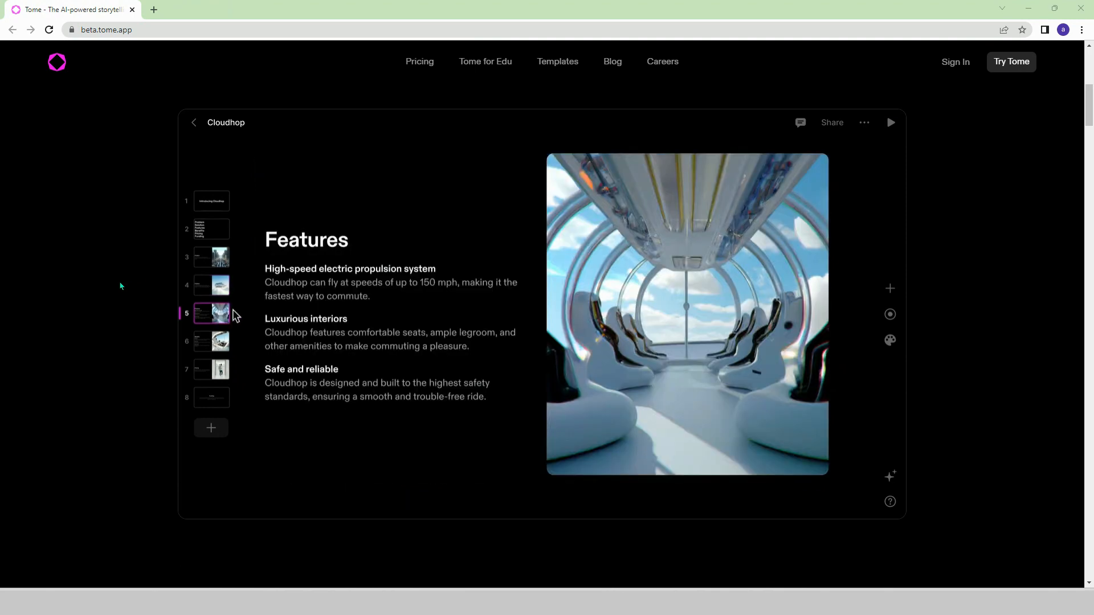
double_click(348, 269)
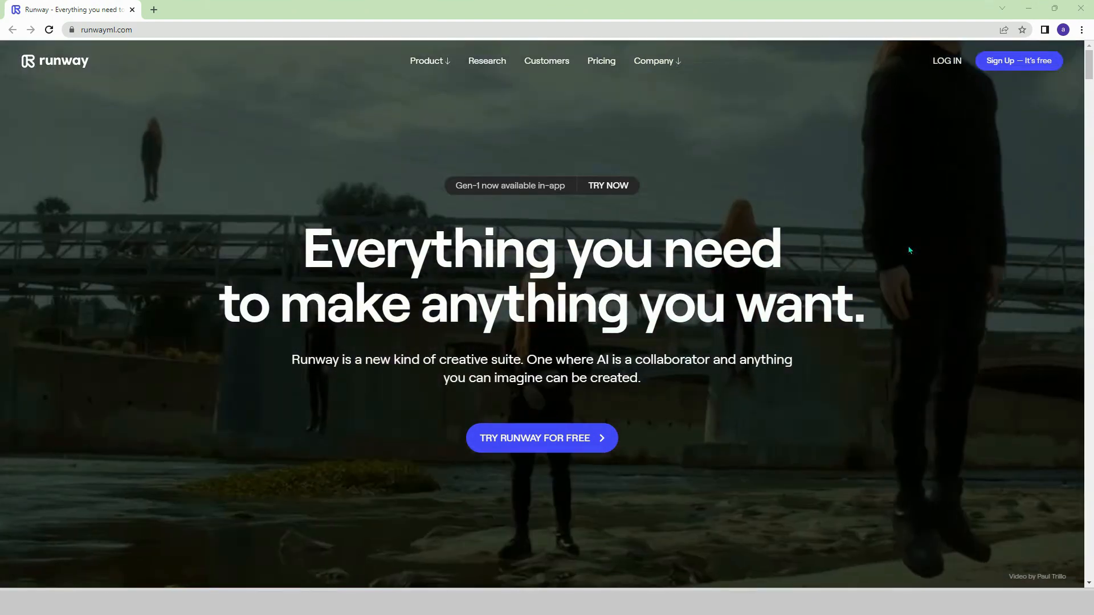
- Scroll past Runway's partner logos to the AI Magic Tools list and Generate Videos panel
scroll("down", 3)
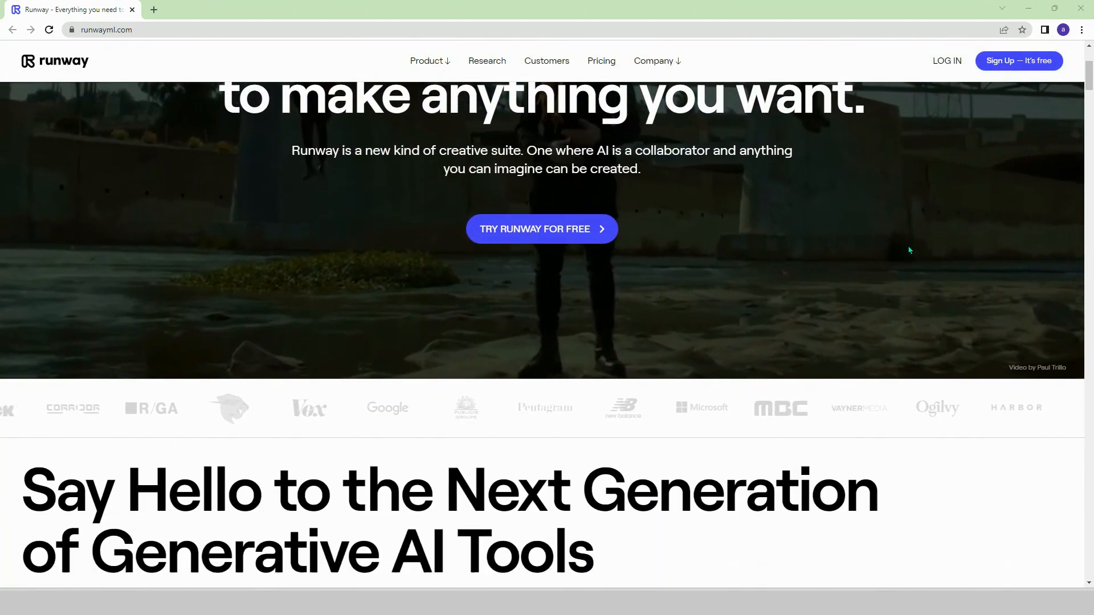
scroll("down", 3)
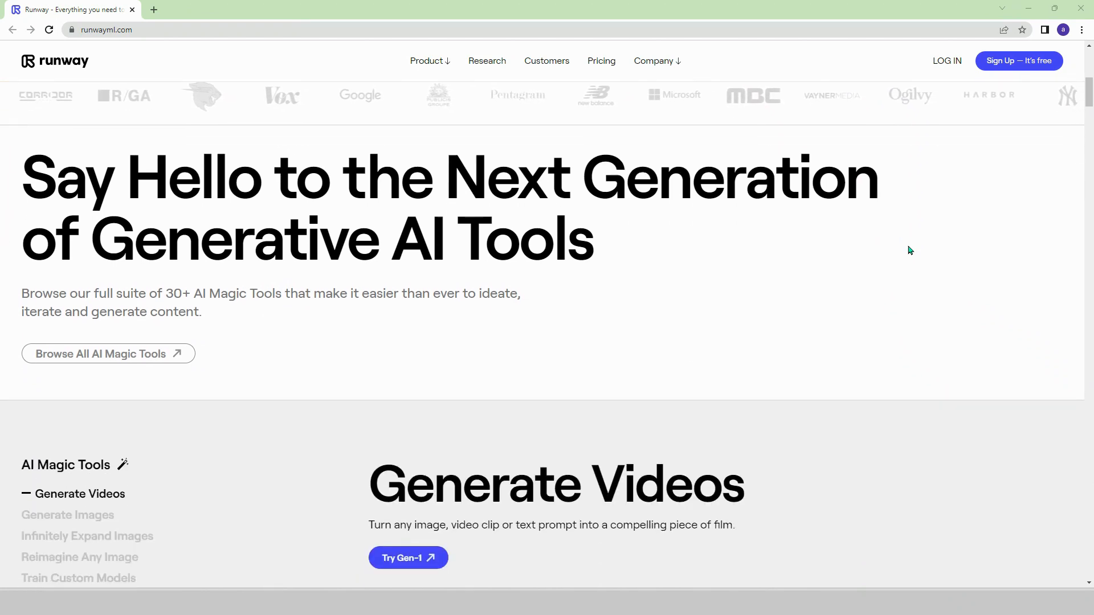
scroll("down", 3)
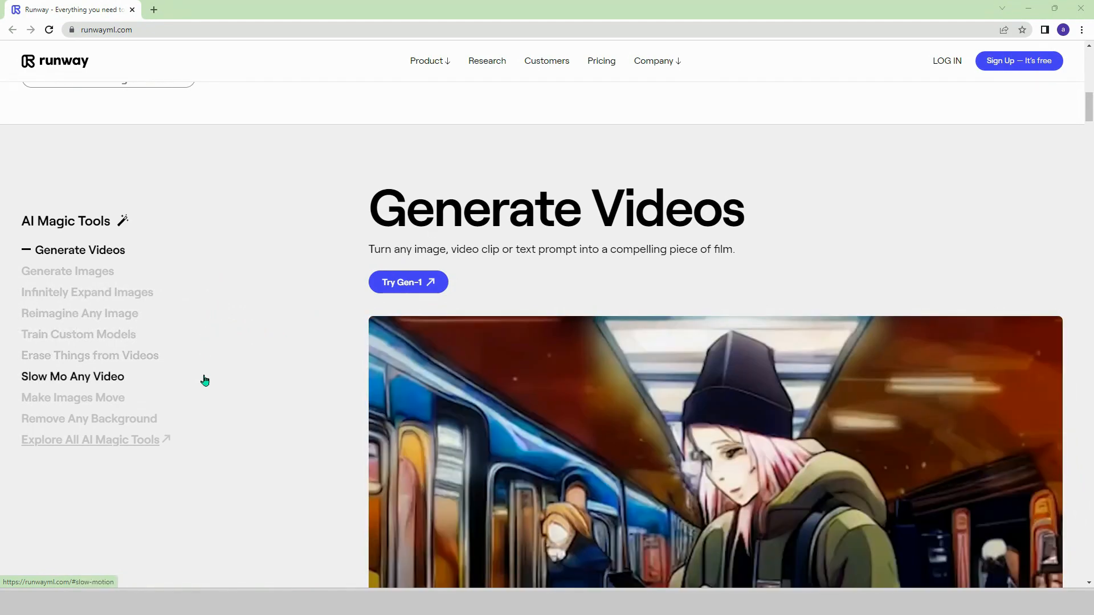
mouse_move(203, 422)
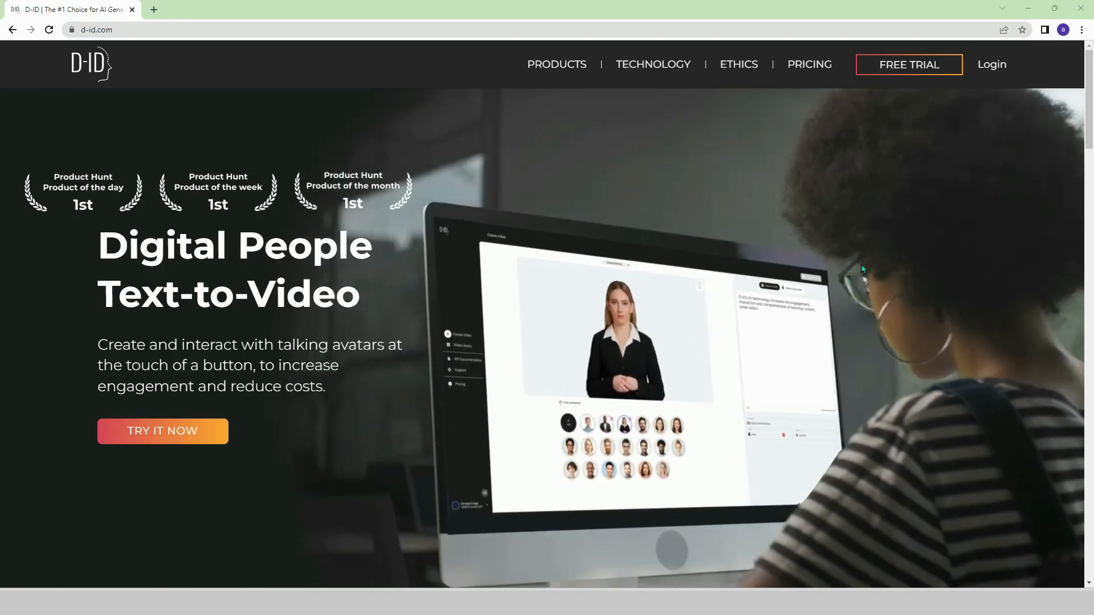
- Scroll D-ID's conversational AI, creative studio and developer API sections to 'What Our Customers Say'
scroll("down", 3)
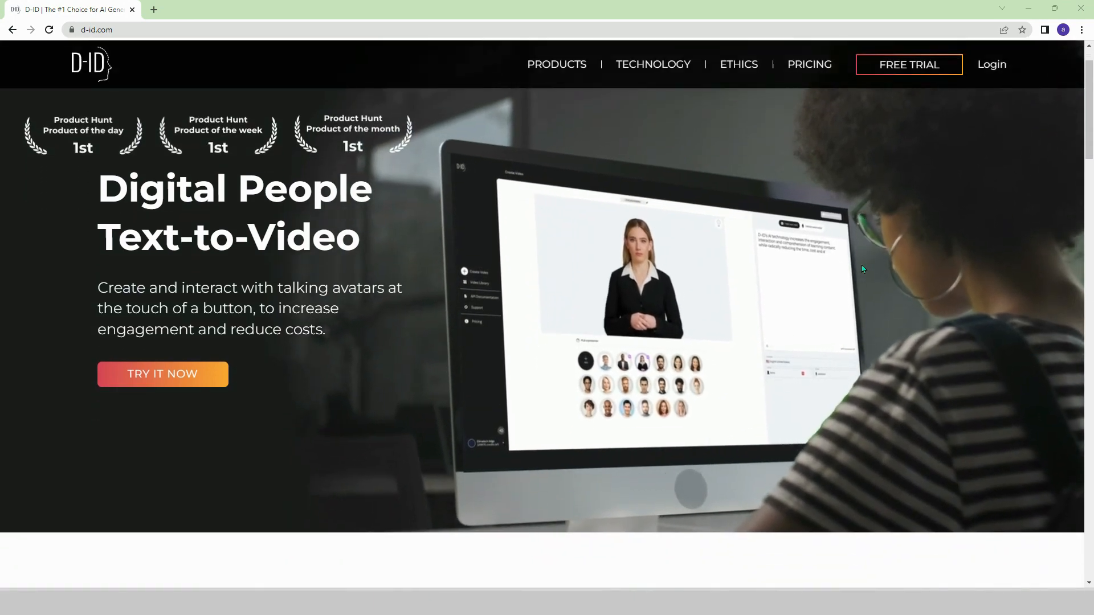
scroll("down", 3)
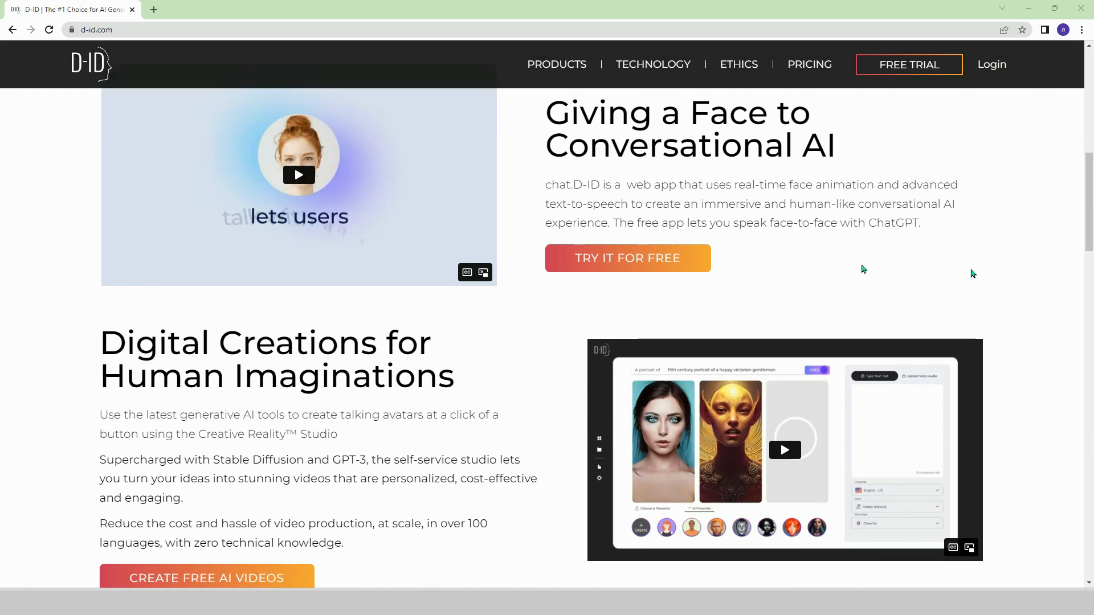
scroll("down", 3)
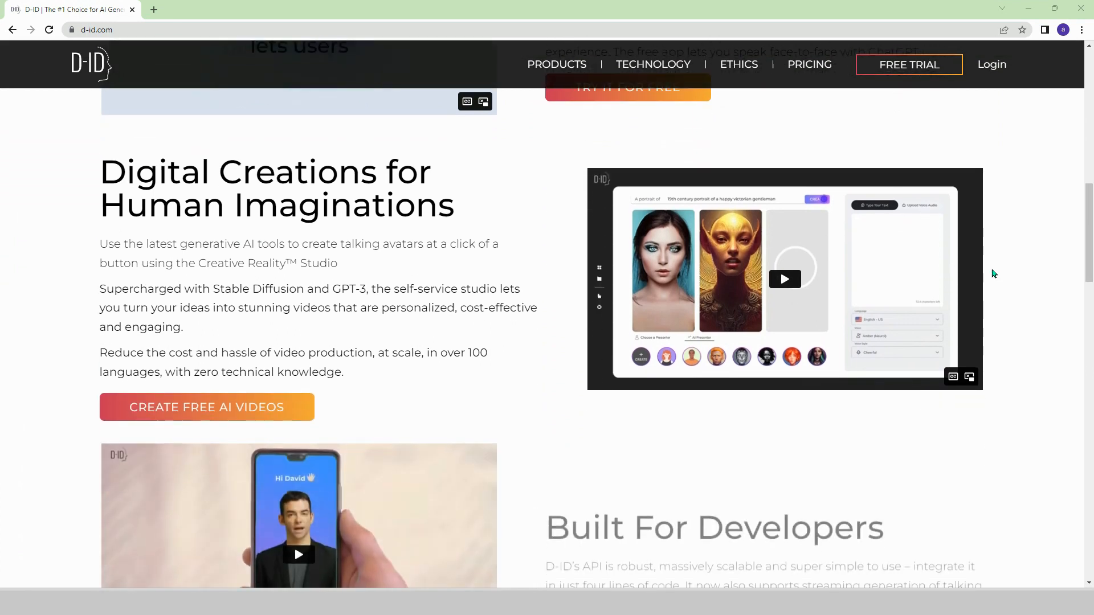
scroll("down", 3)
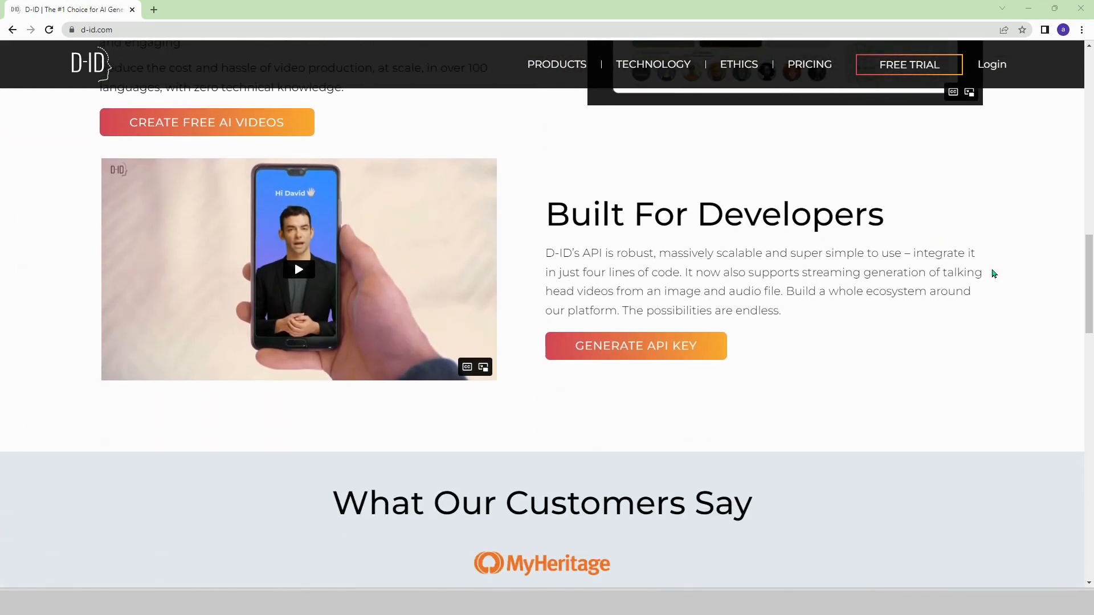
scroll("down", 3)
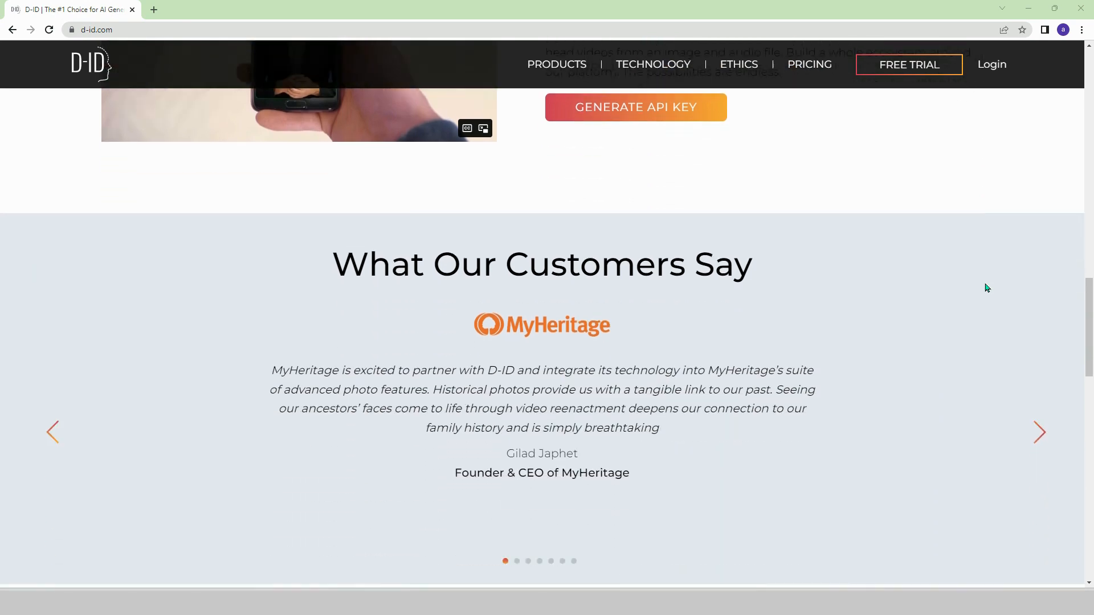
scroll("down", 3)
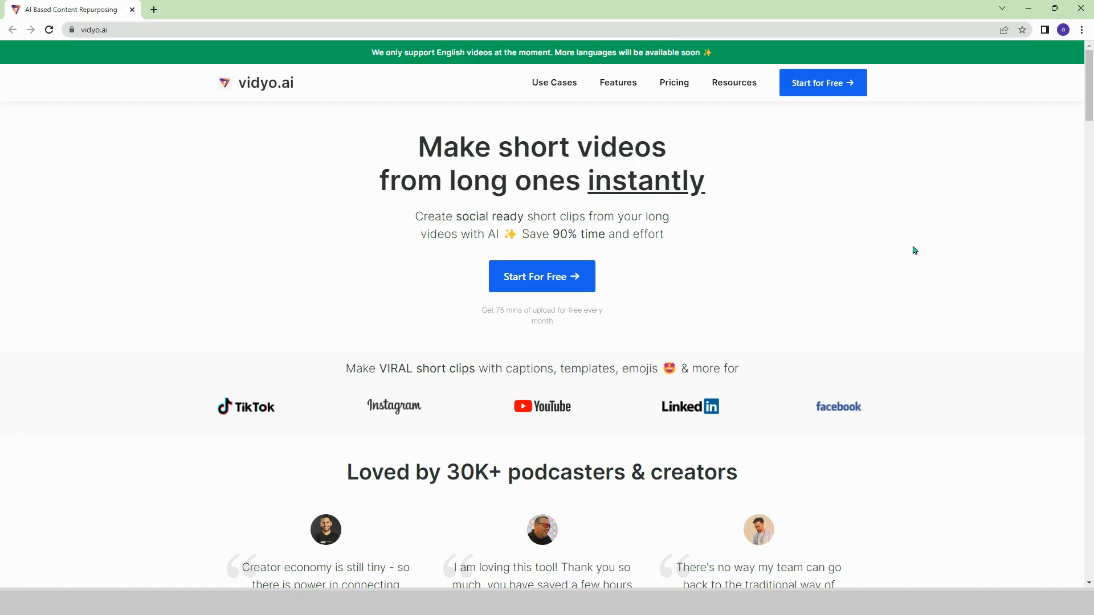
- Go to vidyo.ai and scroll down to its 'How it works?' clip-creation steps
left_click_drag(418, 147, 568, 147)
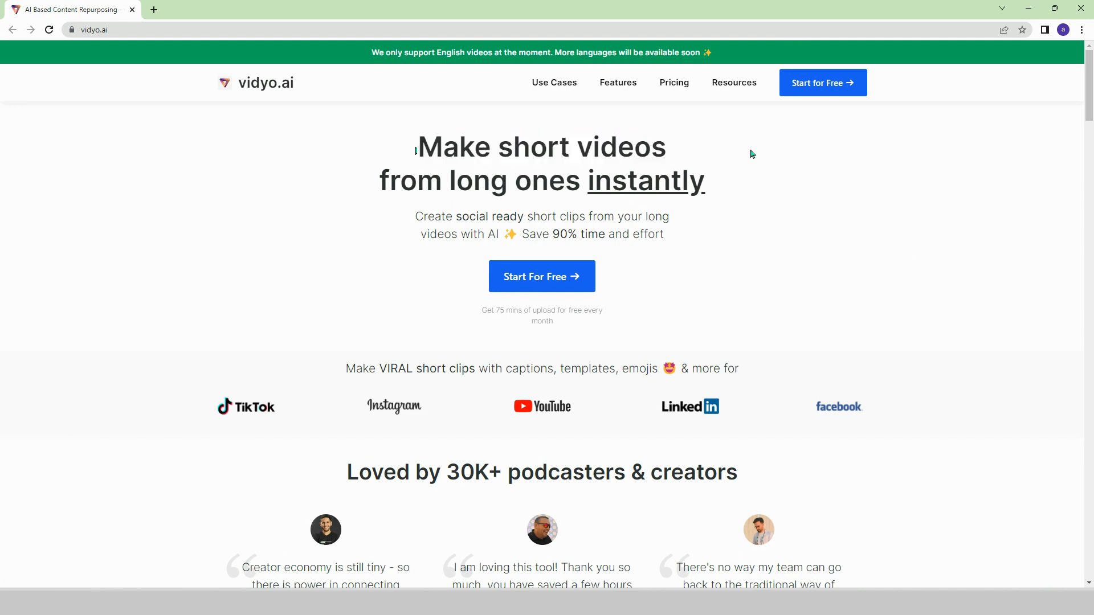
scroll("down", 3)
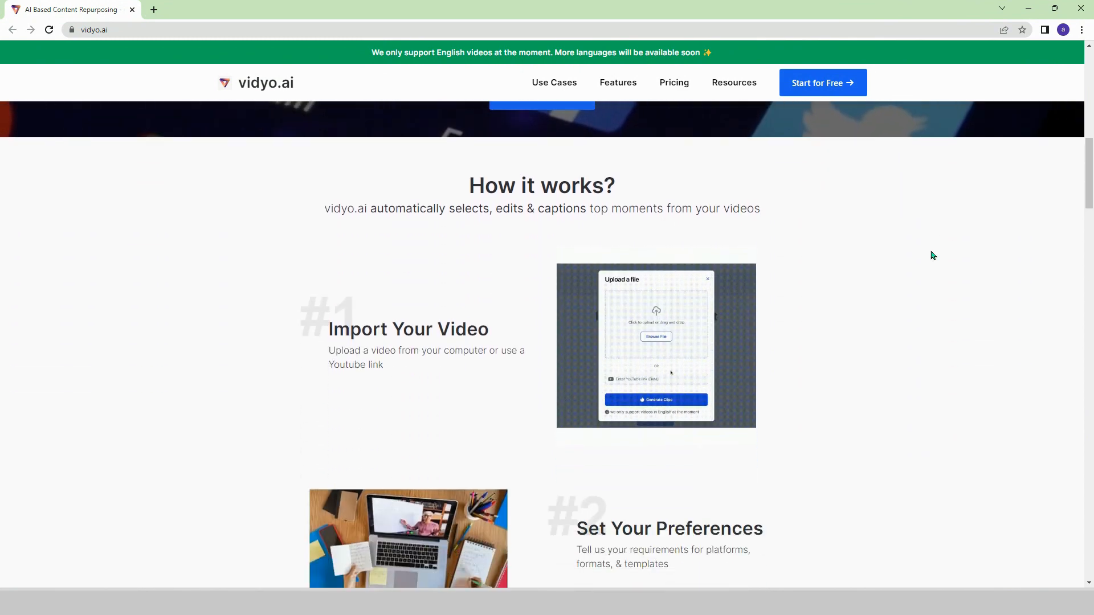
scroll("down", 3)
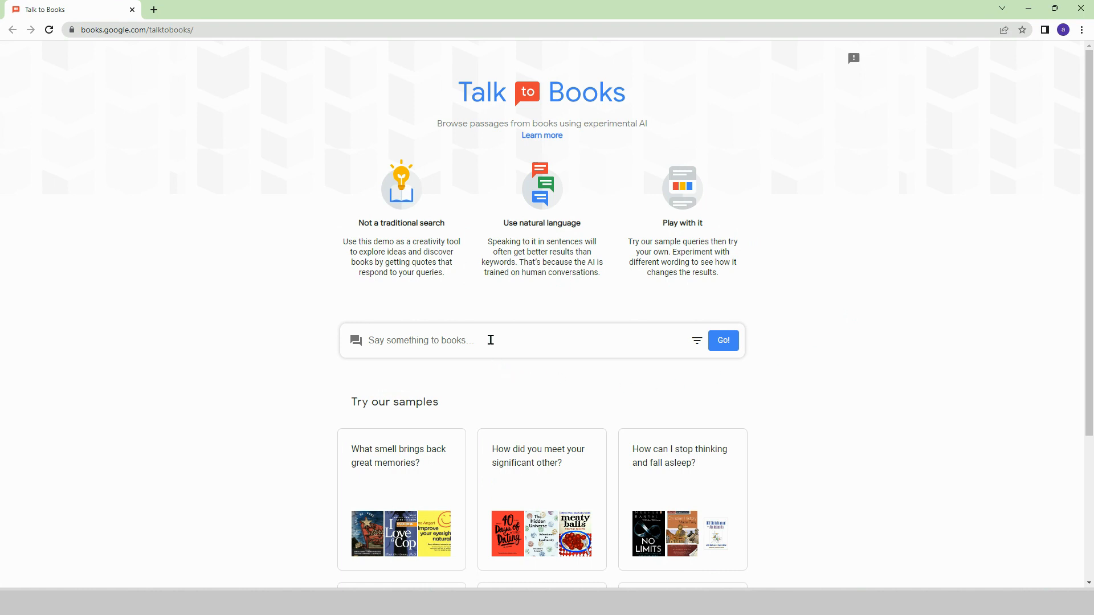
mouse_move(867, 420)
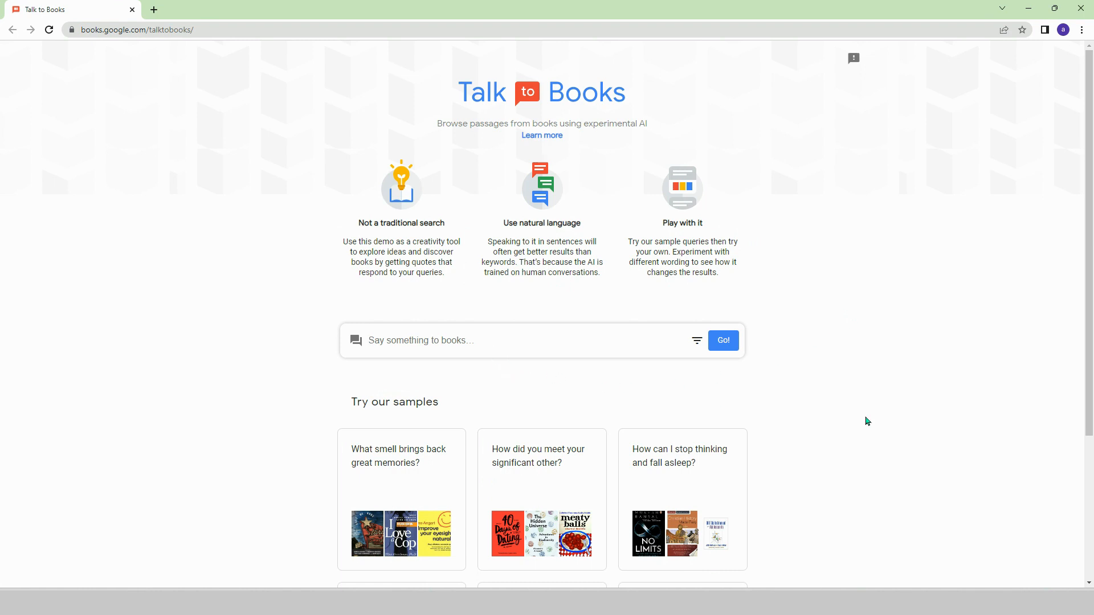
- Search Talk to Books for 'artificial intelligence' and scroll through the returned book passages
type("artificial")
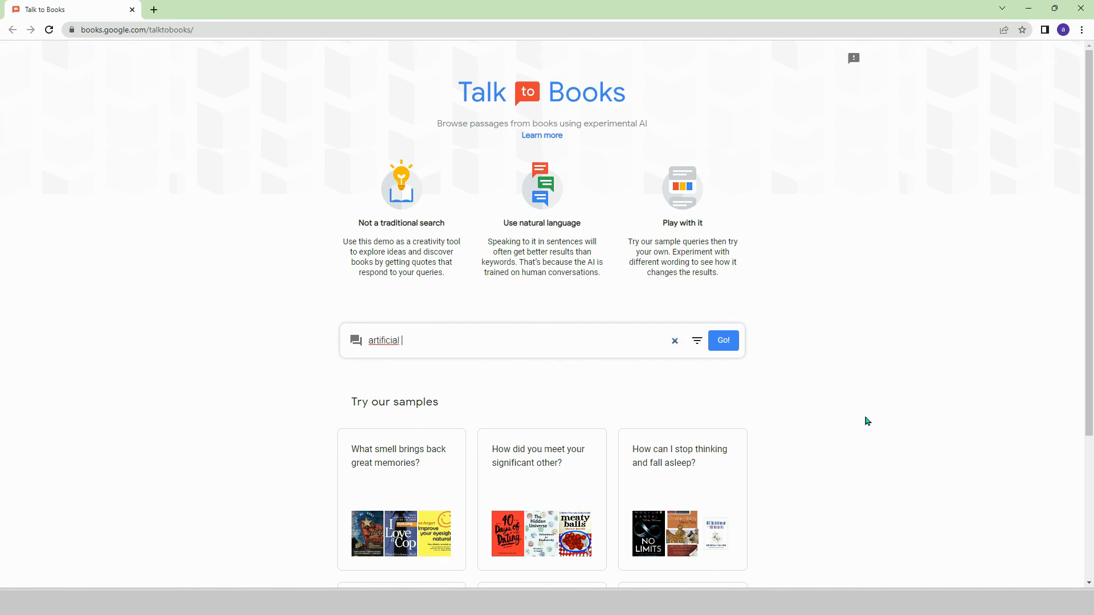
left_click(723, 341)
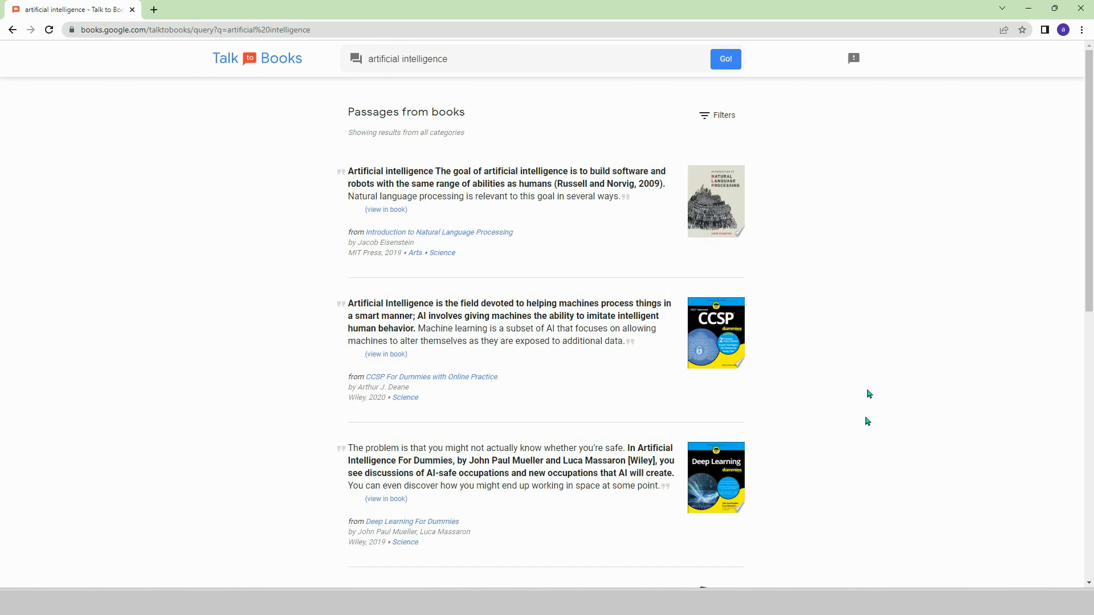
scroll("down", 3)
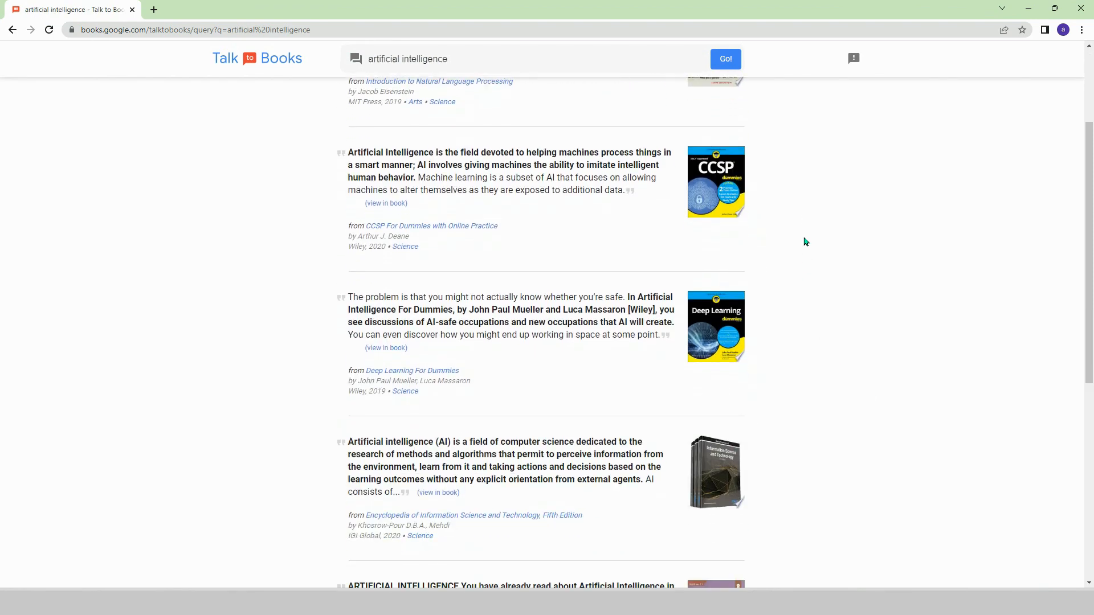
scroll("up", 3)
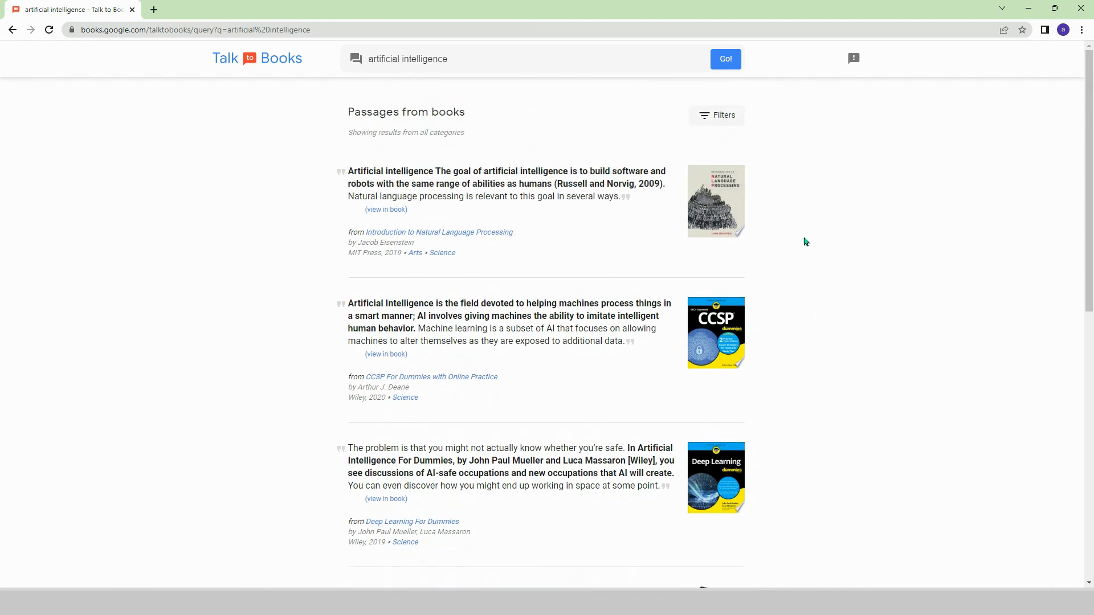
left_click(716, 115)
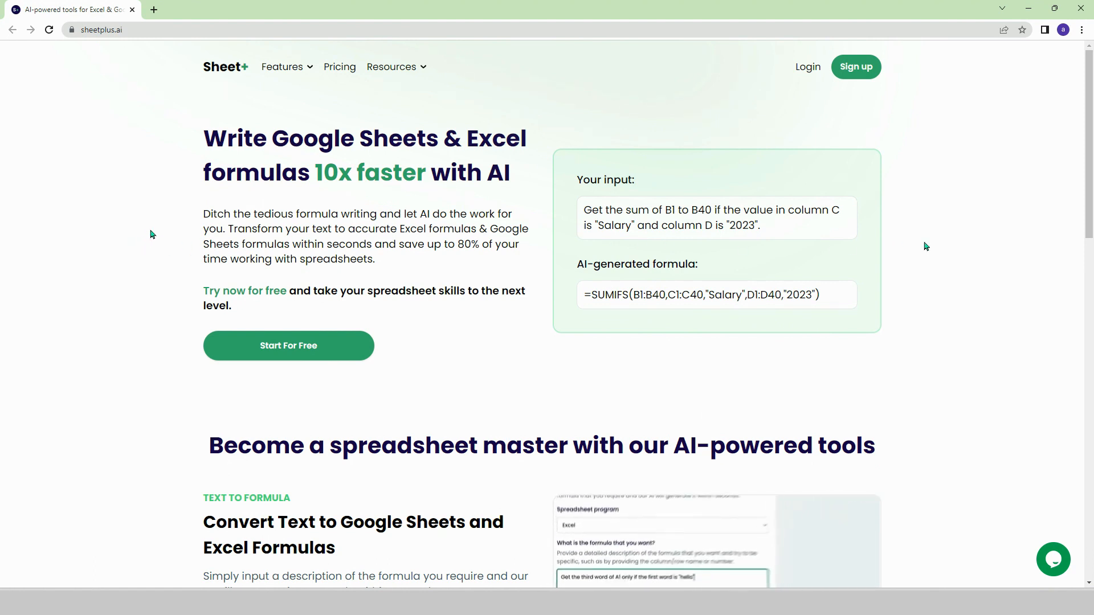
- Scroll into Sheet+'s Text to Formula demo and try its controls
scroll("down", 3)
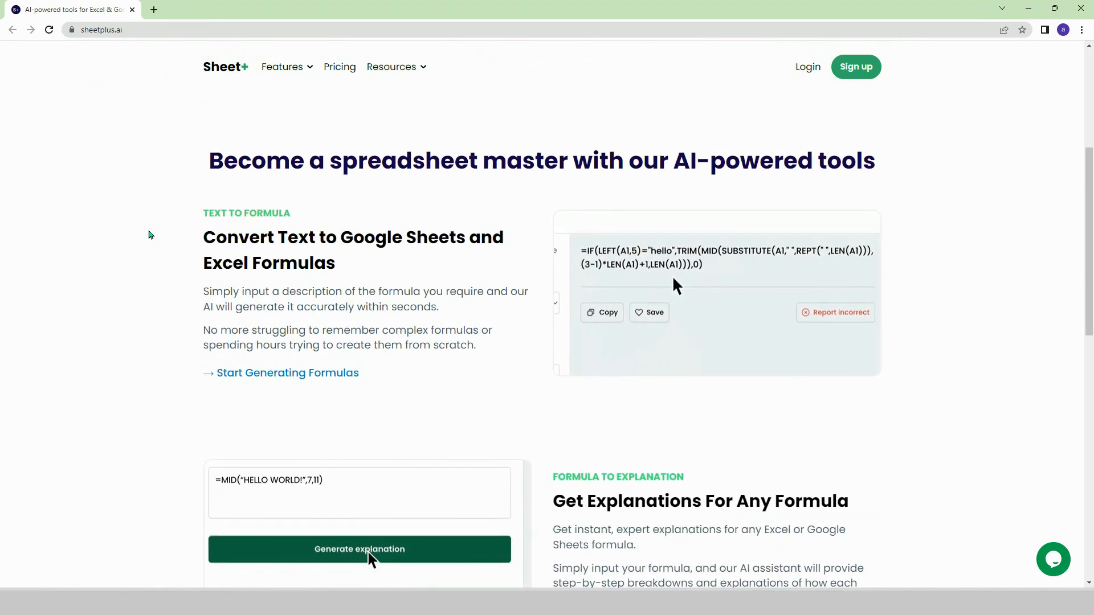
left_click(359, 549)
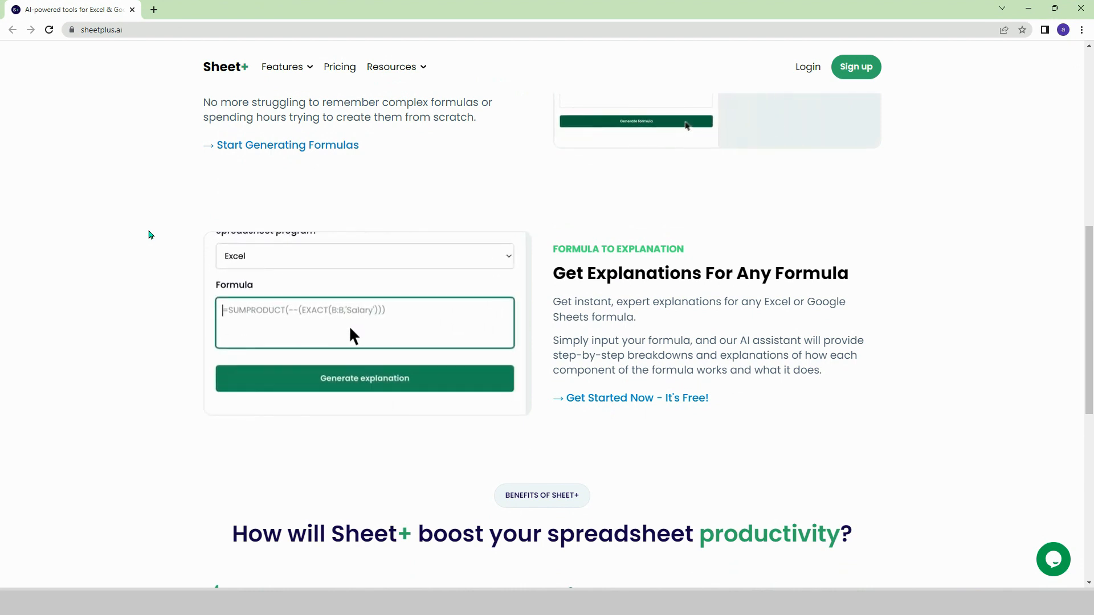
left_click(364, 379)
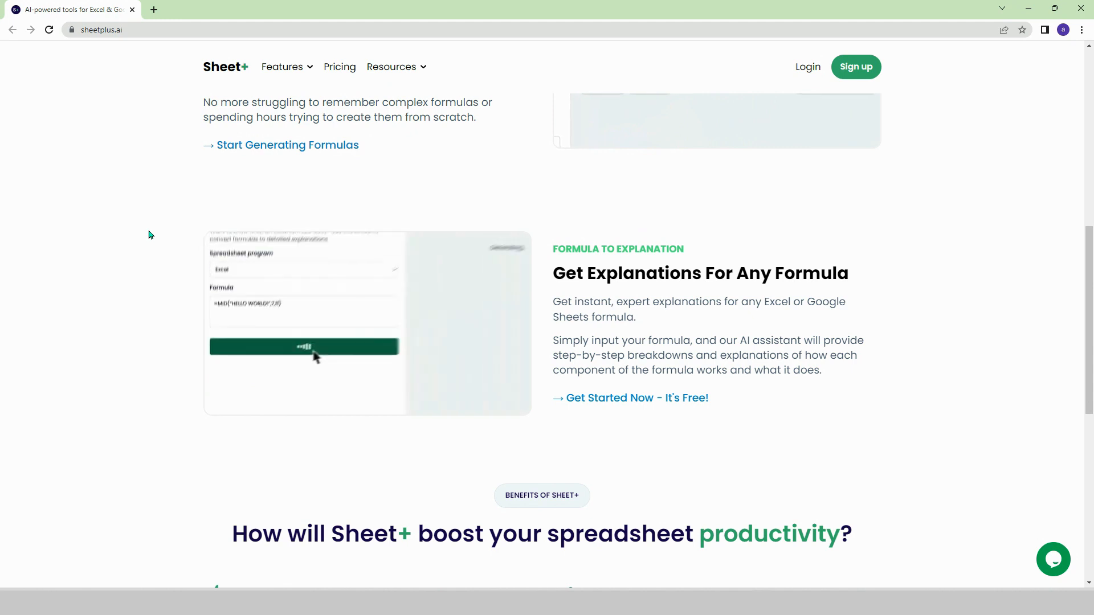
scroll("down", 3)
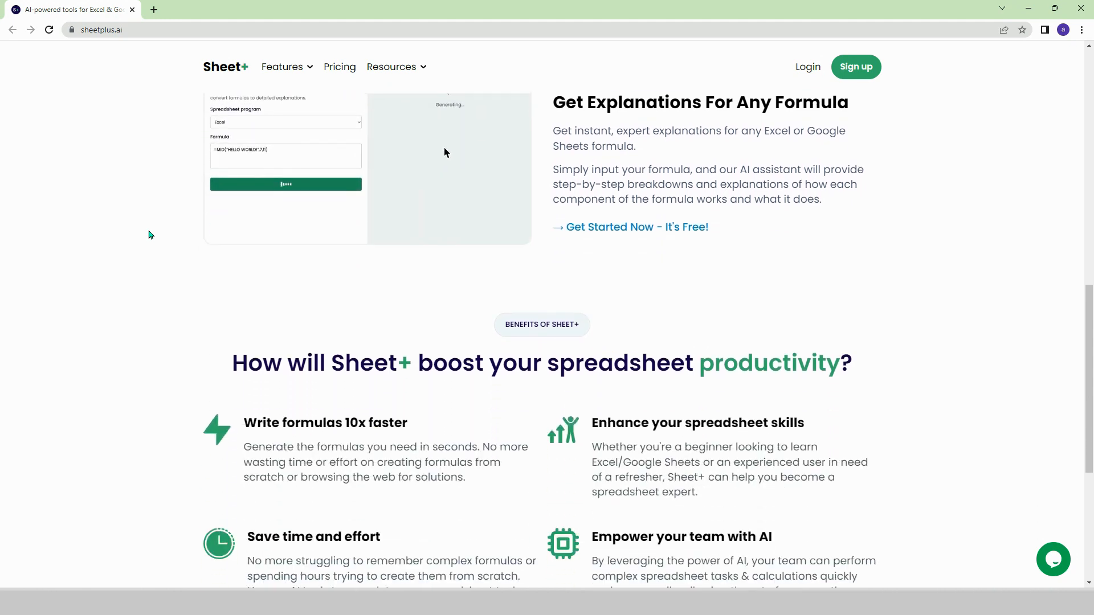
- Continue to the Formula to Explanation section, then scroll back up
scroll("down", 3)
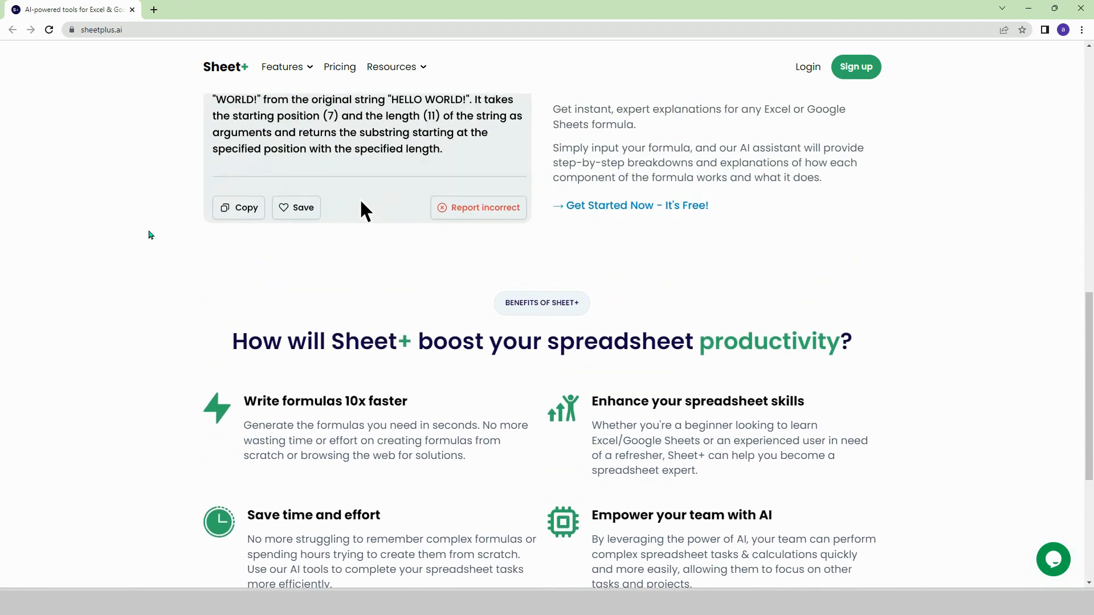
scroll("down", 3)
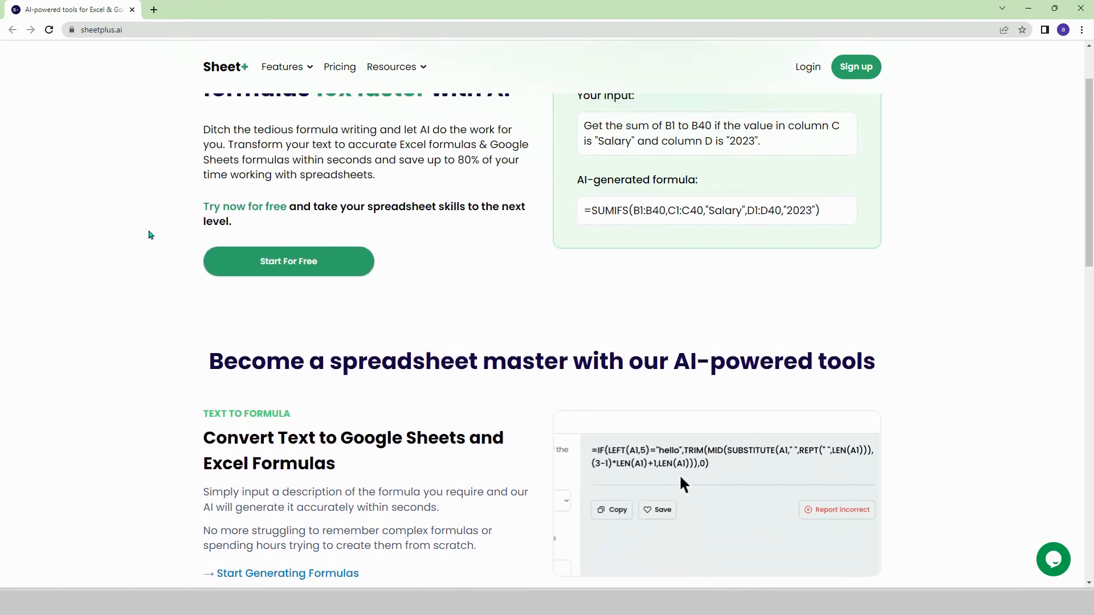
scroll("up", 3)
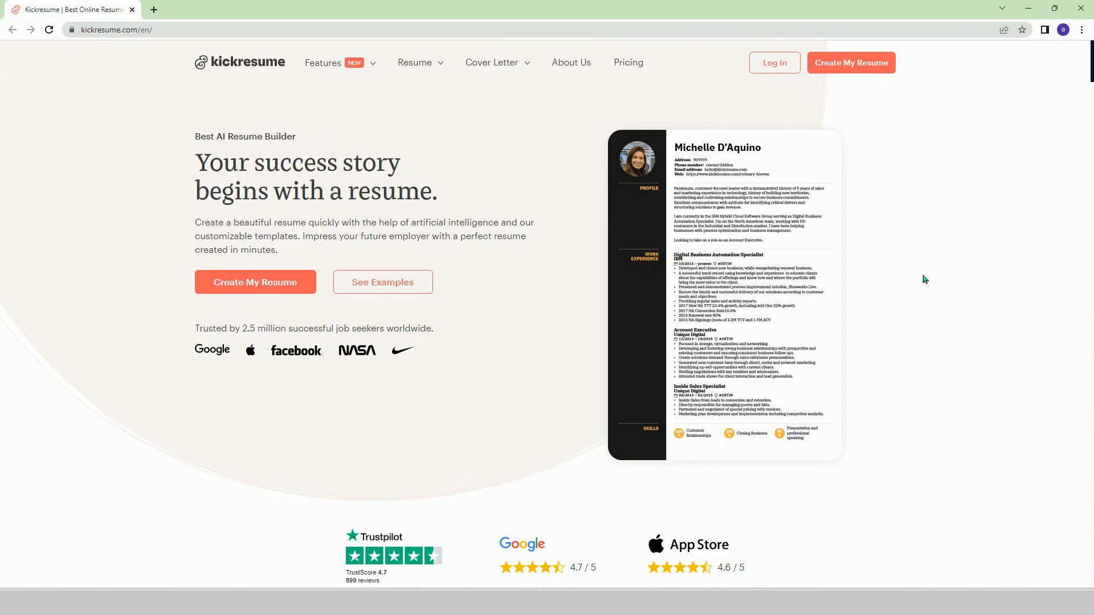
- Scroll Kickresume's AI Resume Builder, Templates, Examples and cover letter/checker sections, then back up
scroll("down", 3)
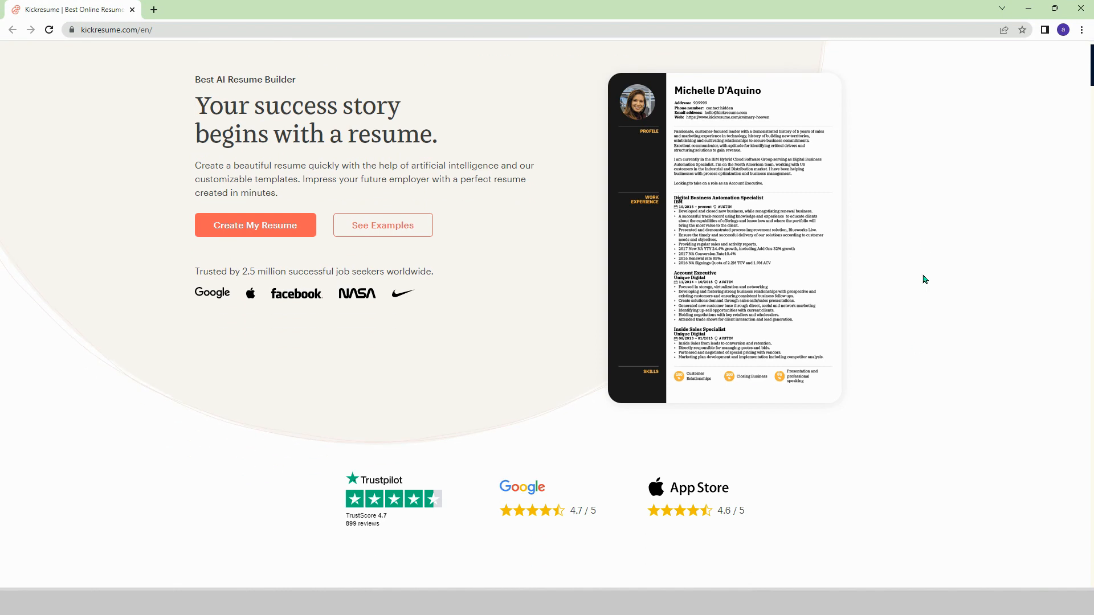
scroll("down", 3)
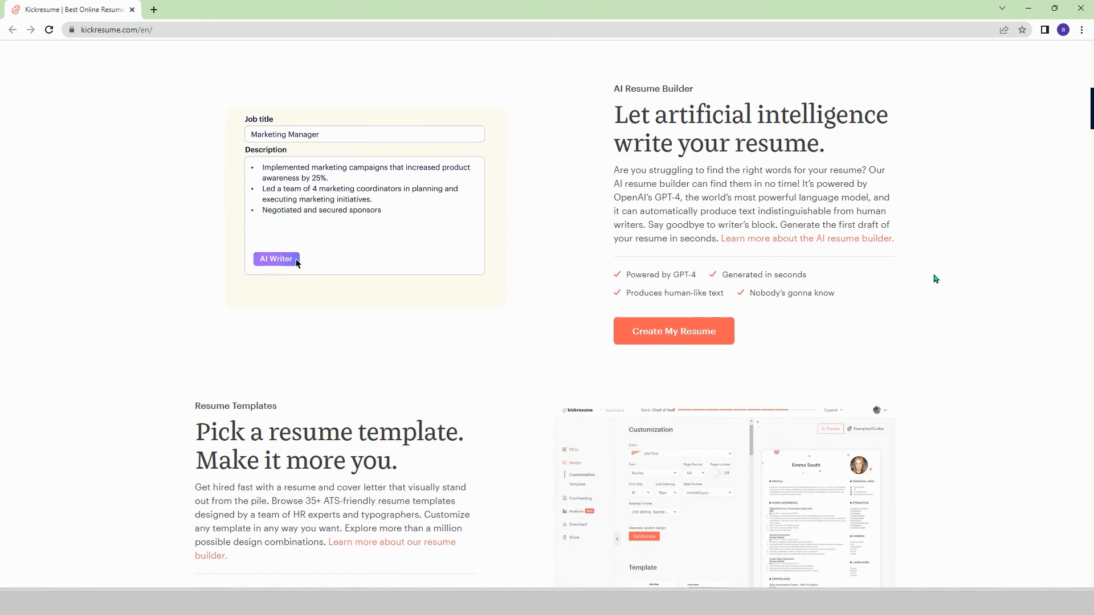
scroll("down", 3)
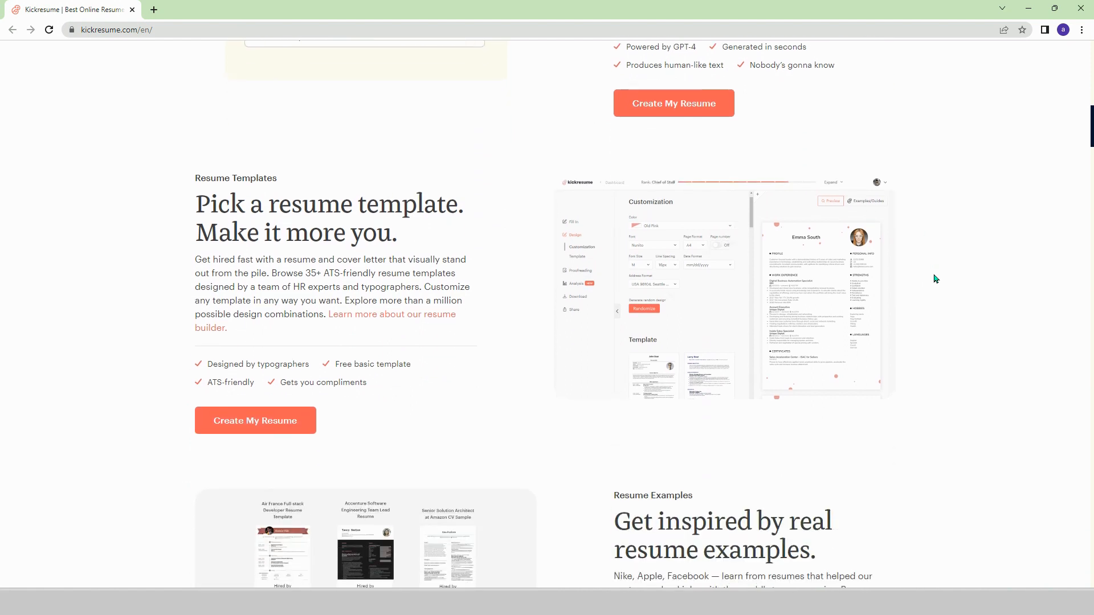
scroll("down", 3)
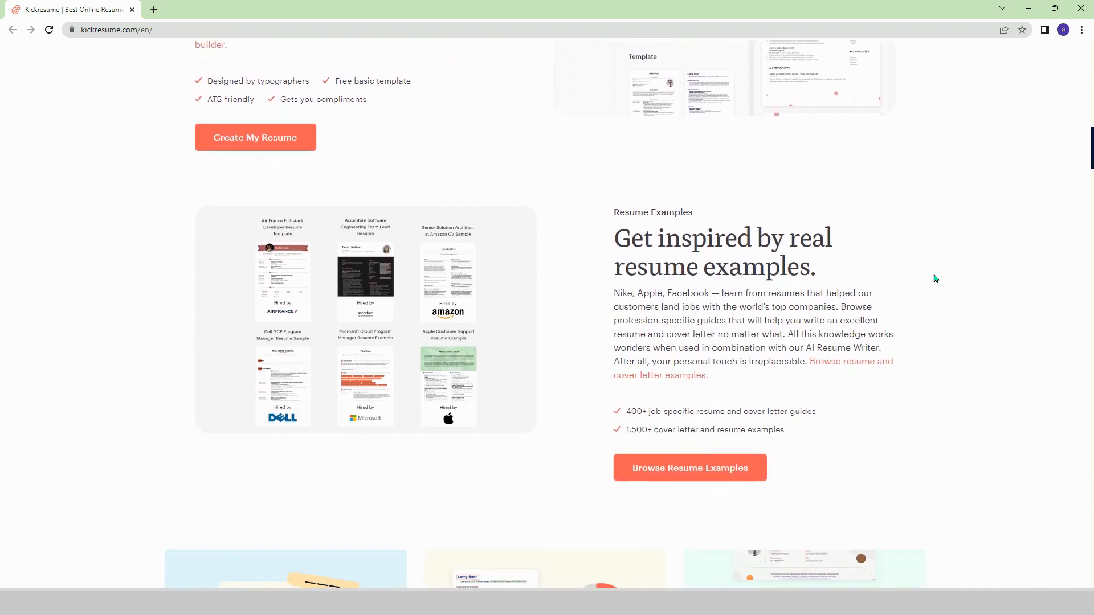
scroll("down", 3)
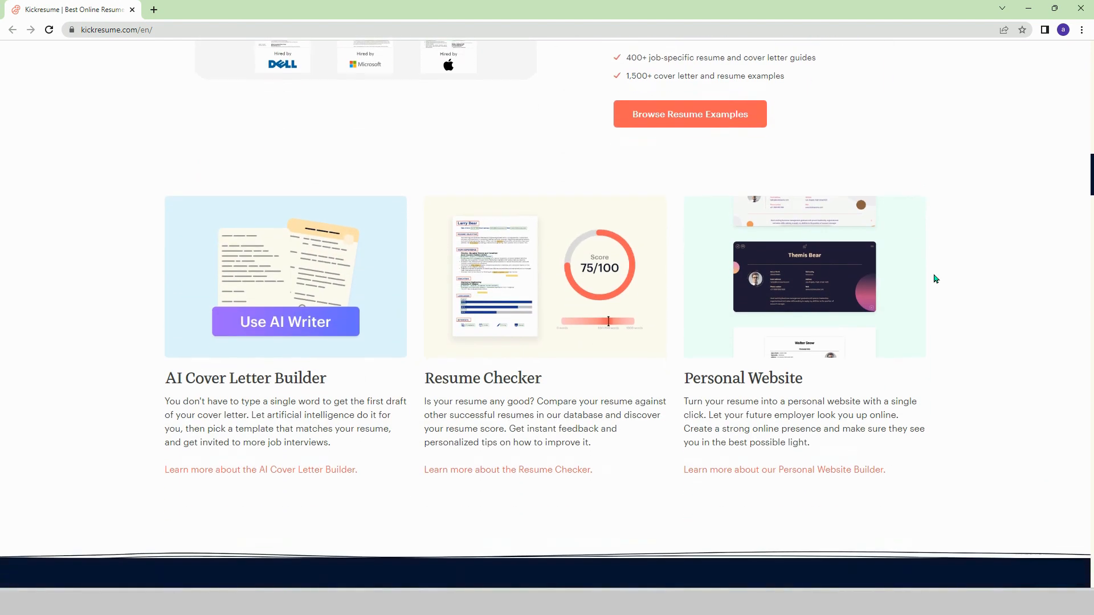
scroll("down", 3)
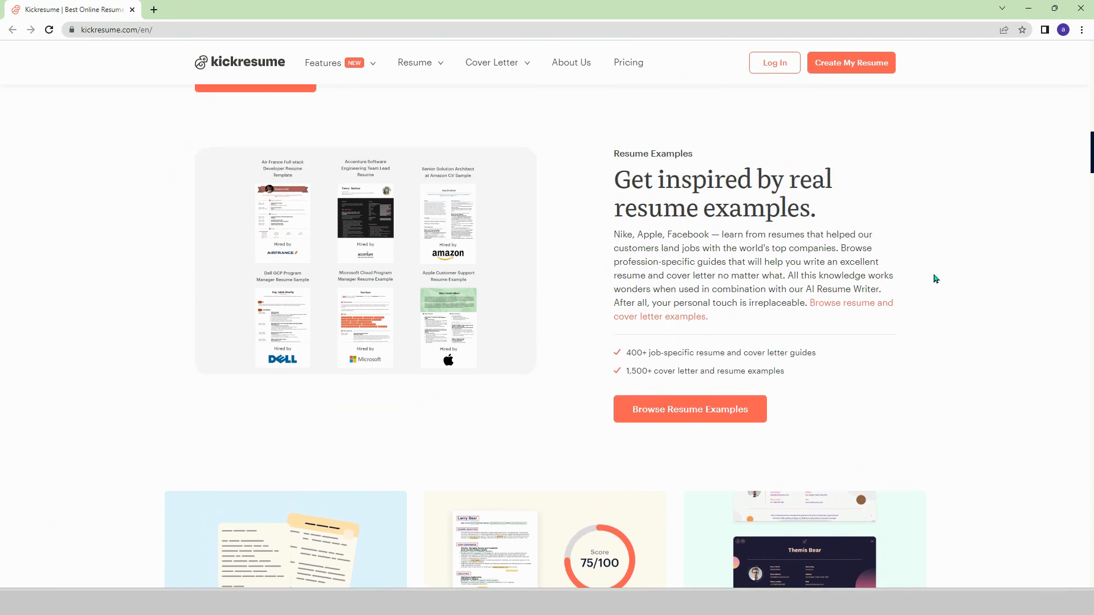
scroll("up", 3)
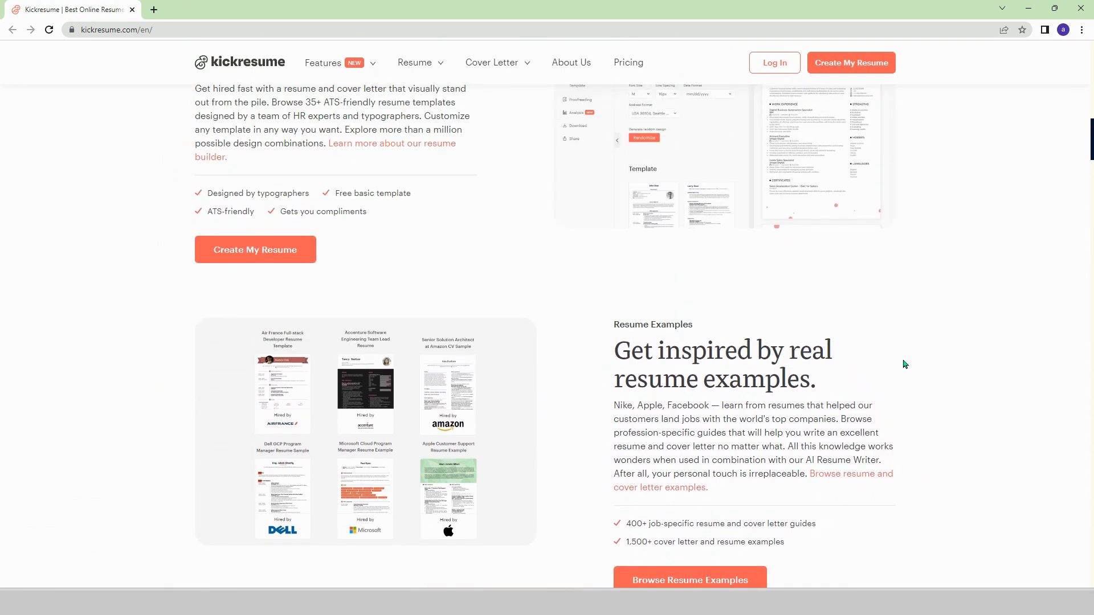